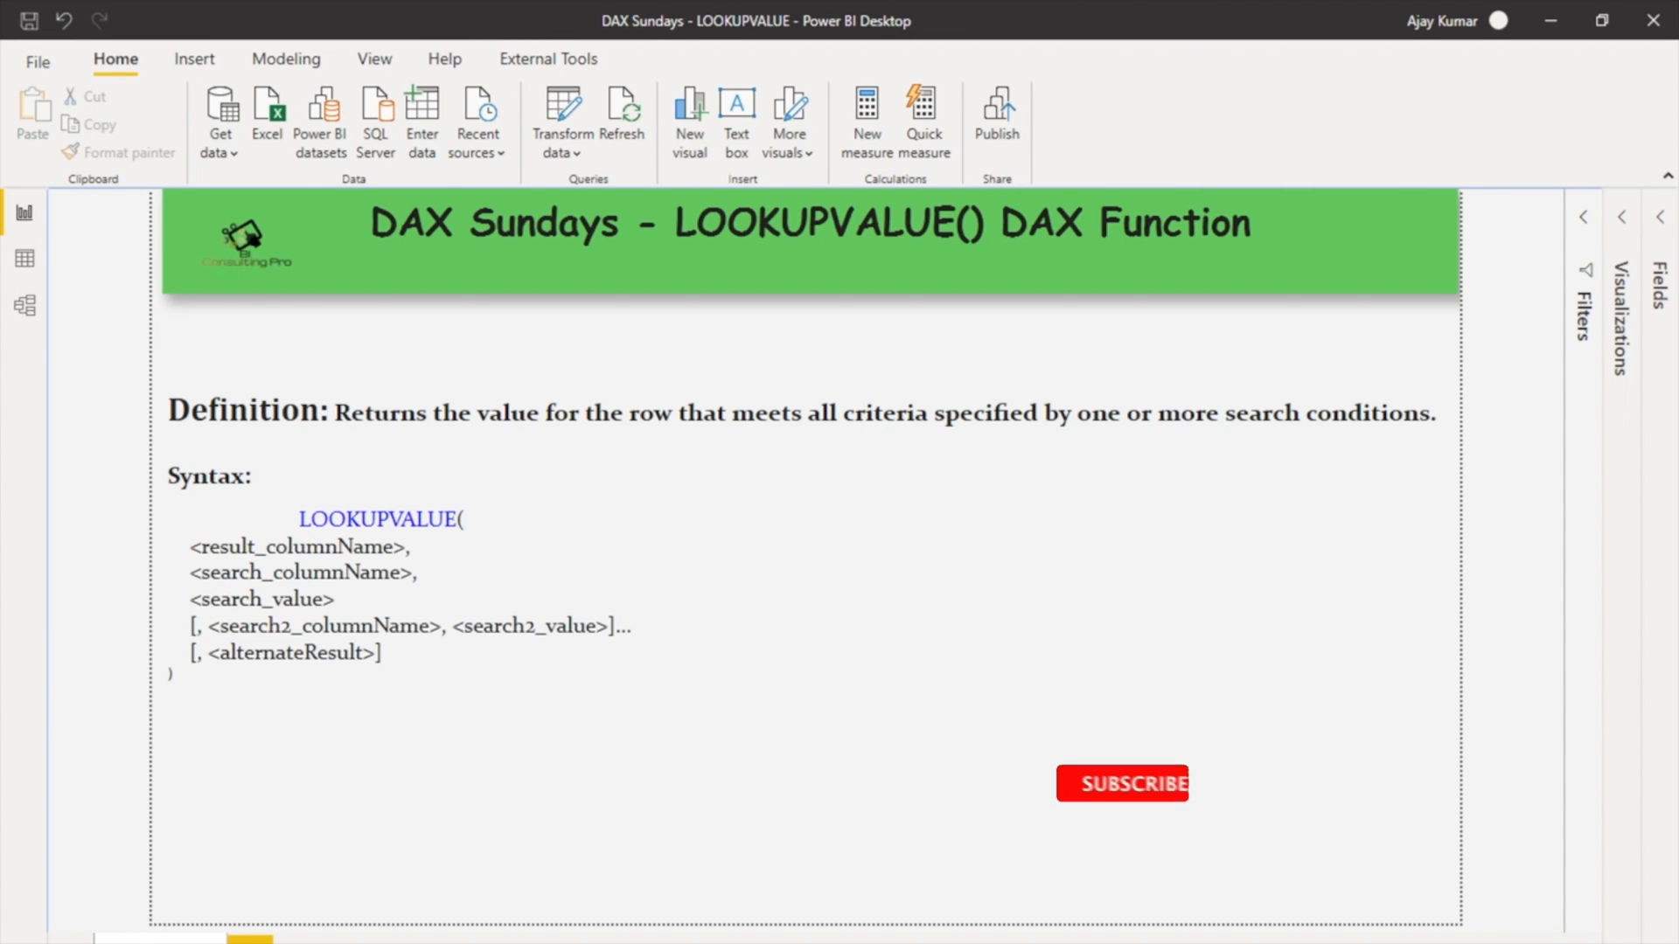
Step: Check the Employee and Master Table in Model view, then show the Employee rows in Data view
{"action": "left_click", "coordinate": [1121, 783]}
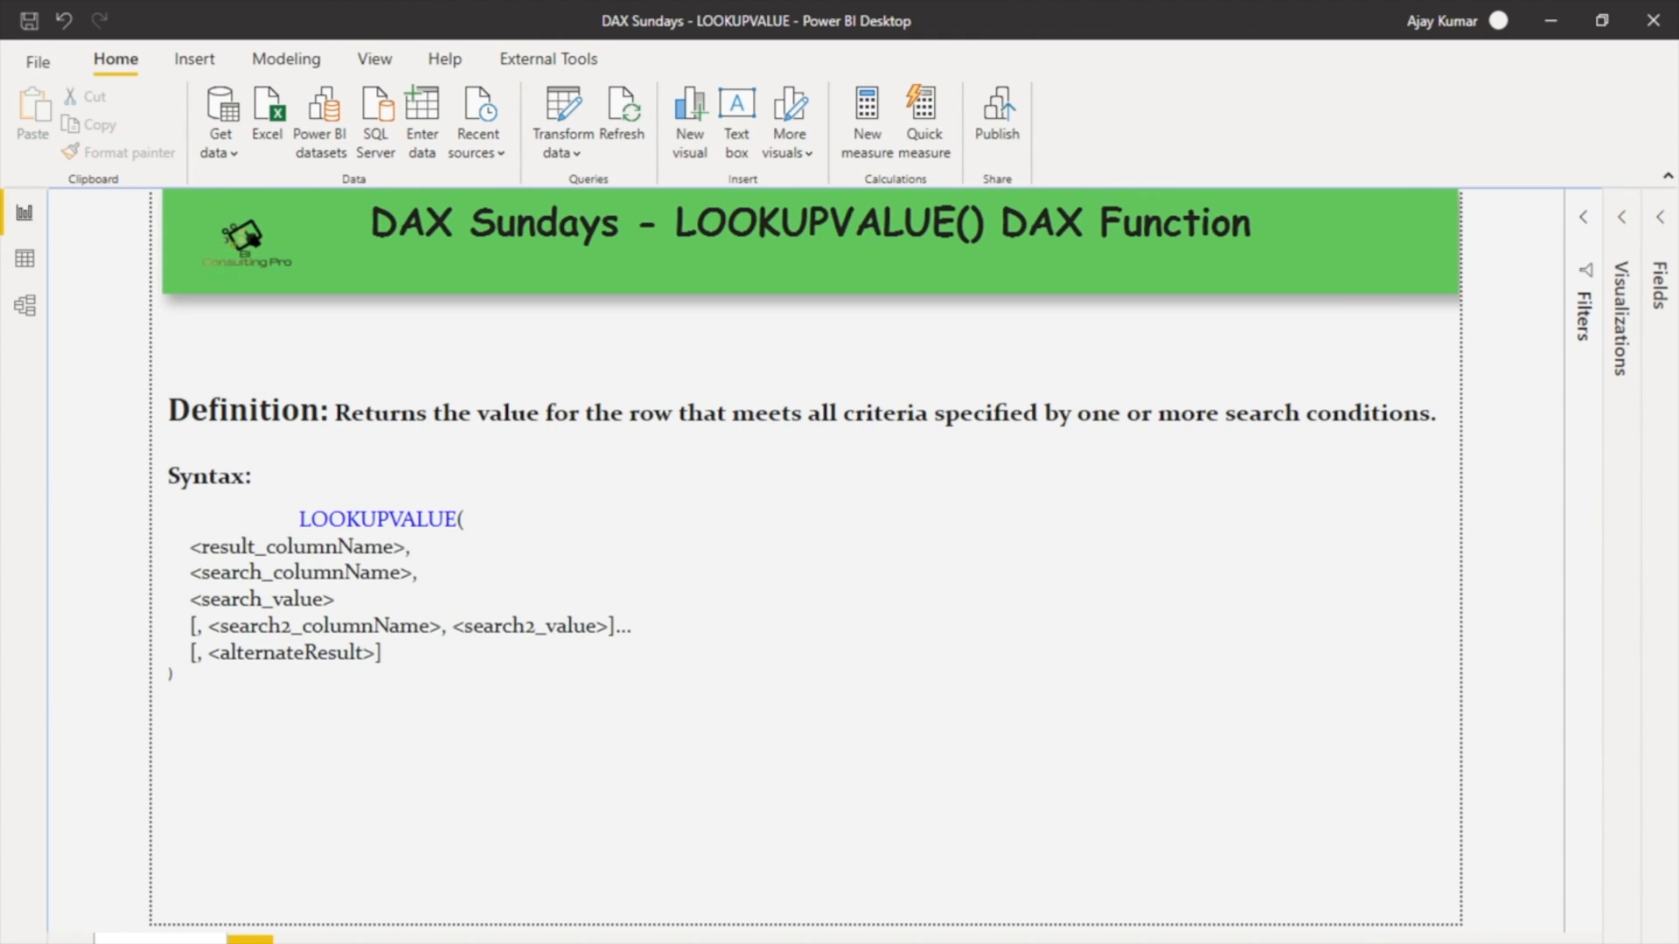
{"action": "mouse_move", "coordinate": [25, 306]}
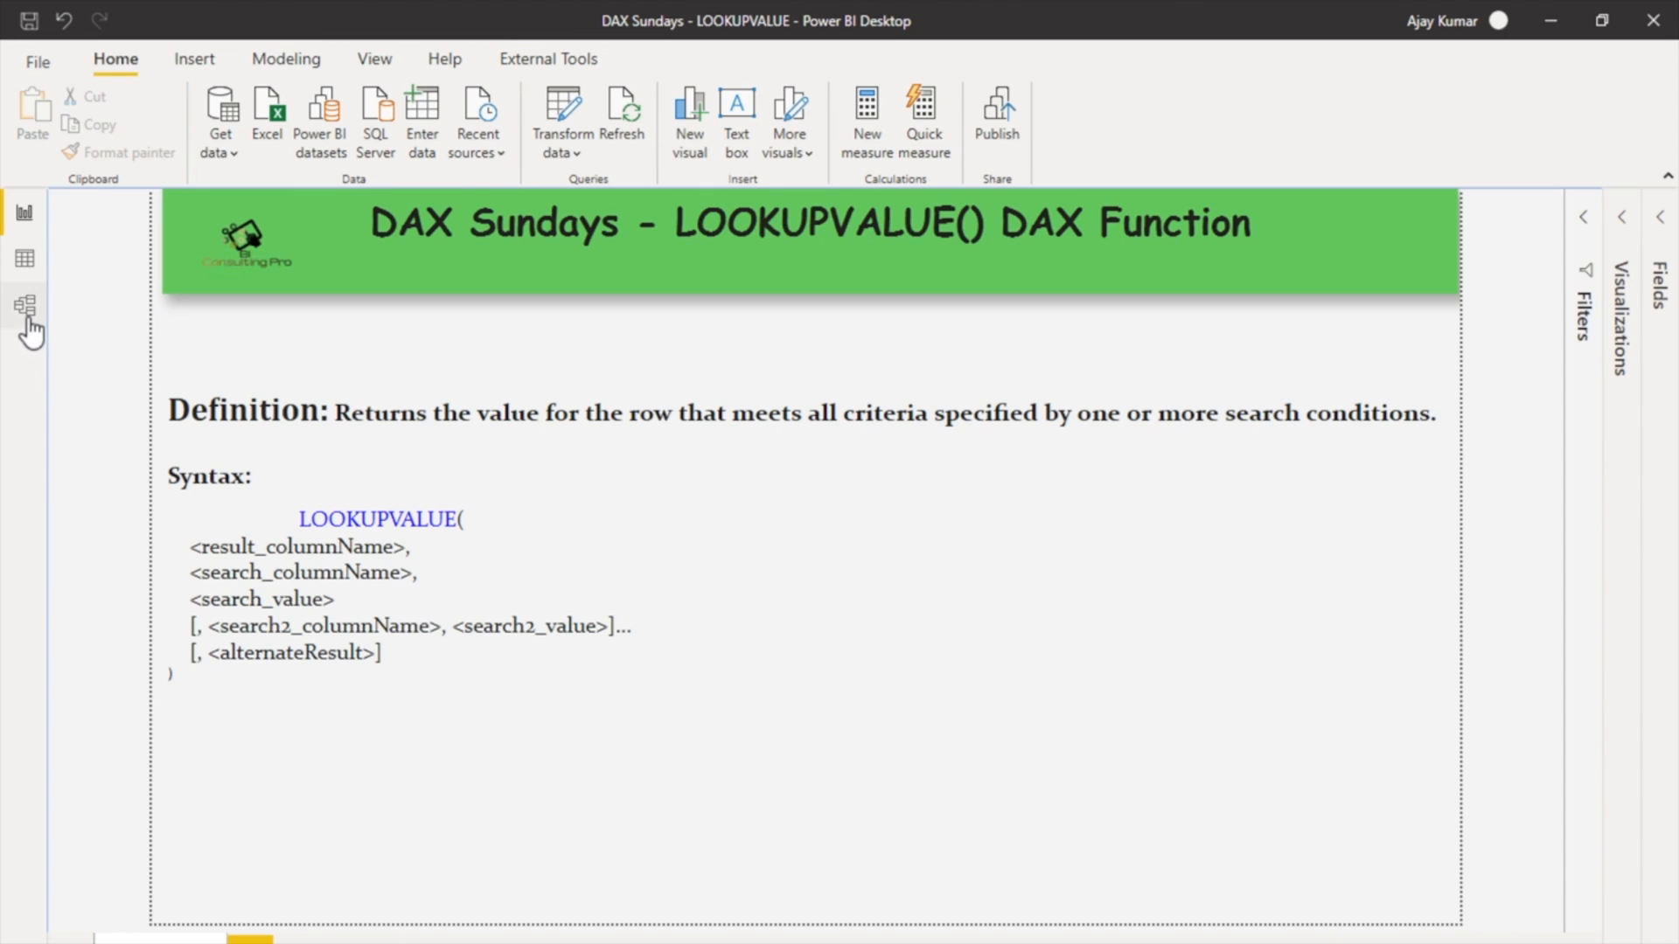
{"action": "left_click", "coordinate": [25, 303]}
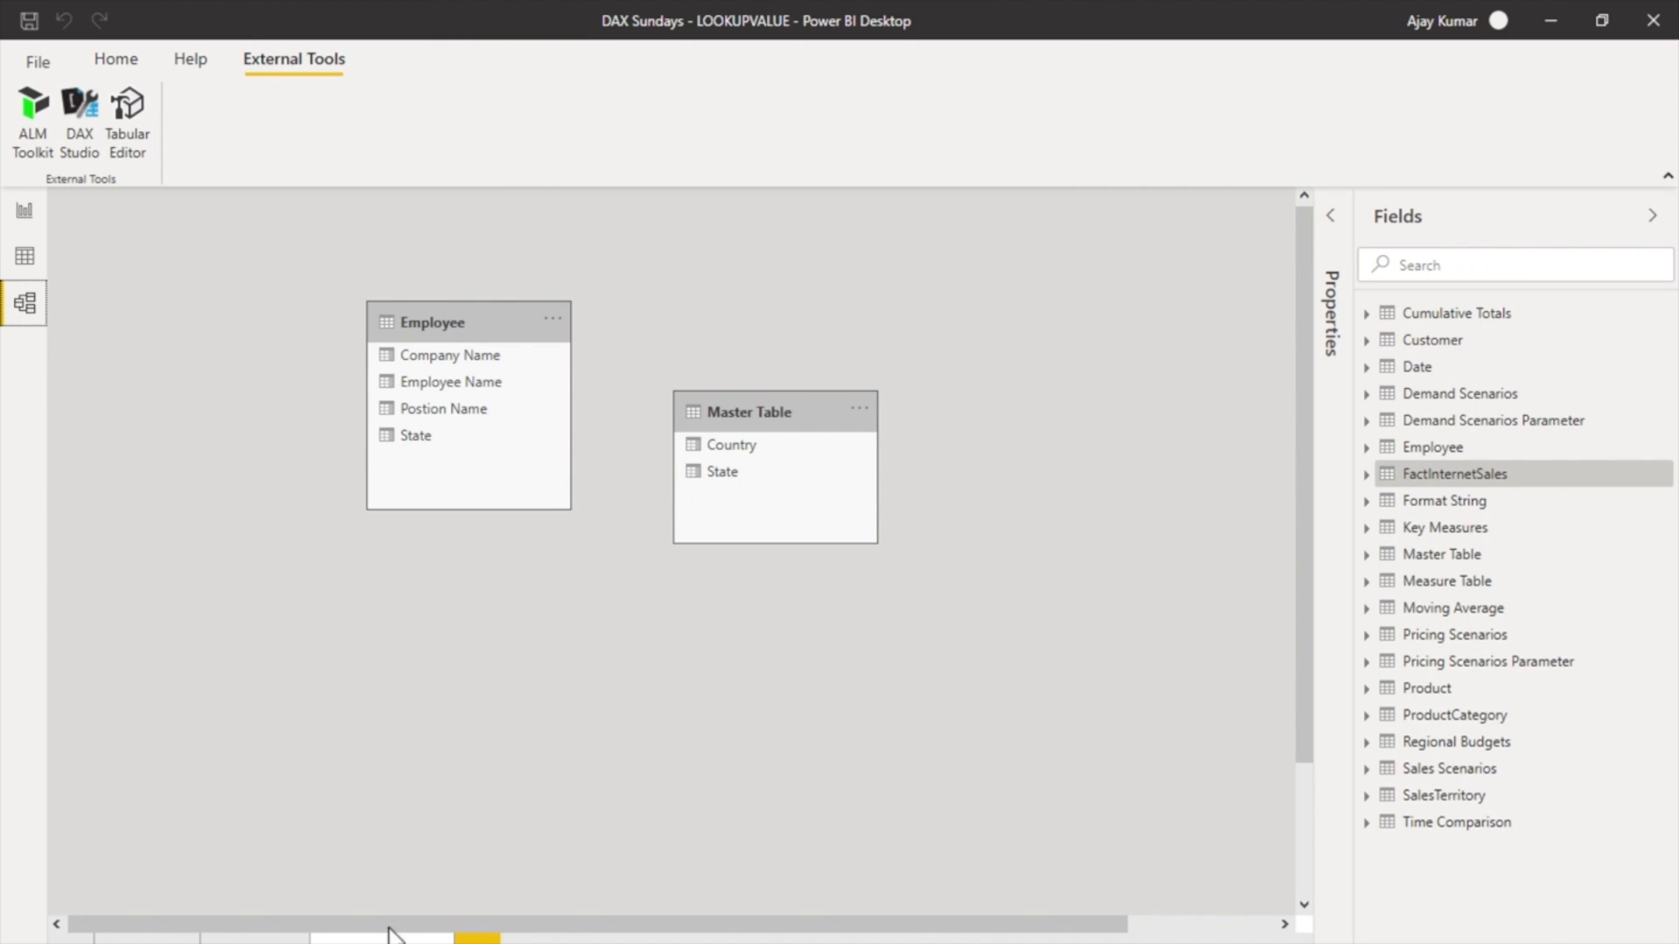
{"action": "mouse_move", "coordinate": [662, 483]}
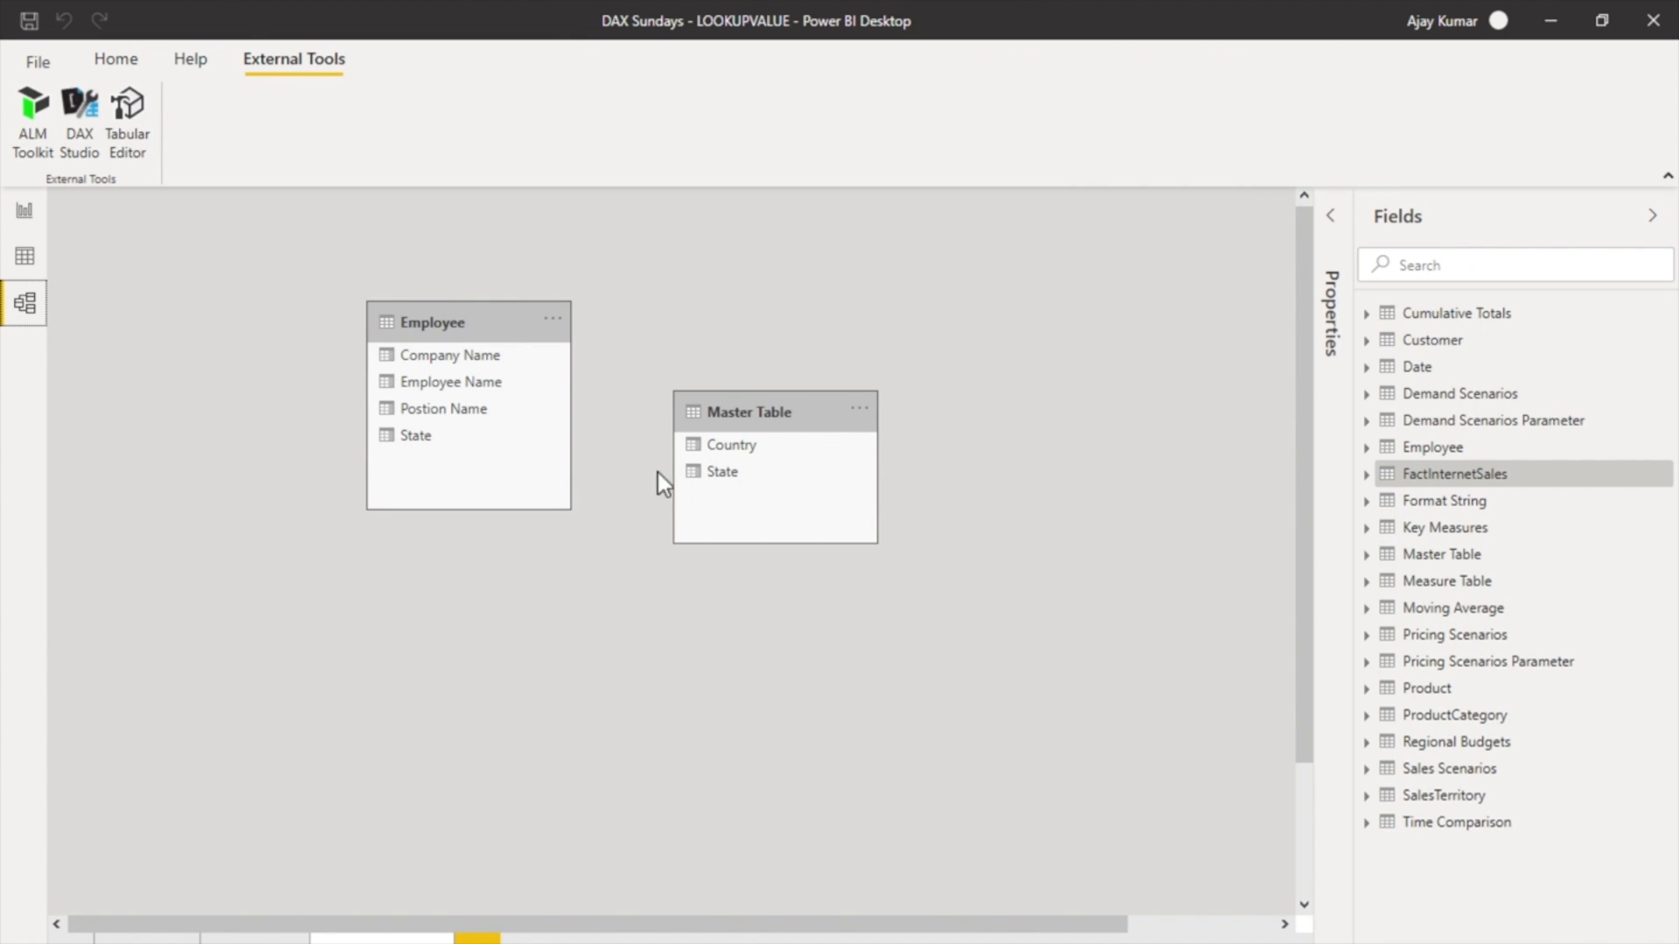
{"action": "mouse_move", "coordinate": [566, 520]}
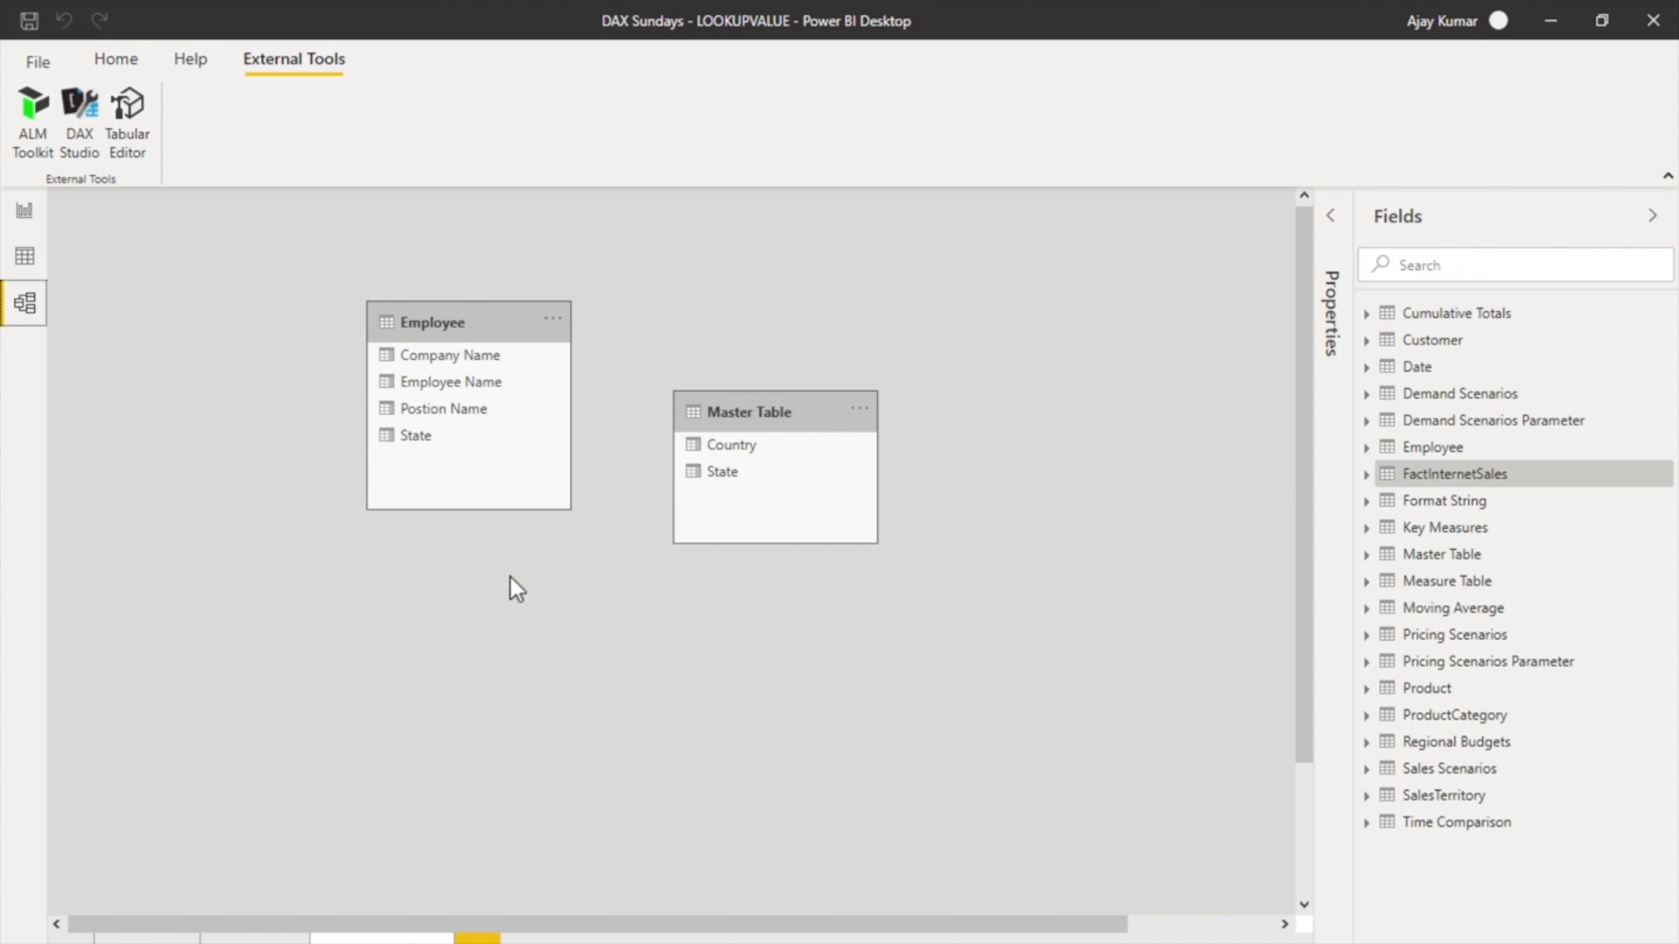
{"action": "left_click", "coordinate": [24, 256]}
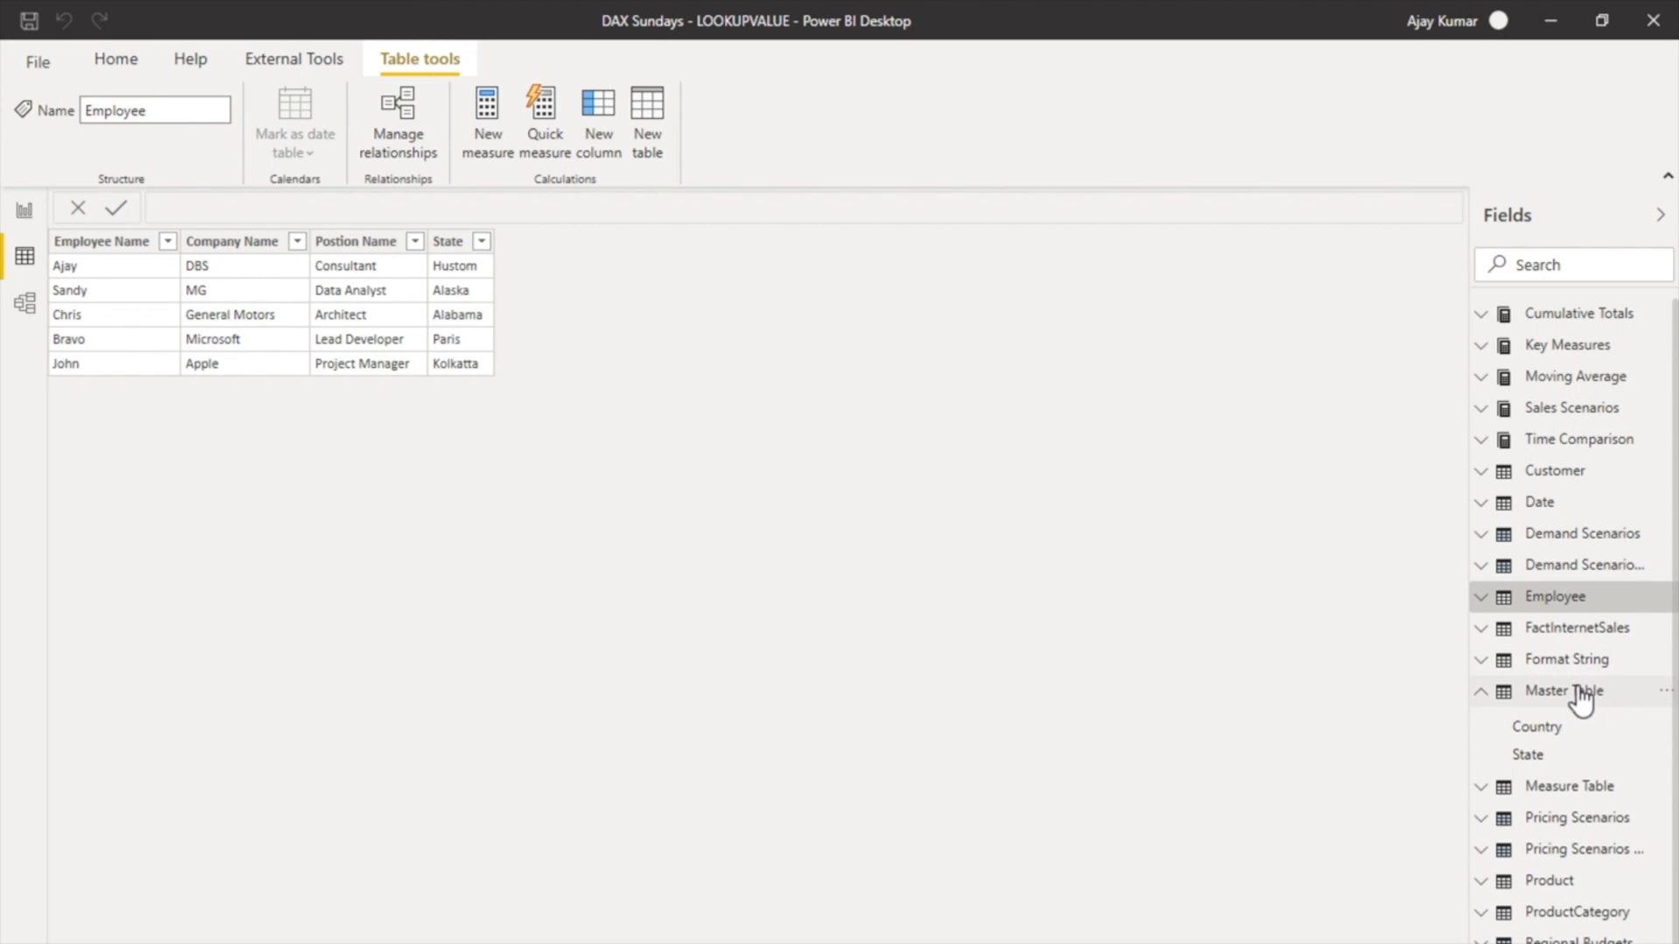
{"action": "left_click", "coordinate": [1563, 691]}
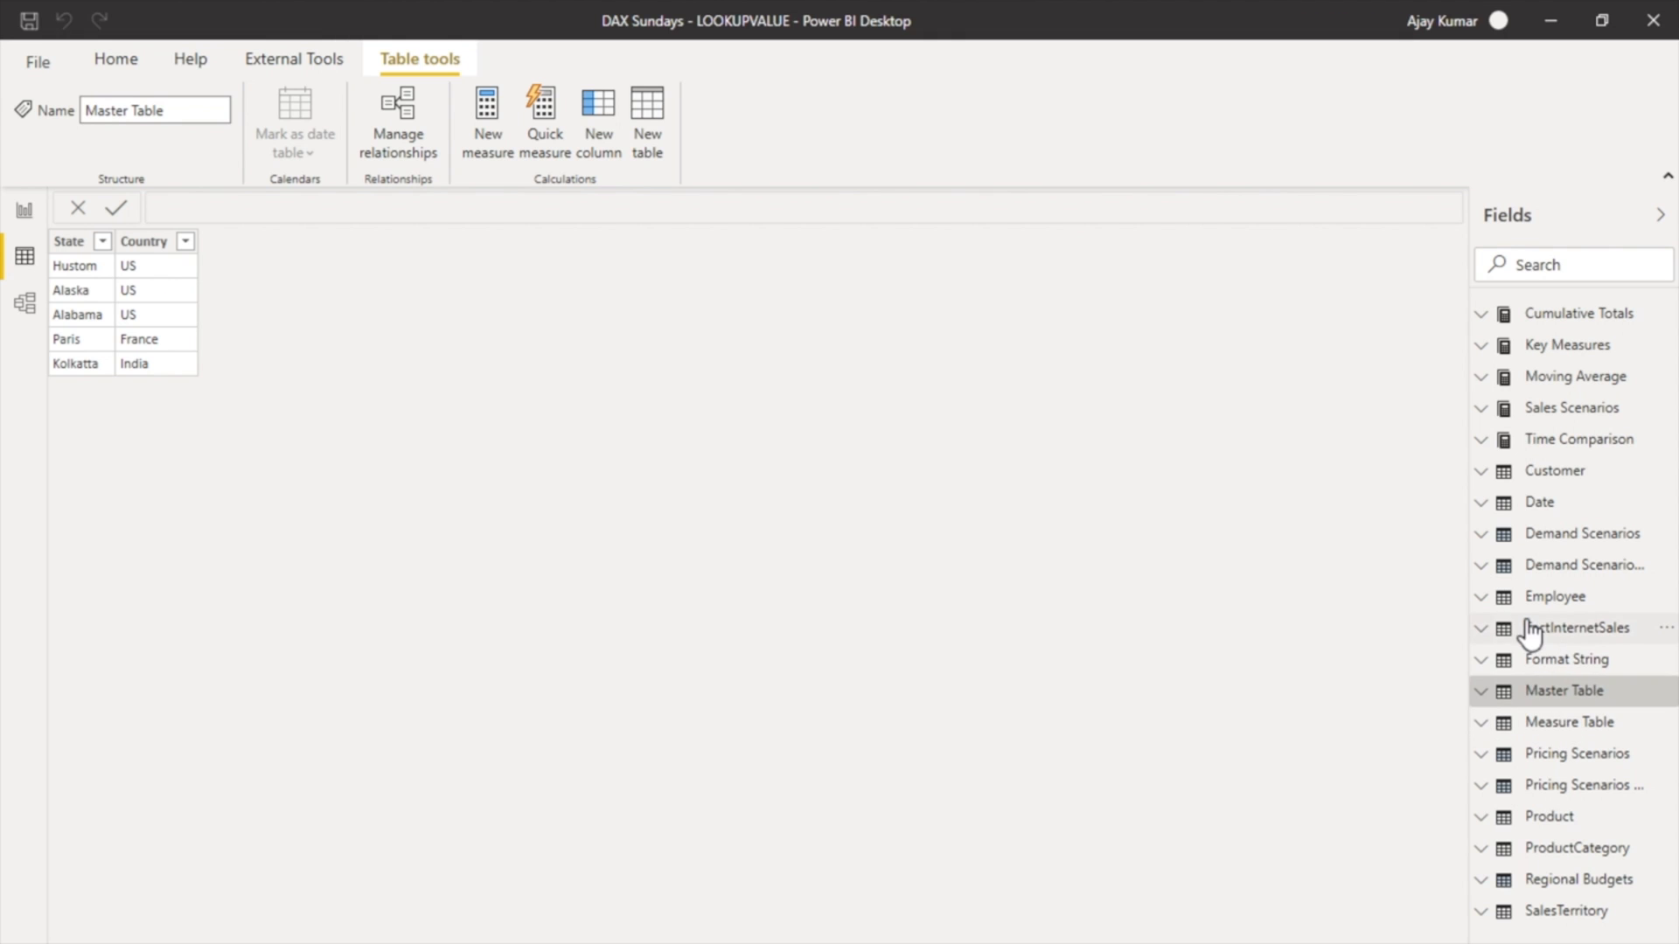
{"action": "left_click", "coordinate": [1555, 596]}
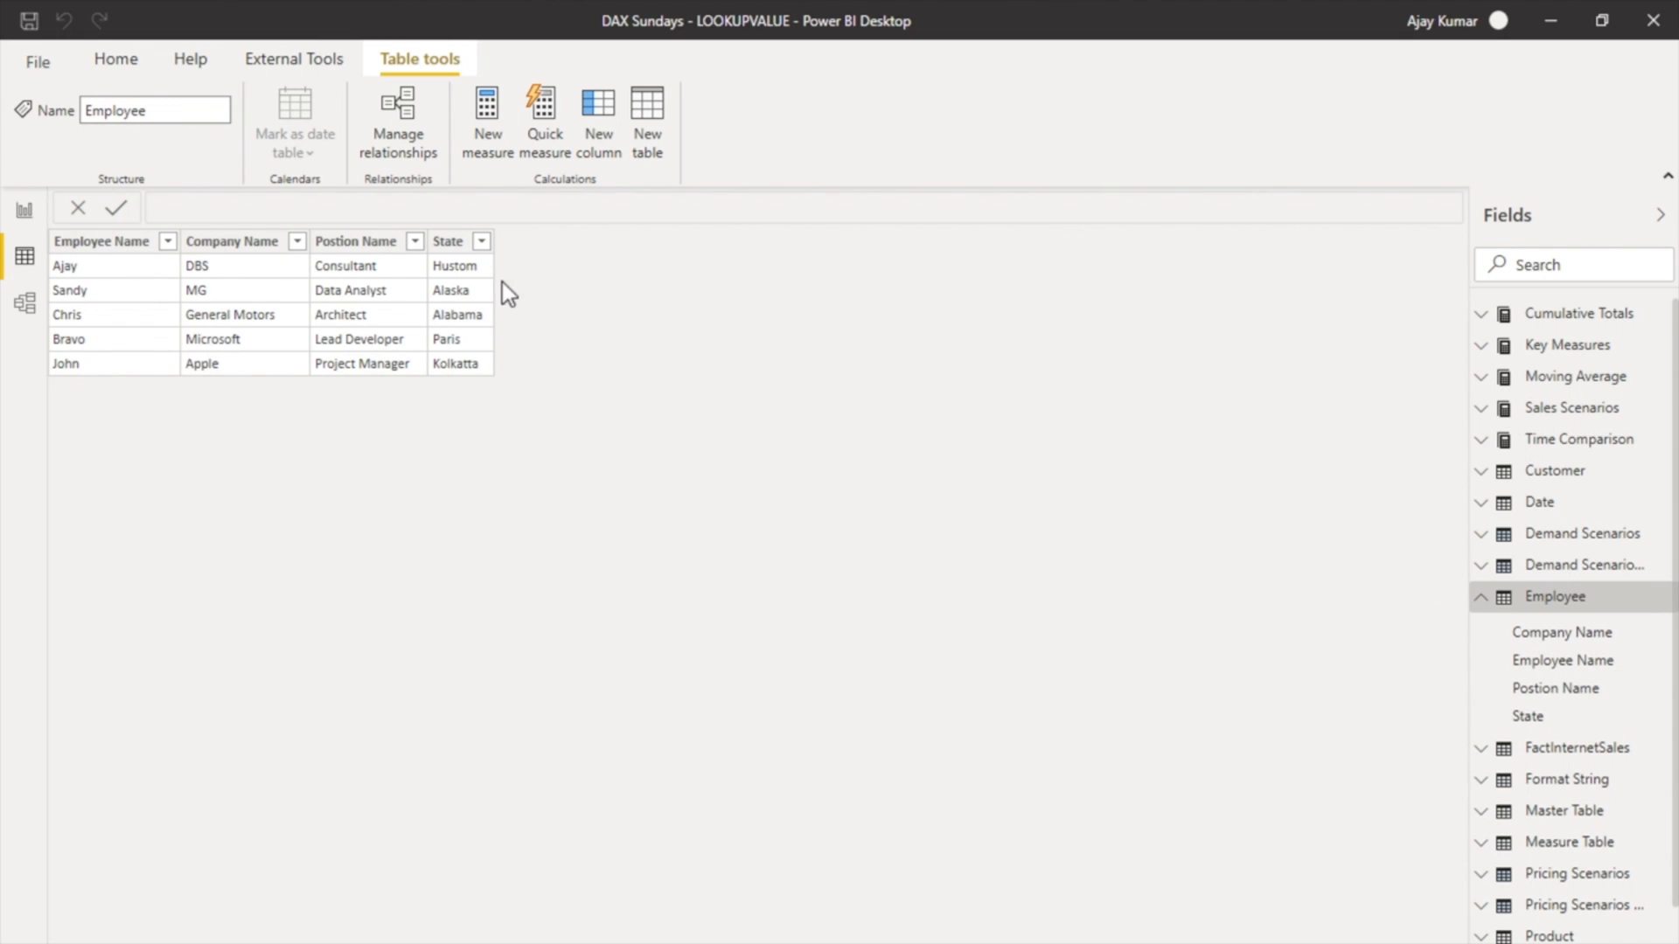
{"action": "mouse_move", "coordinate": [466, 235]}
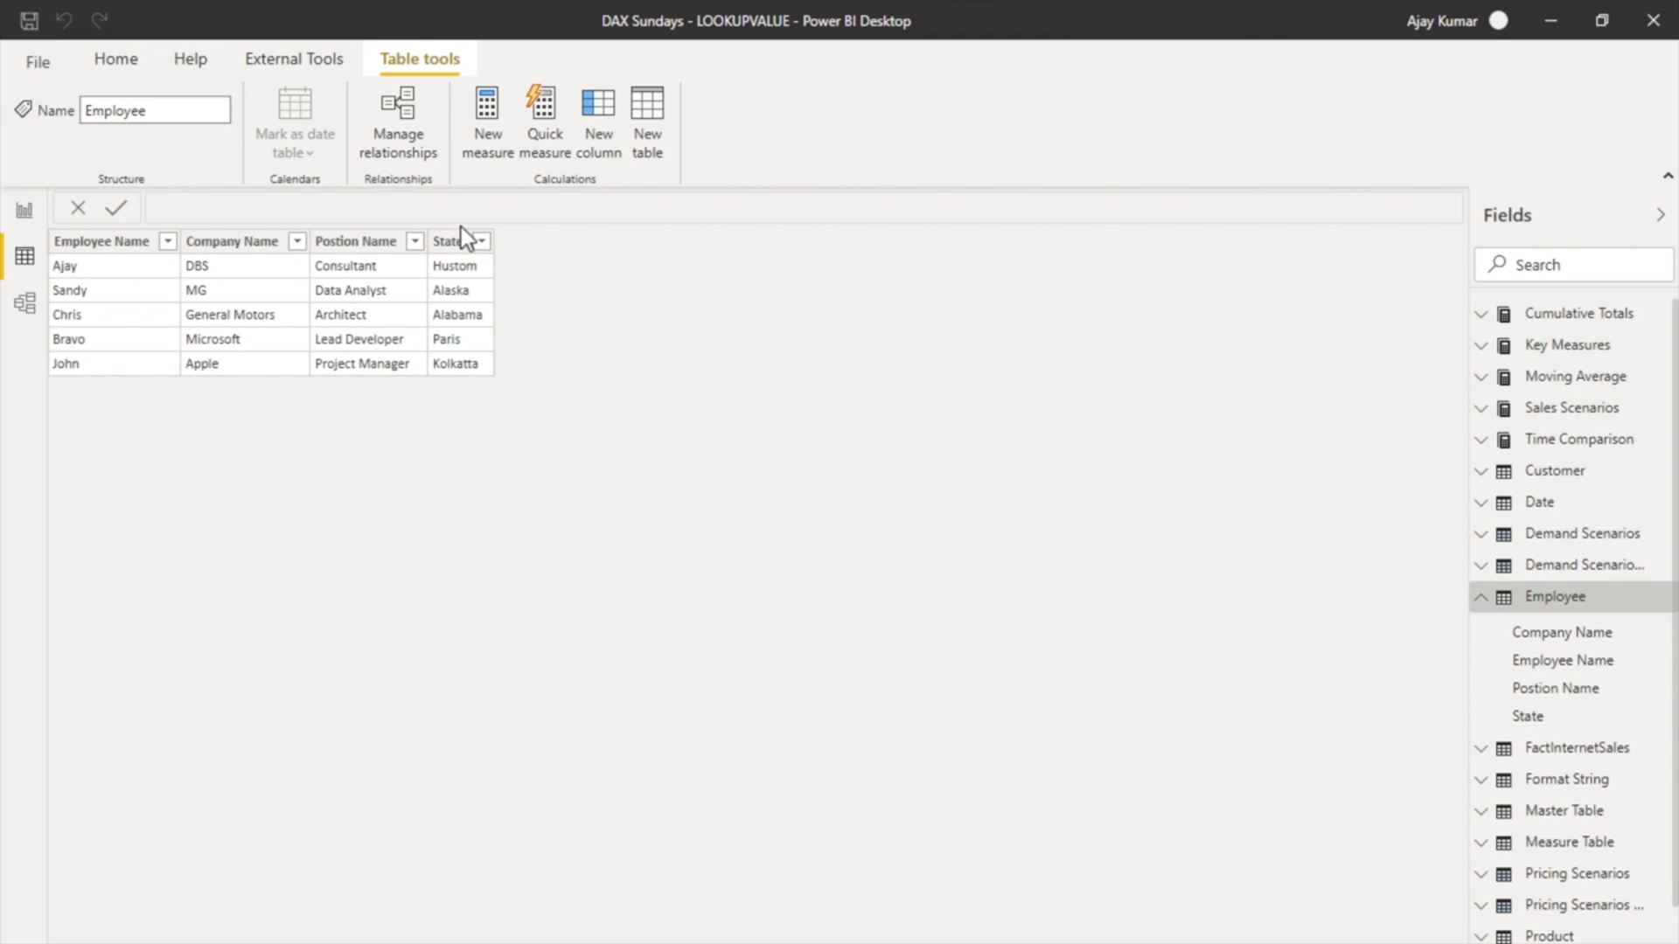
{"action": "mouse_move", "coordinate": [570, 241]}
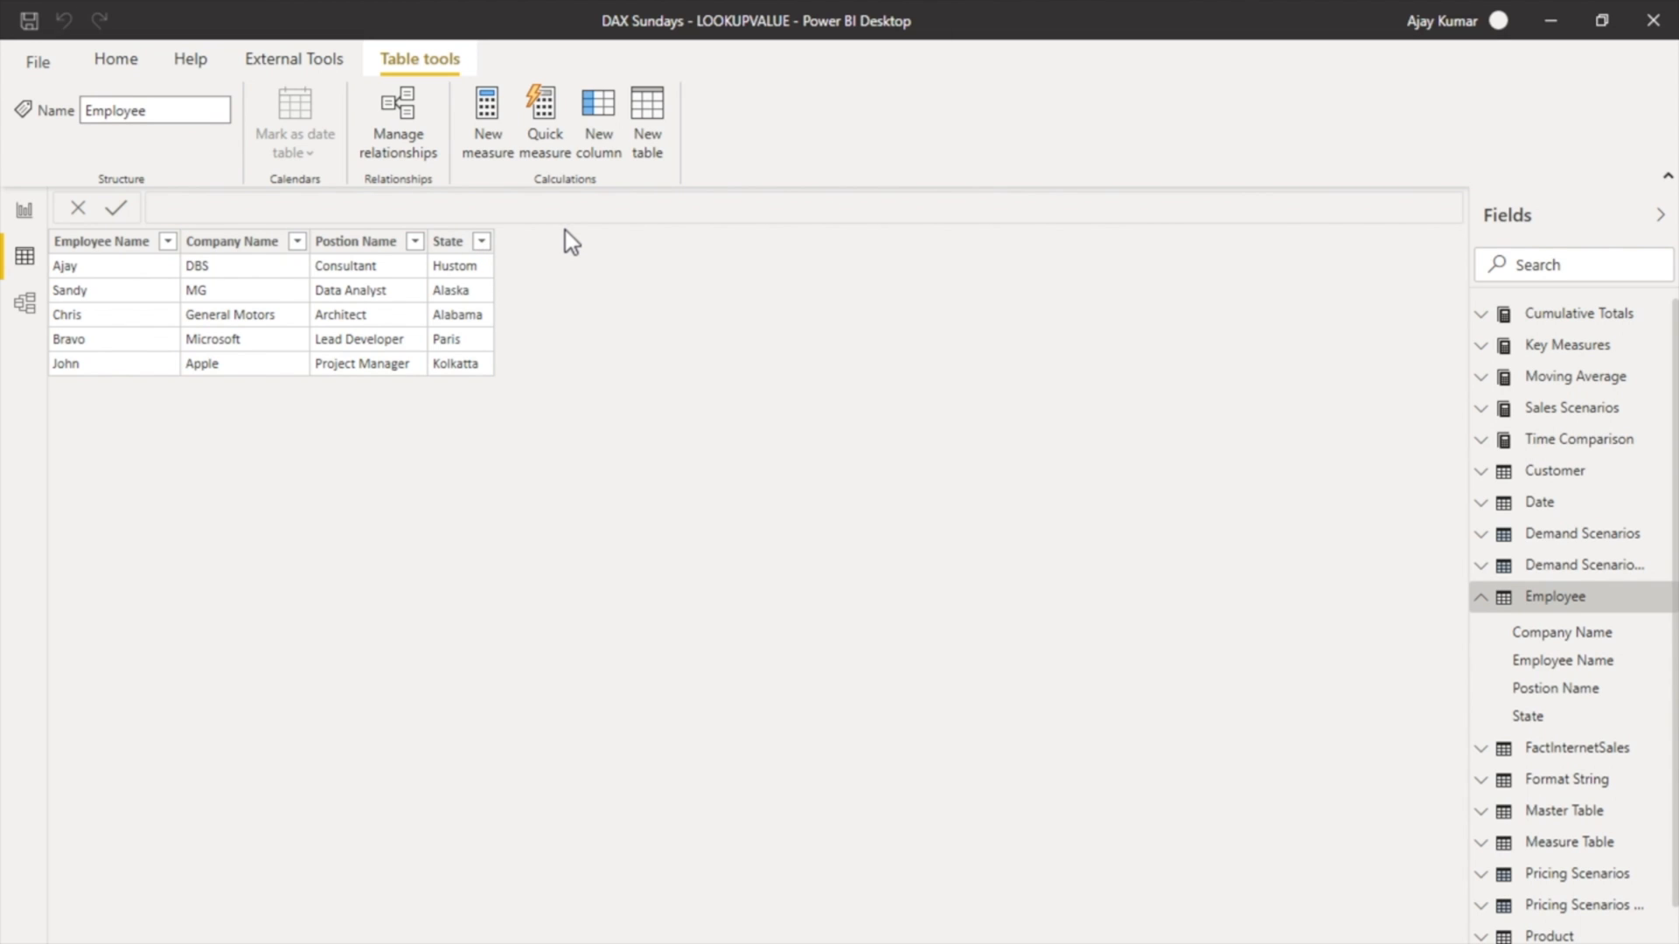
{"action": "mouse_move", "coordinate": [566, 272]}
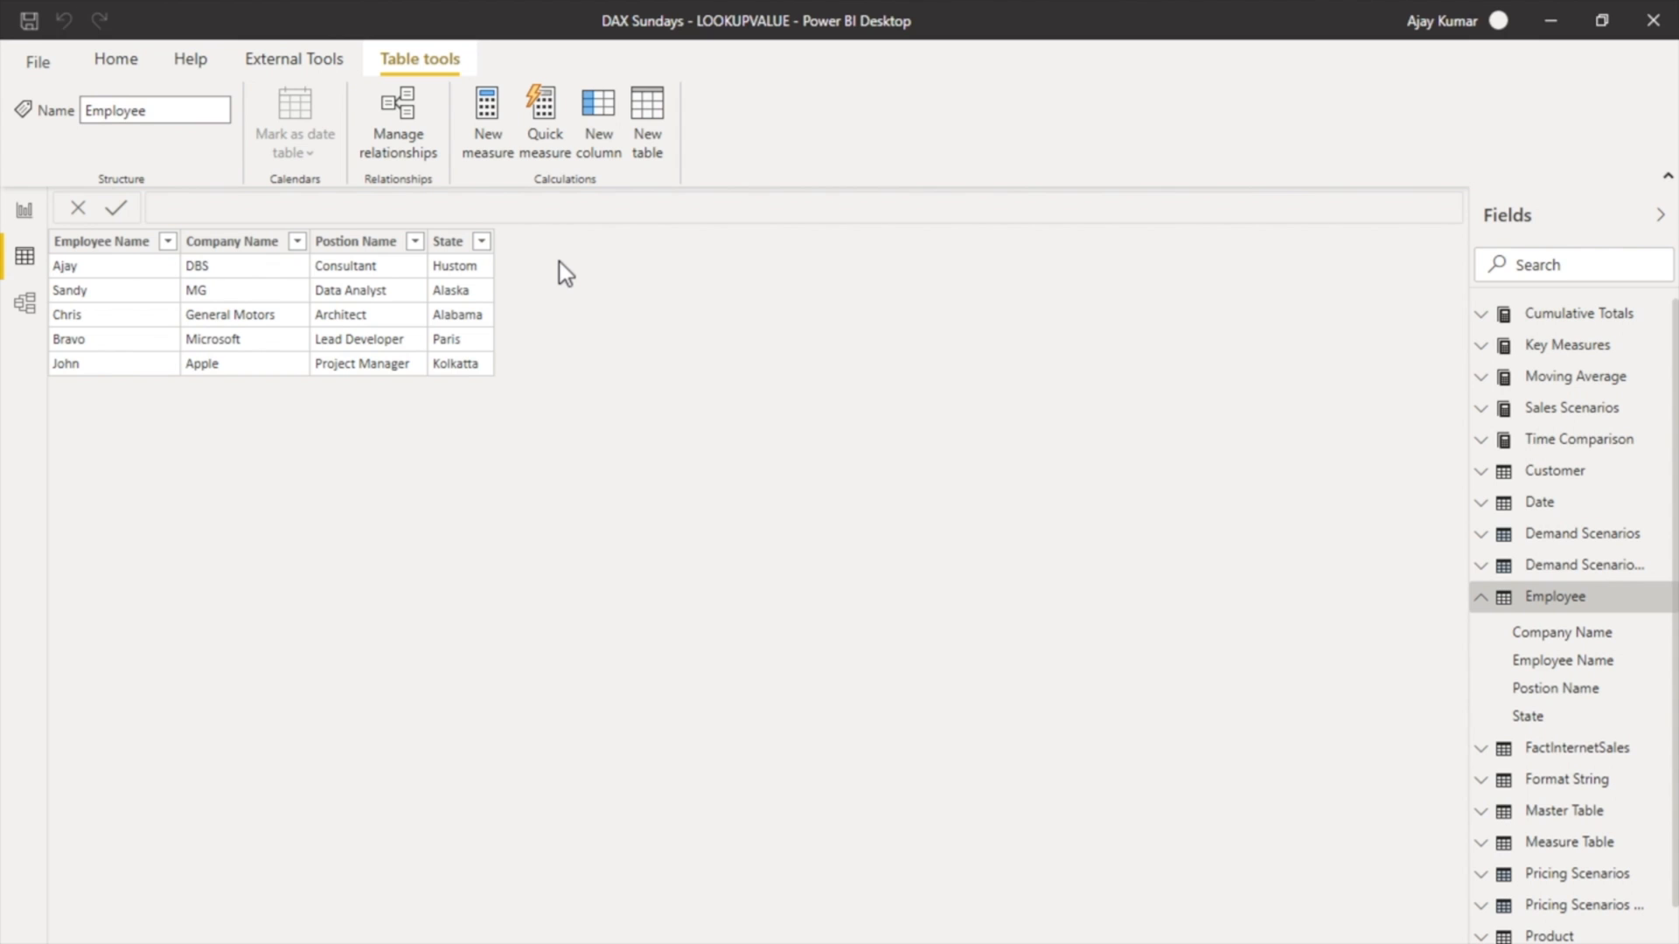
{"action": "mouse_move", "coordinate": [1595, 683]}
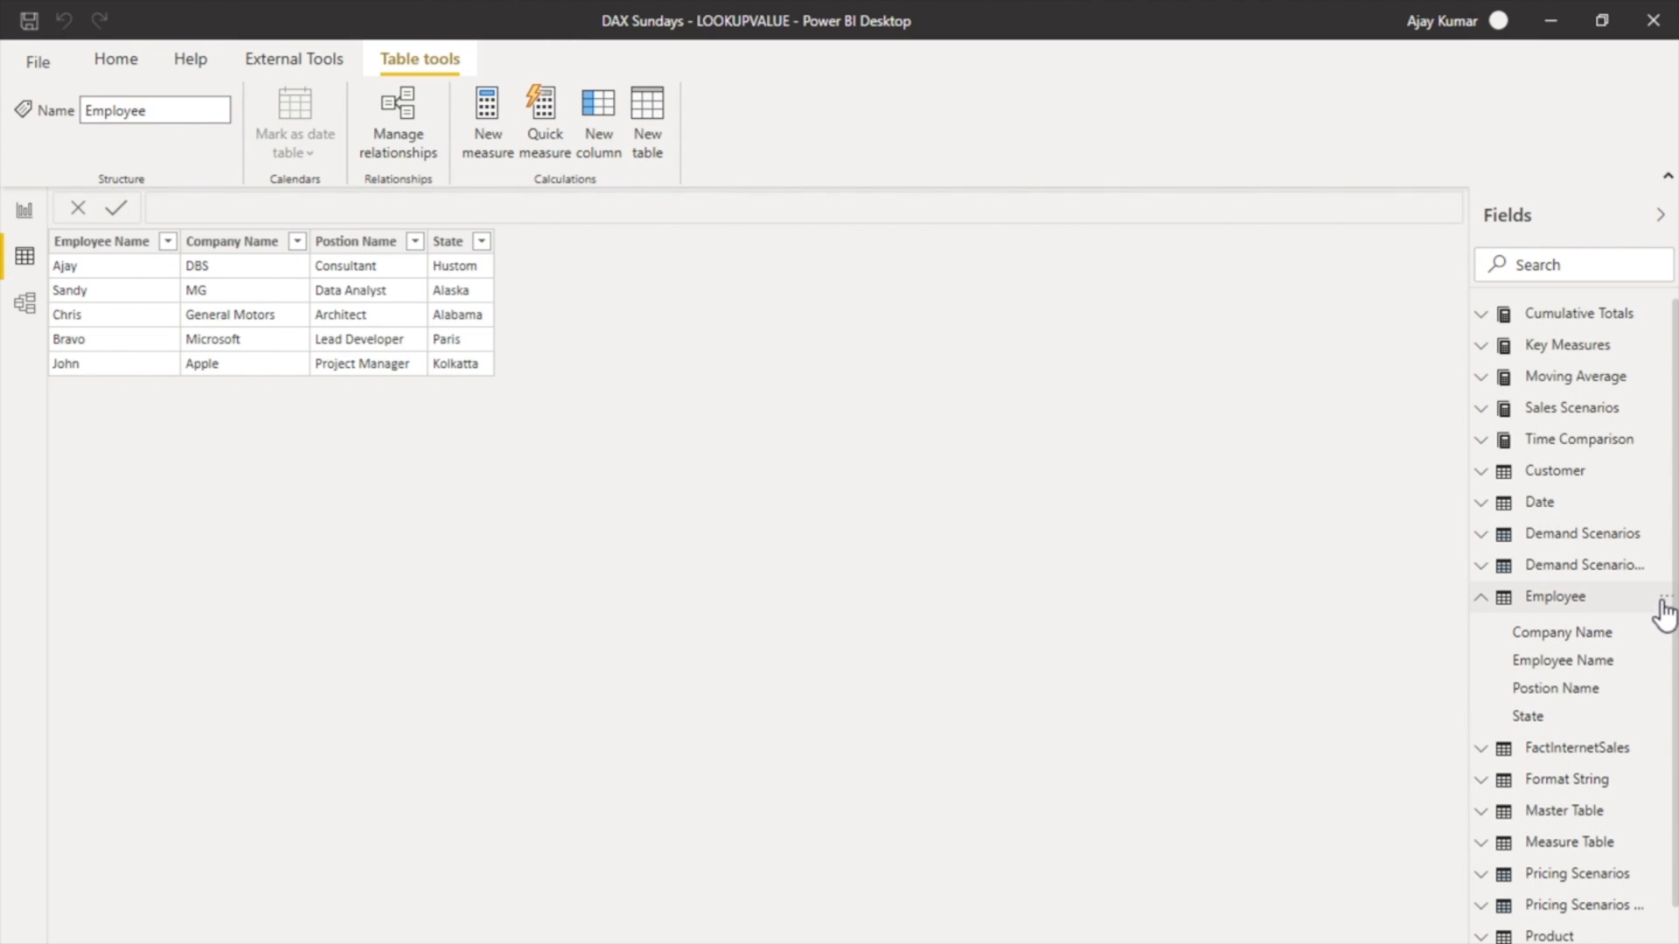
Step: Add a new Employee column whose formula begins Country = LOOKUPVALUE(
{"action": "left_click", "coordinate": [1666, 597]}
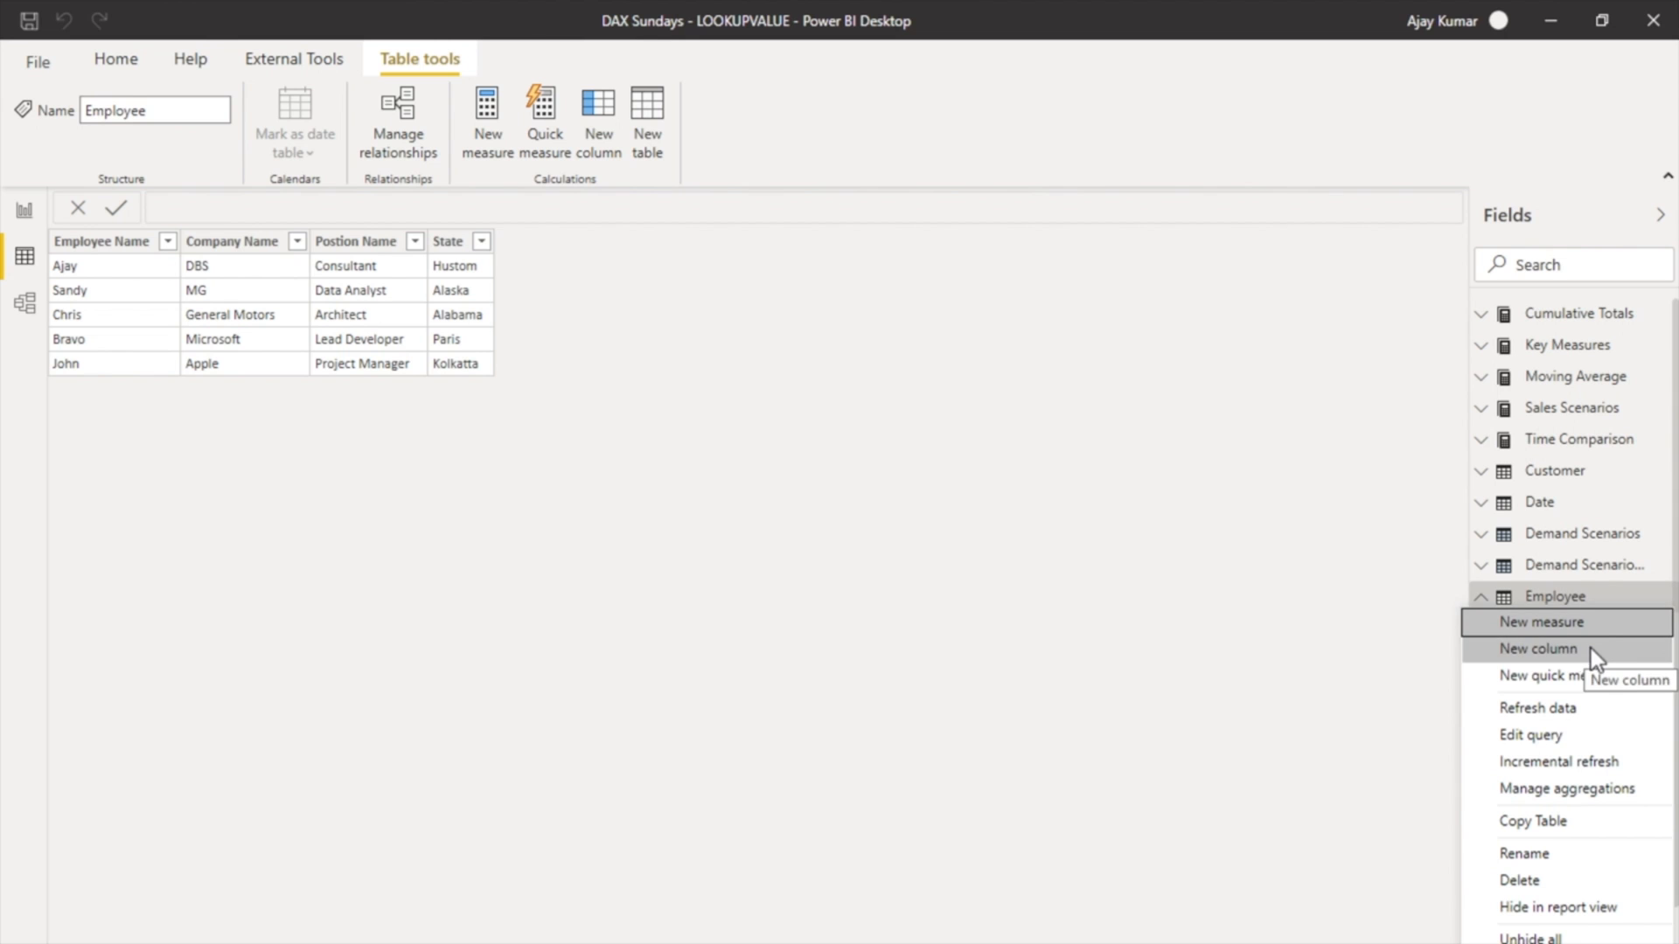
{"action": "left_click", "coordinate": [1539, 649]}
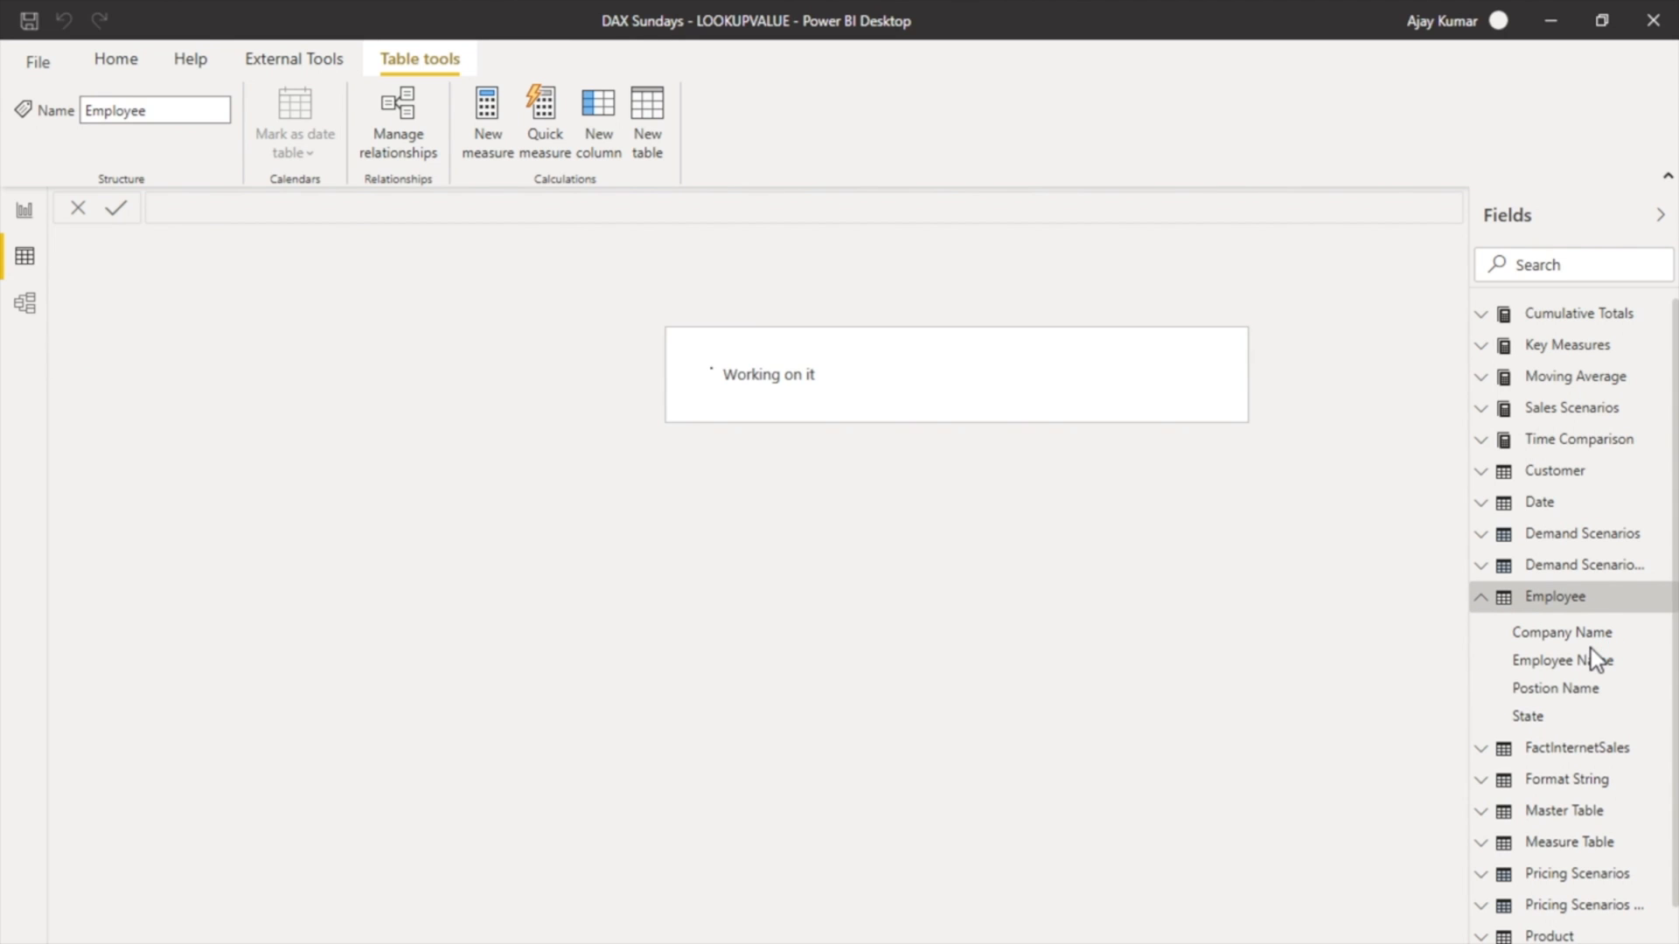
{"action": "left_click", "coordinate": [597, 118]}
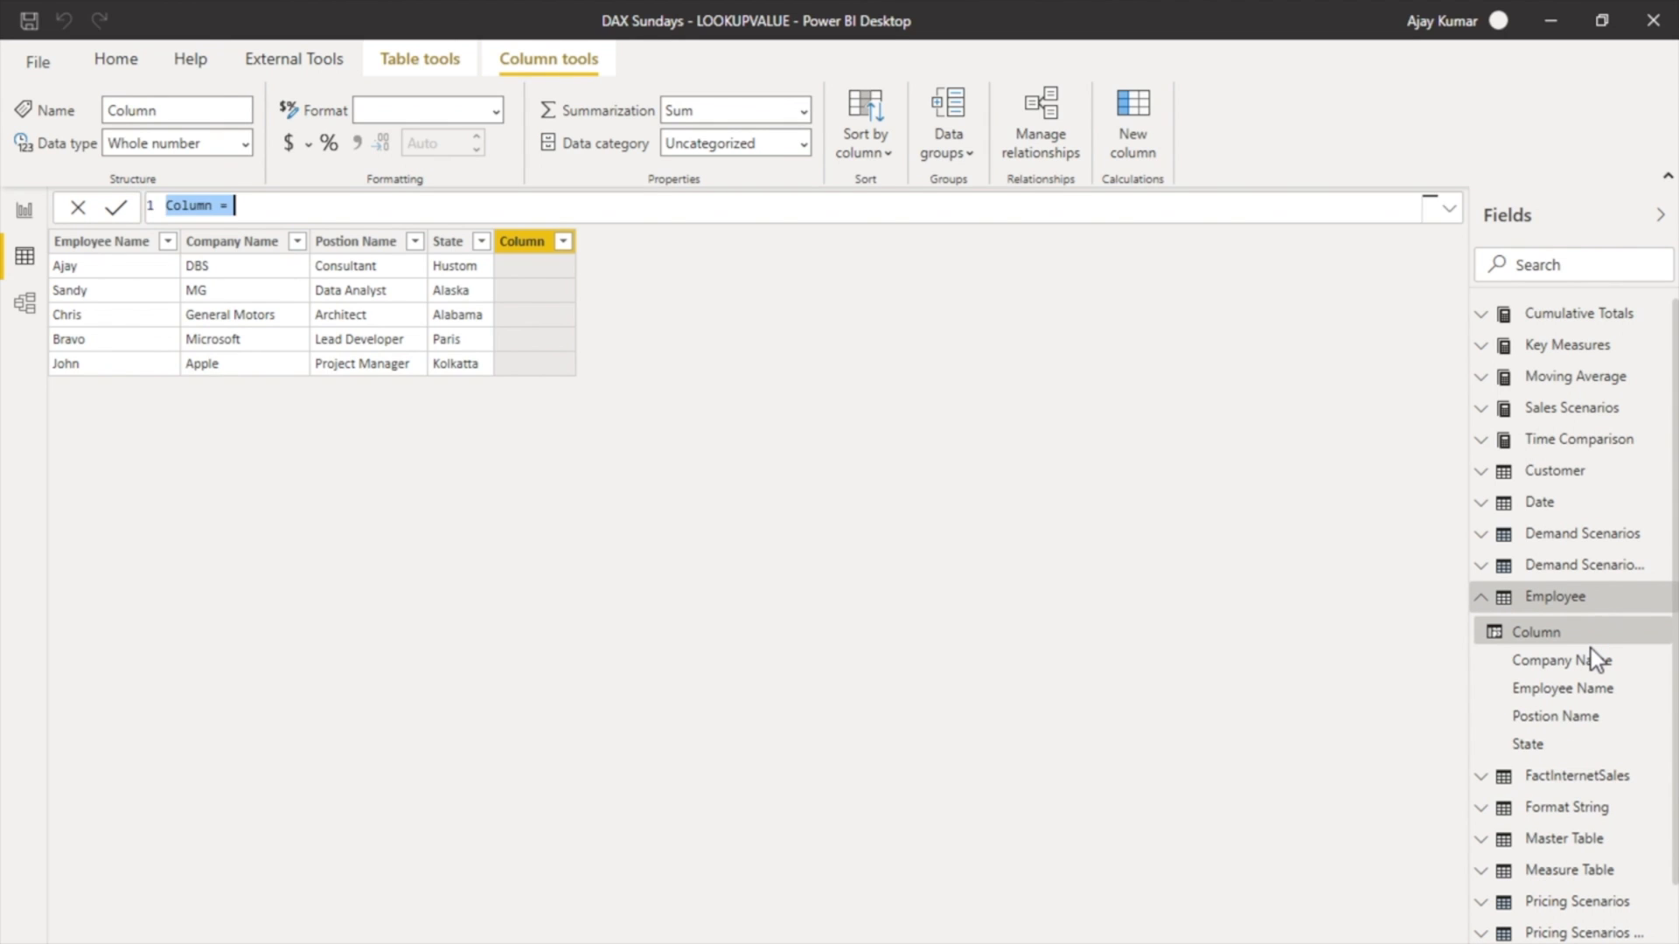
{"action": "type", "text": "Country"}
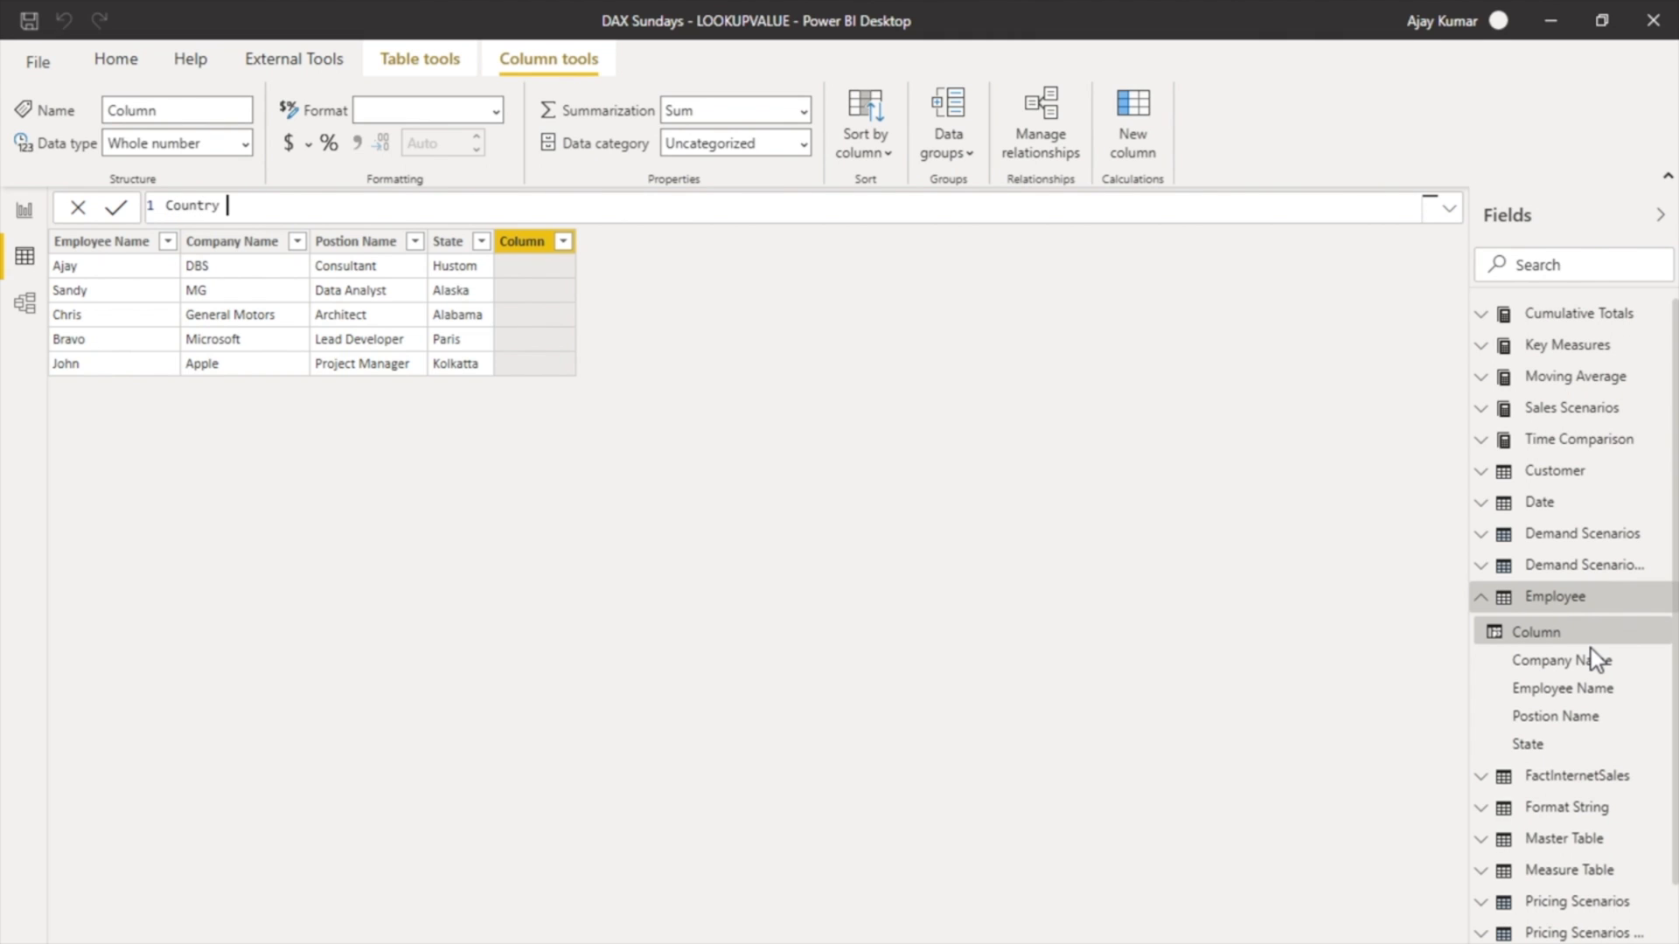
{"action": "type", "text": "="}
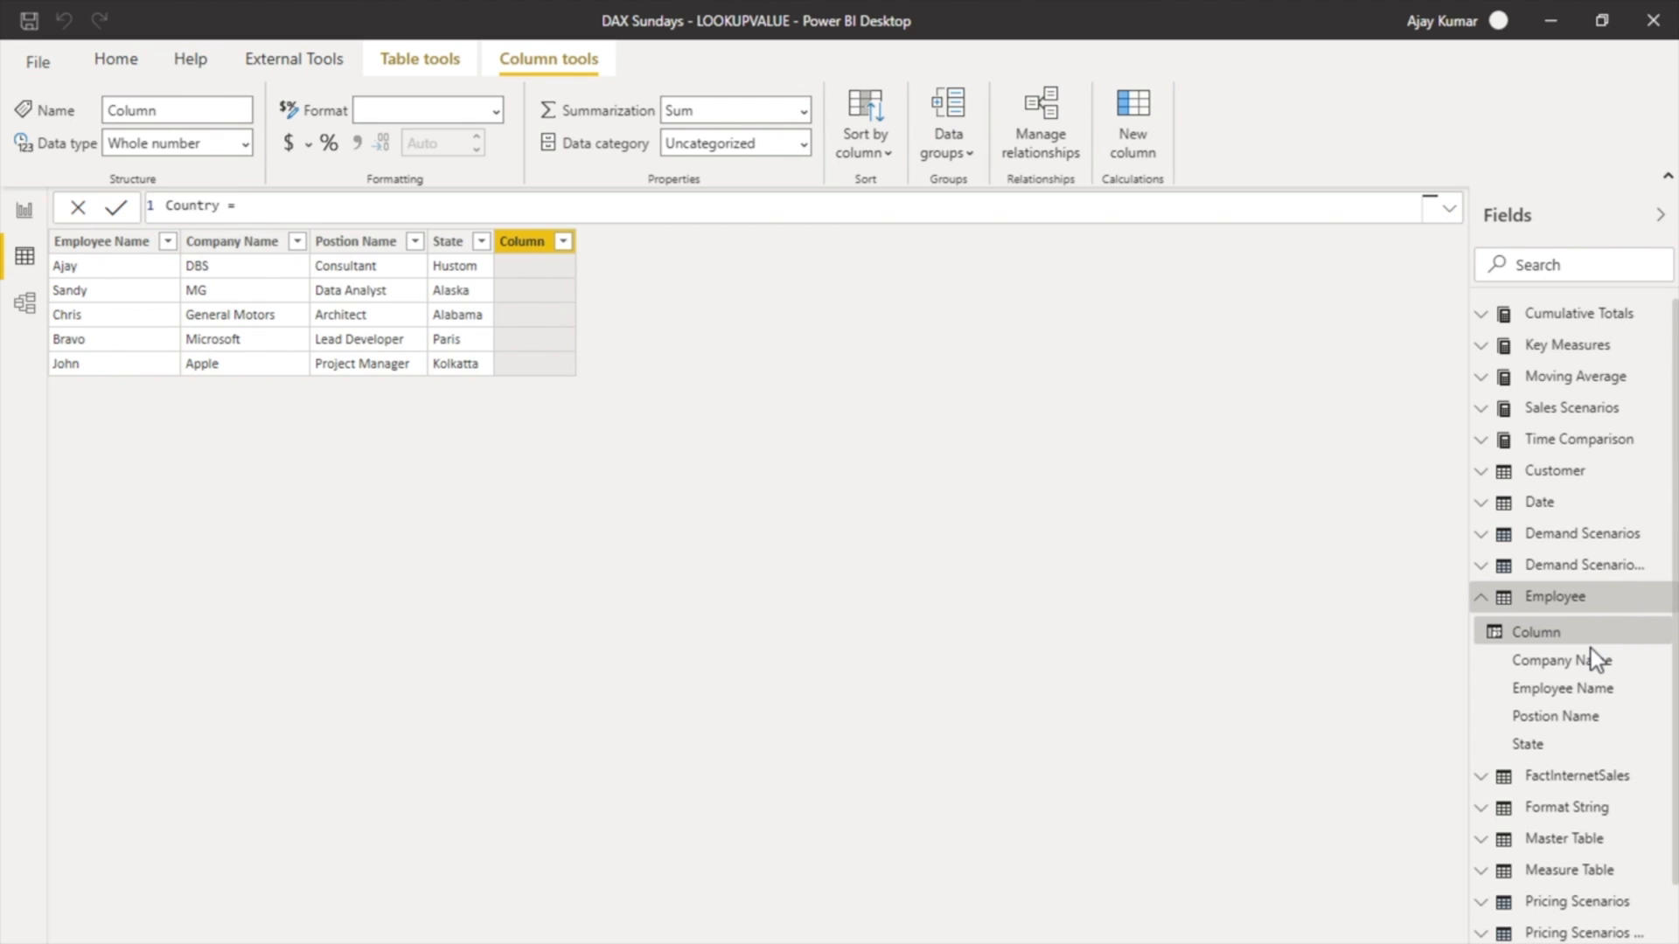
{"action": "type", "text": "LOOKUPVALUE("}
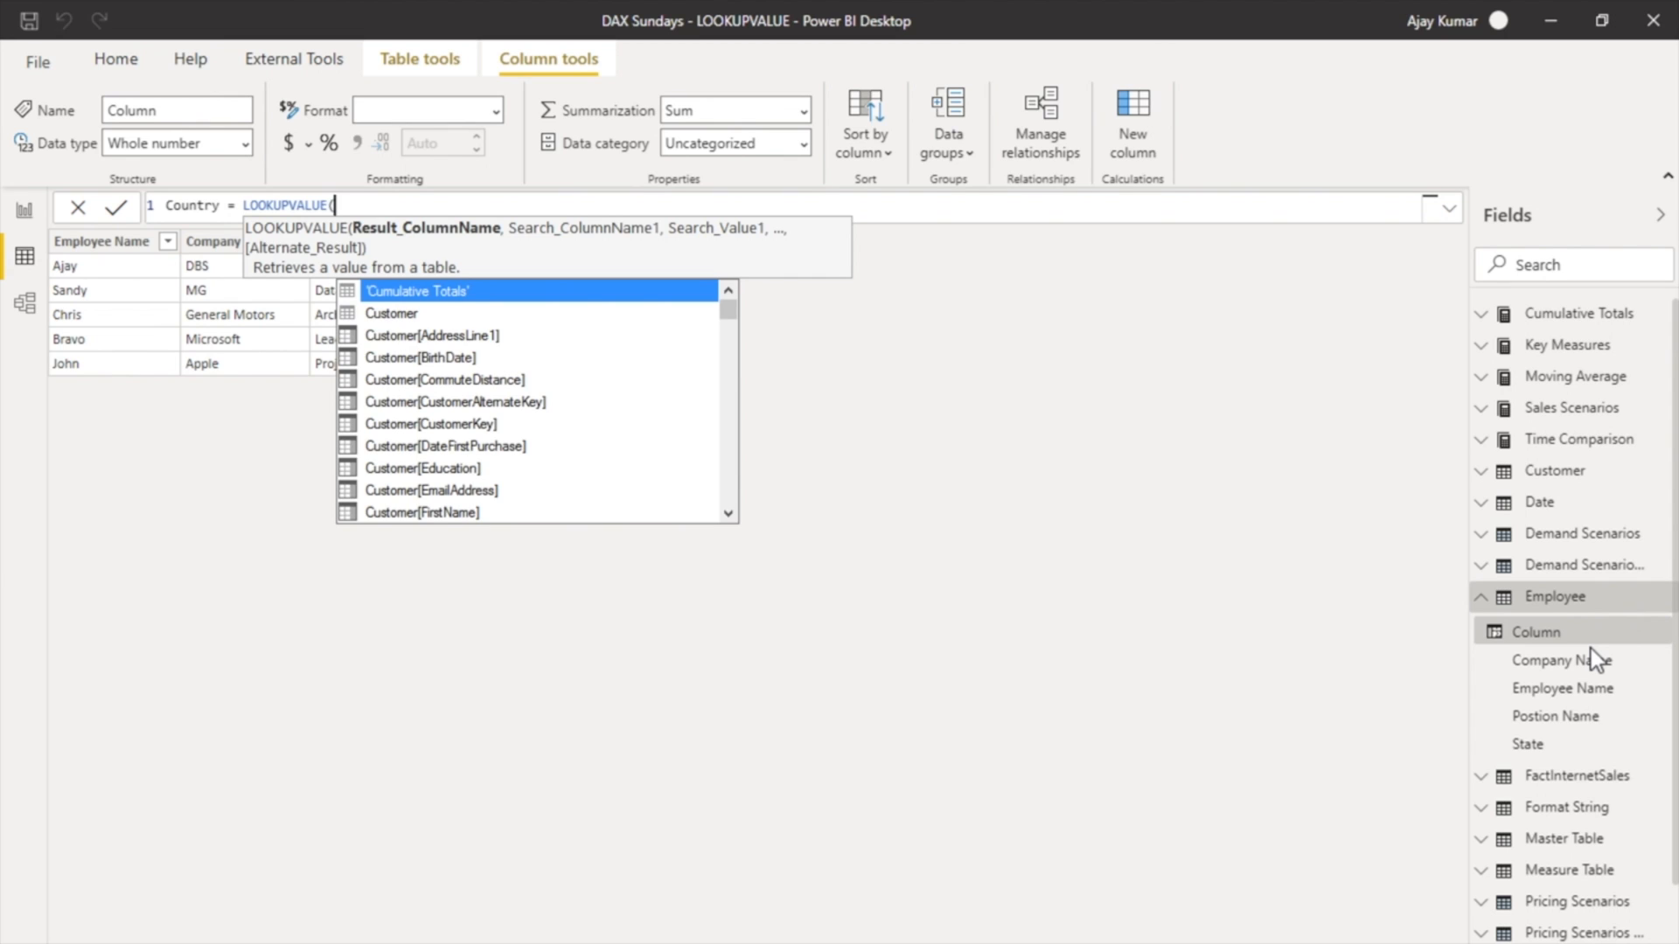
Step: Complete the formula as LOOKUPVALUE('Master Table'[Country], 'Master Table'[State], Employee[State])
{"action": "type", "text": "count"}
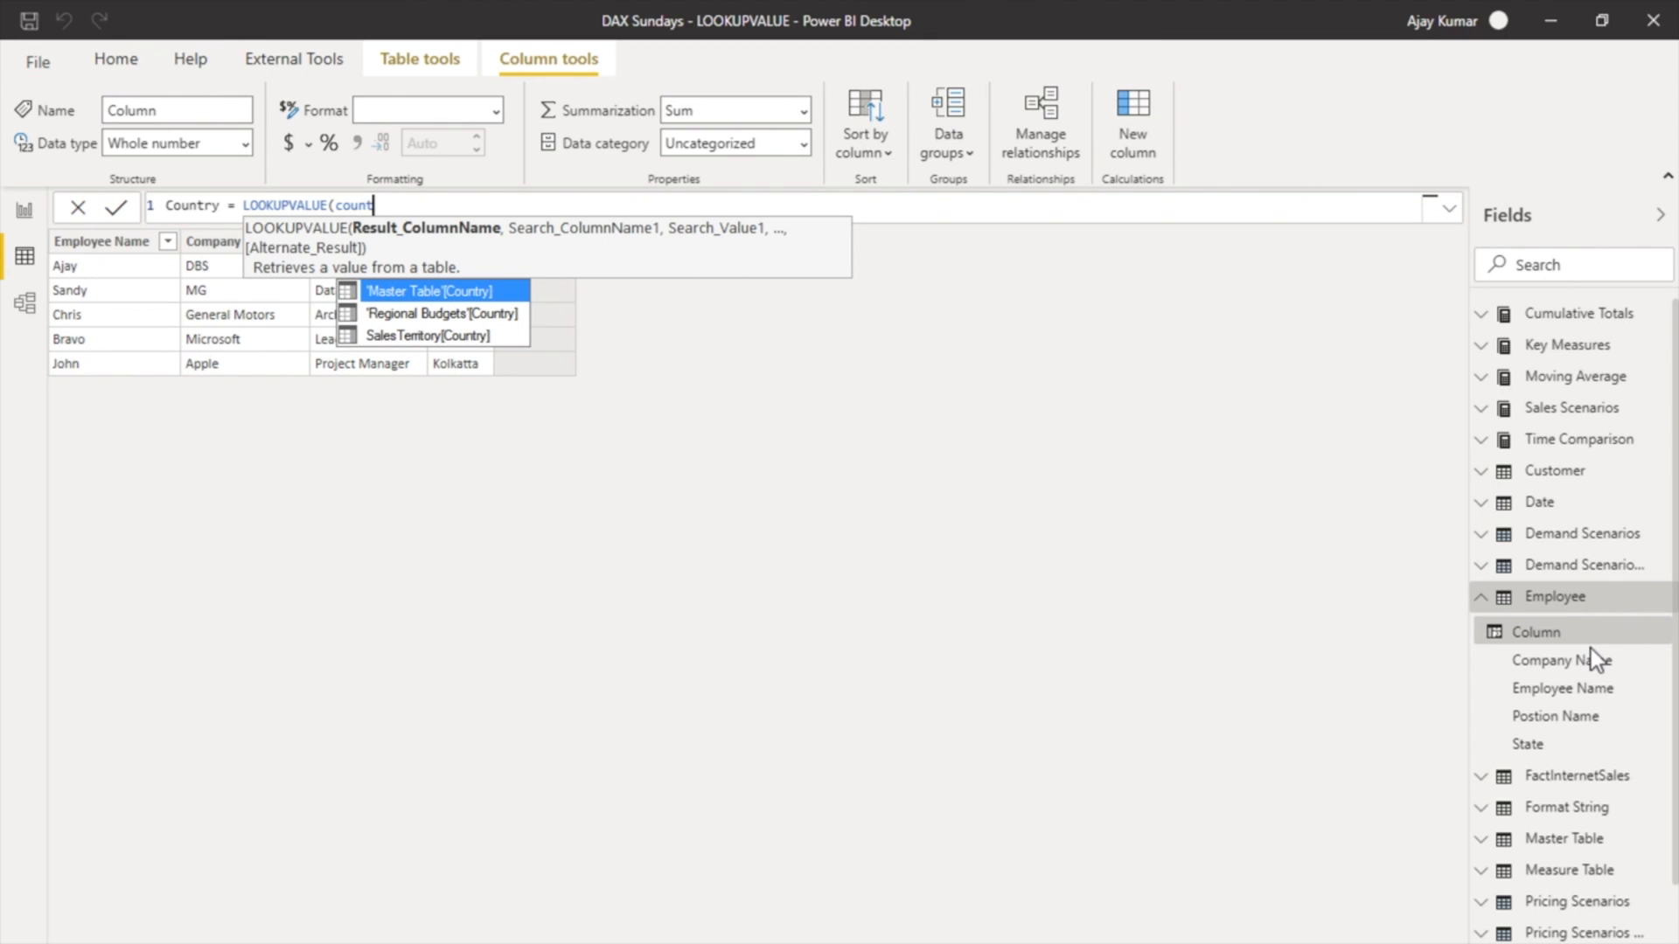
{"action": "left_click", "coordinate": [429, 290]}
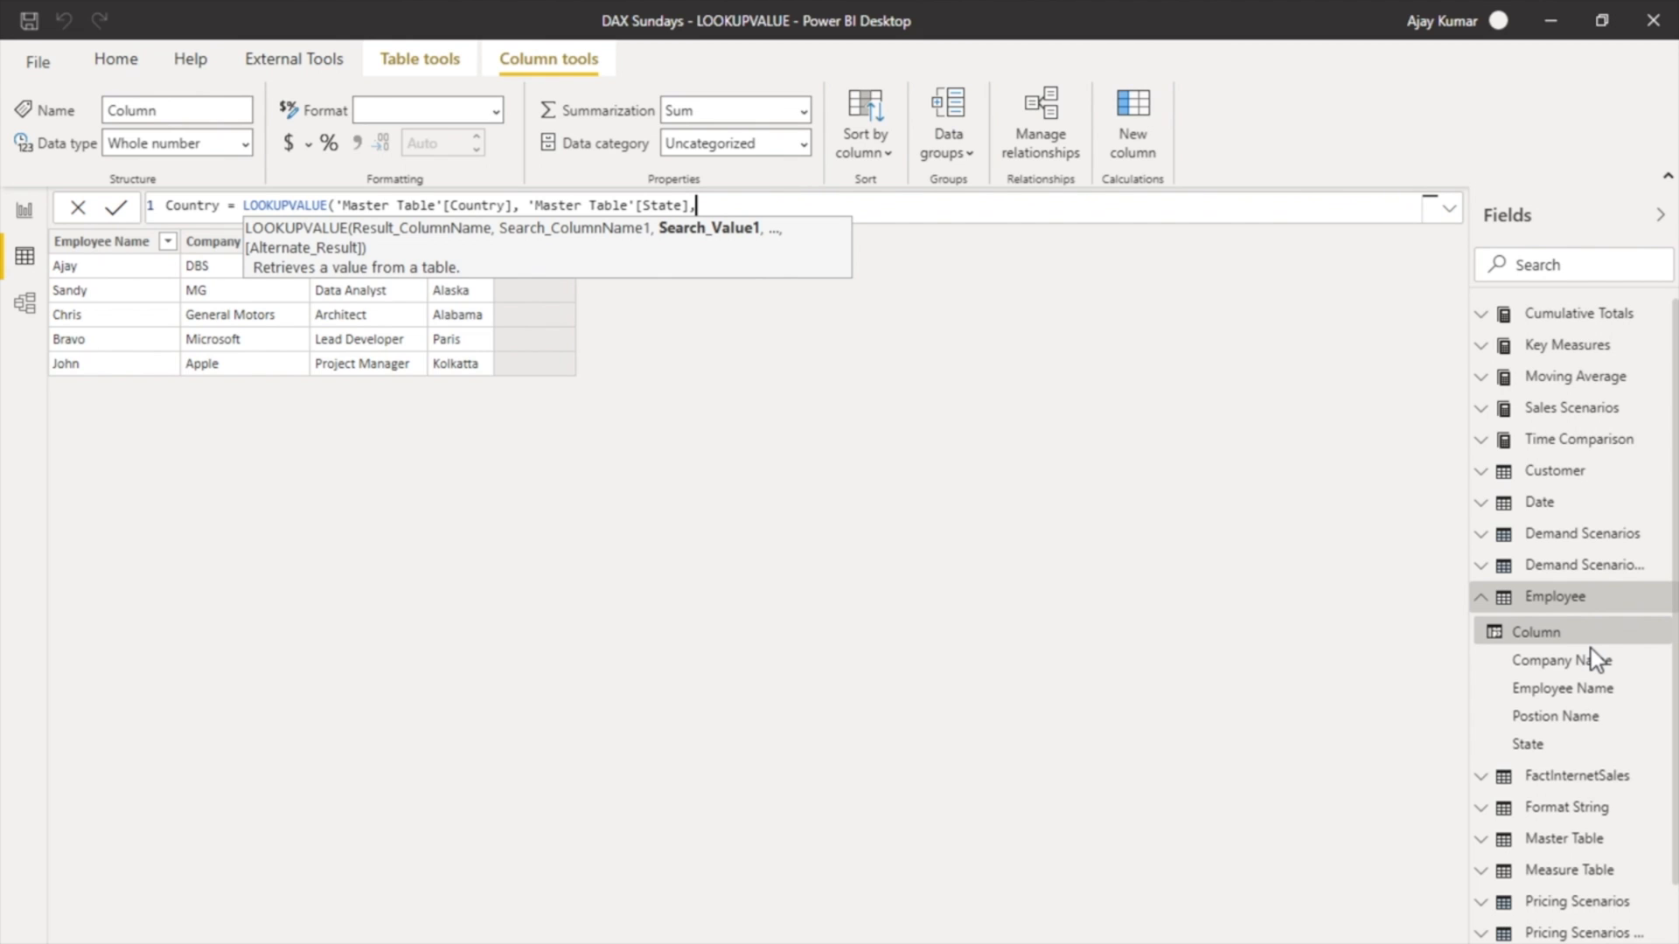
{"action": "mouse_move", "coordinate": [972, 668]}
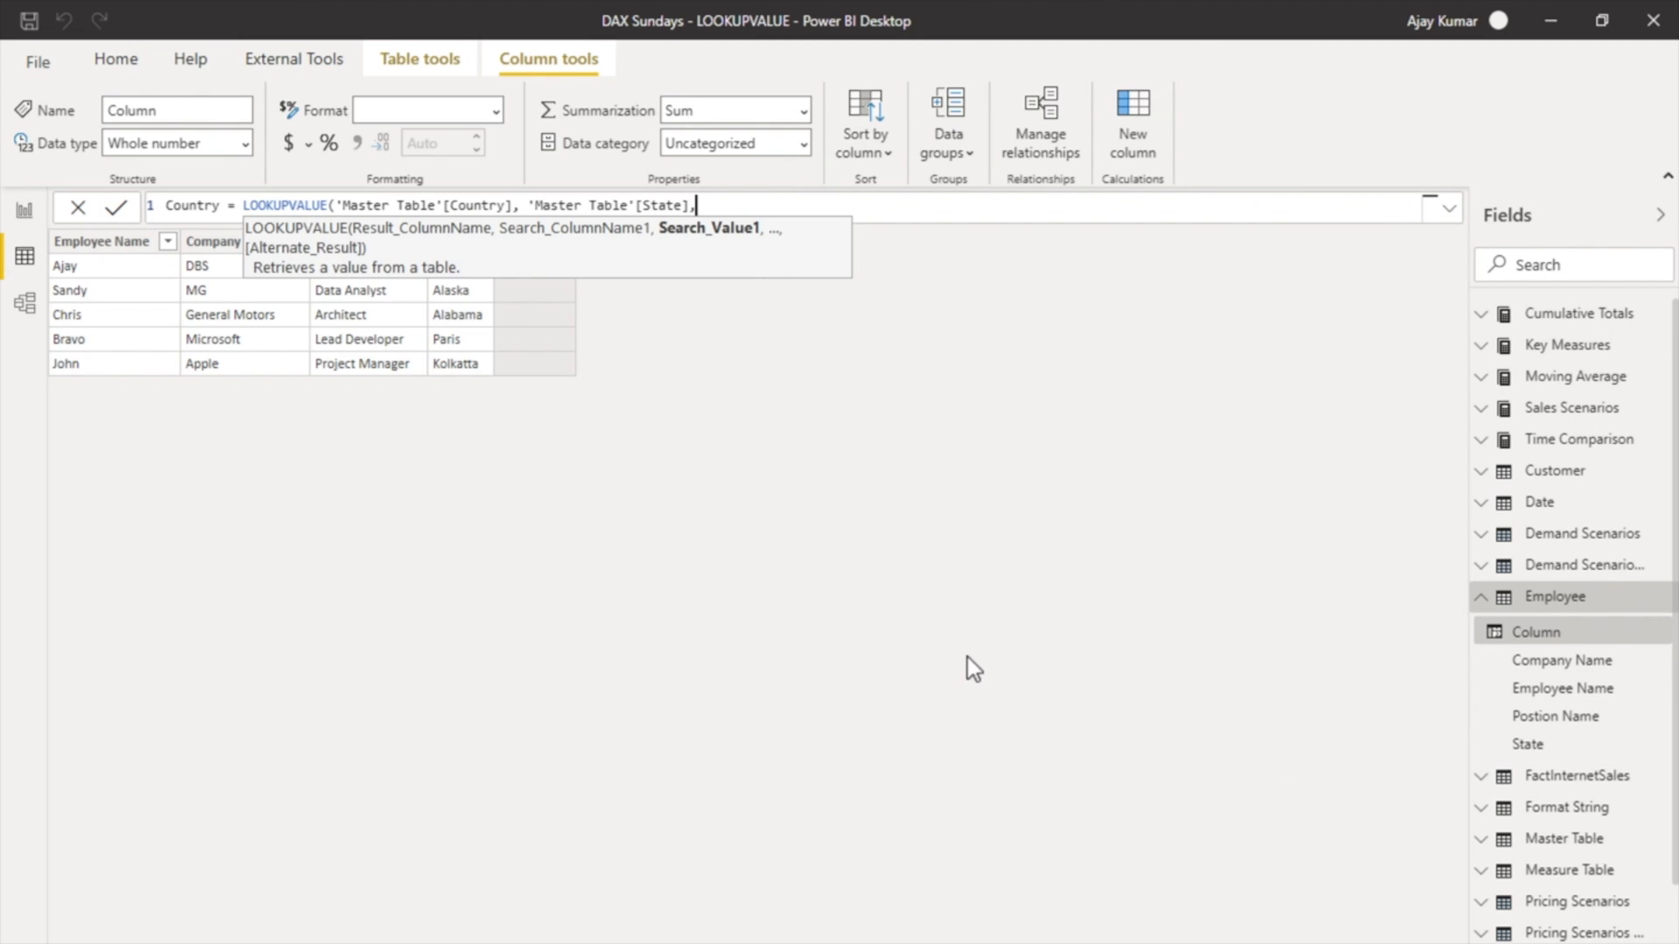
{"action": "mouse_move", "coordinate": [481, 419]}
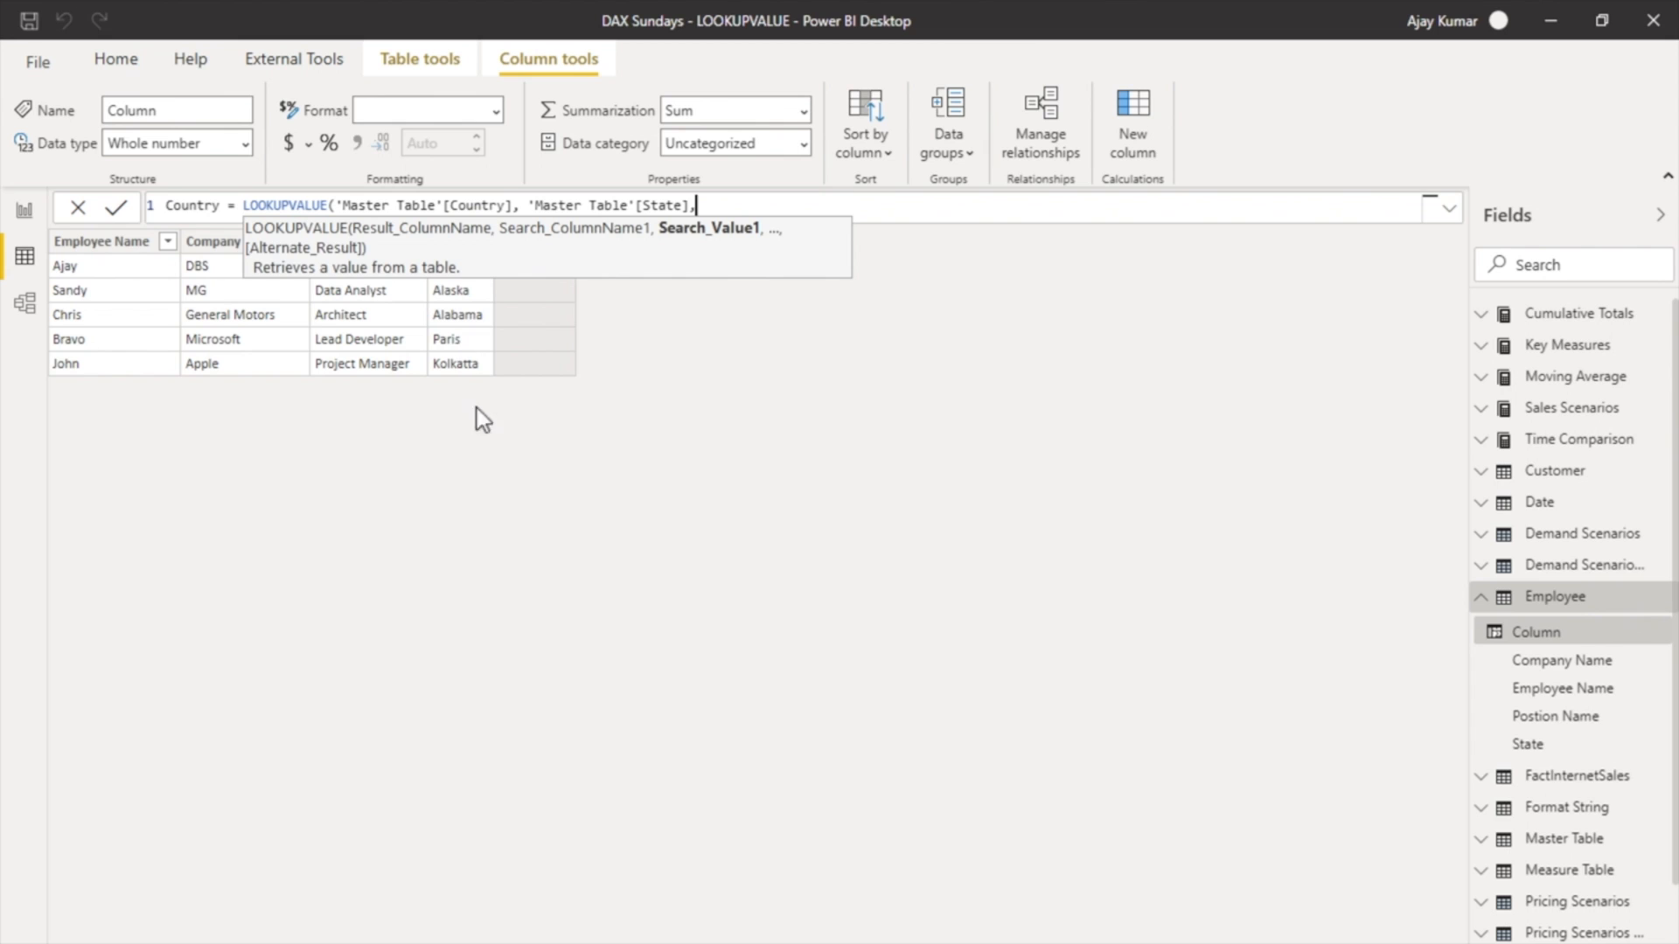
{"action": "type", "text": "s"}
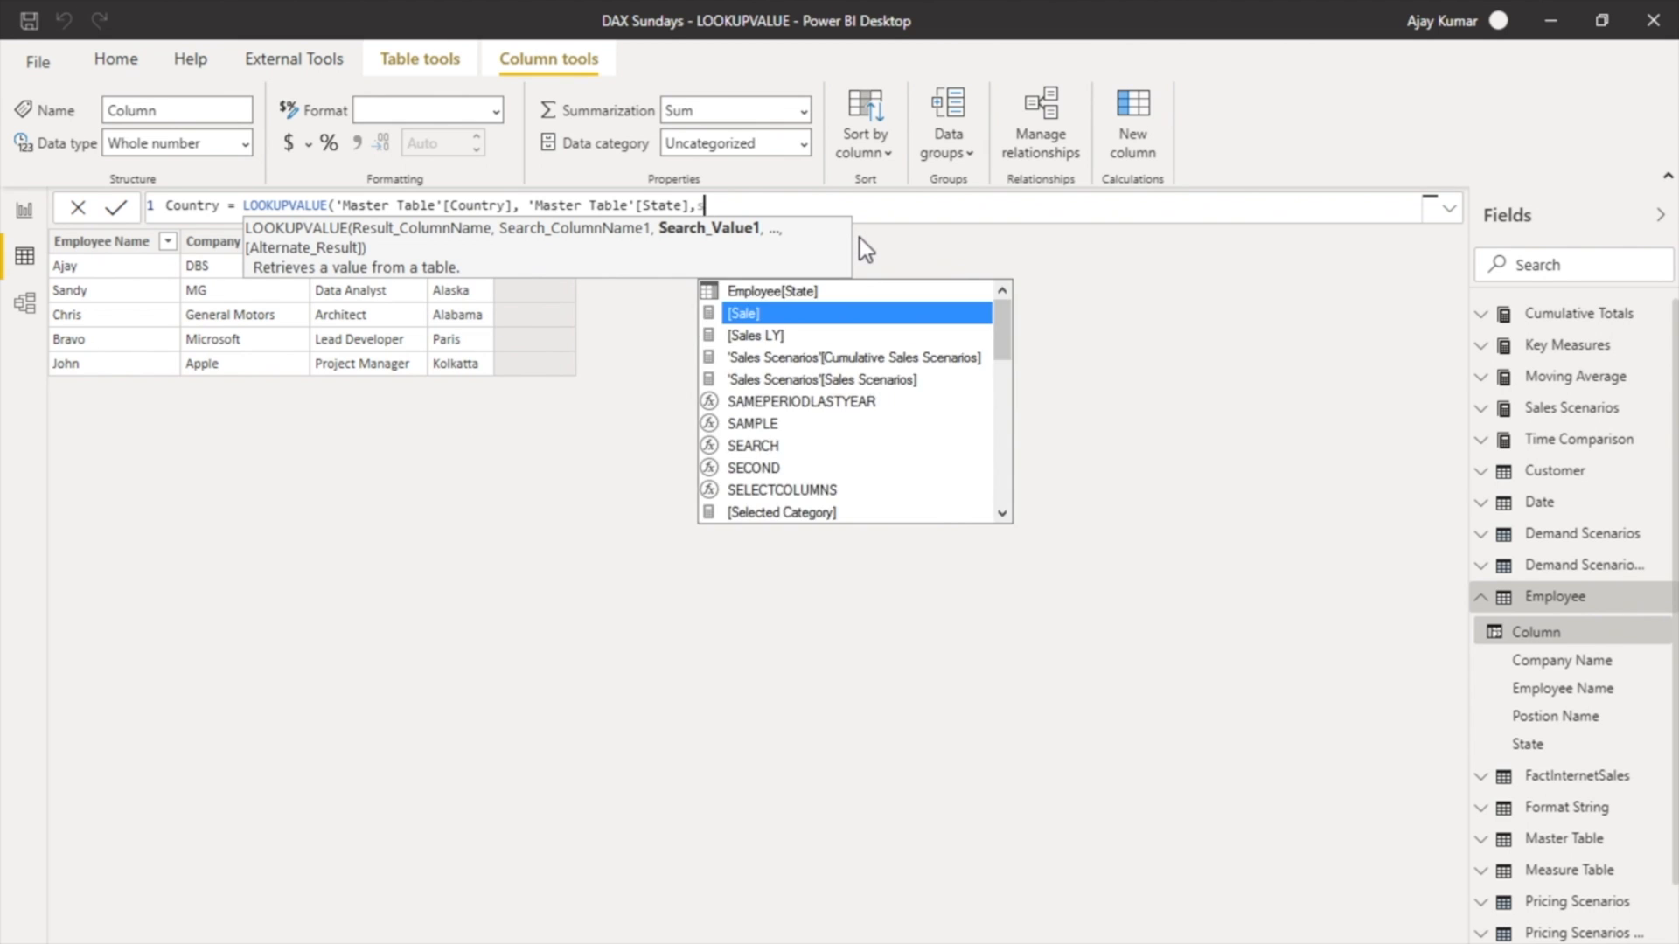
{"action": "type", "text": "Employee[State])"}
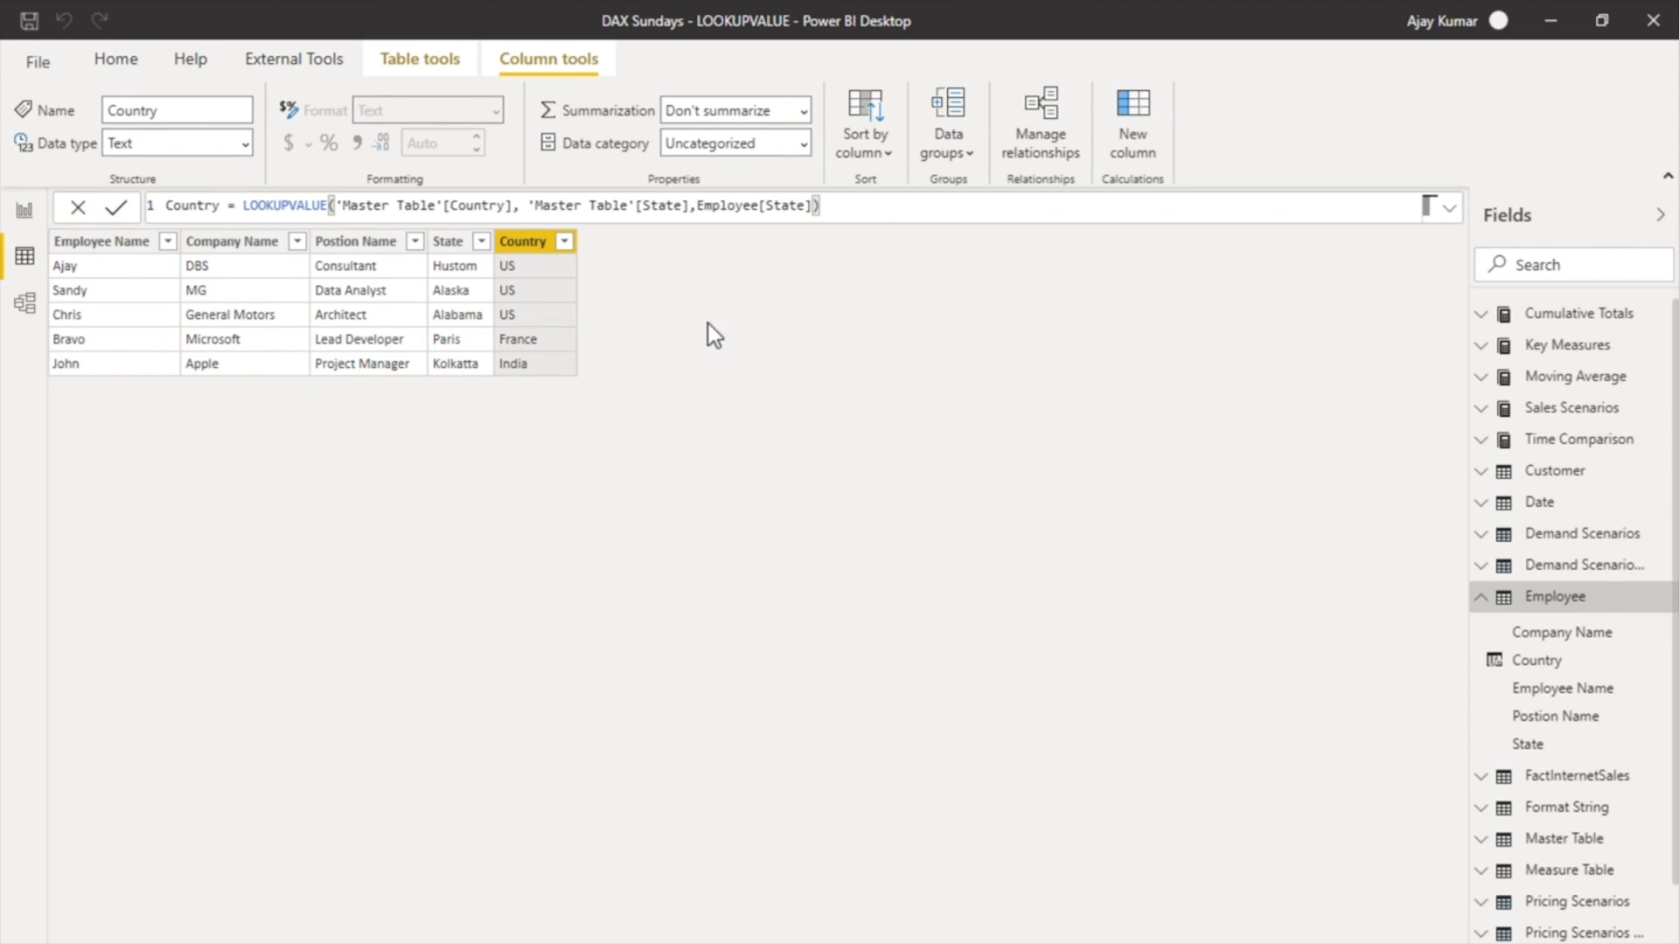
{"action": "mouse_move", "coordinate": [458, 268]}
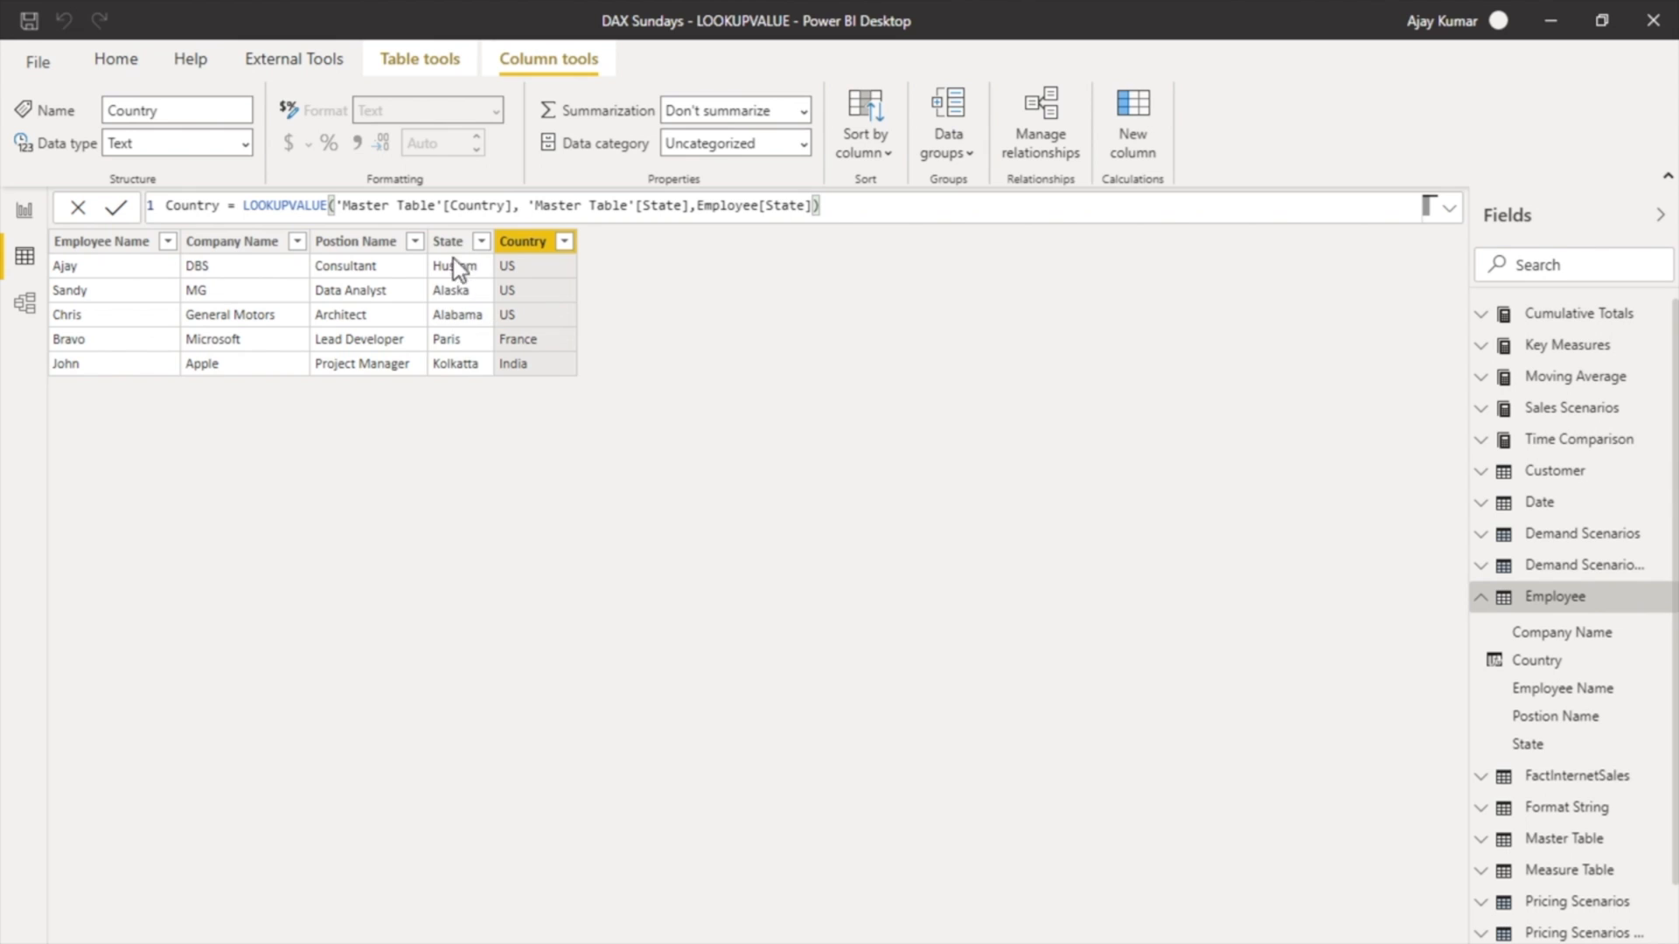
{"action": "mouse_move", "coordinate": [535, 283]}
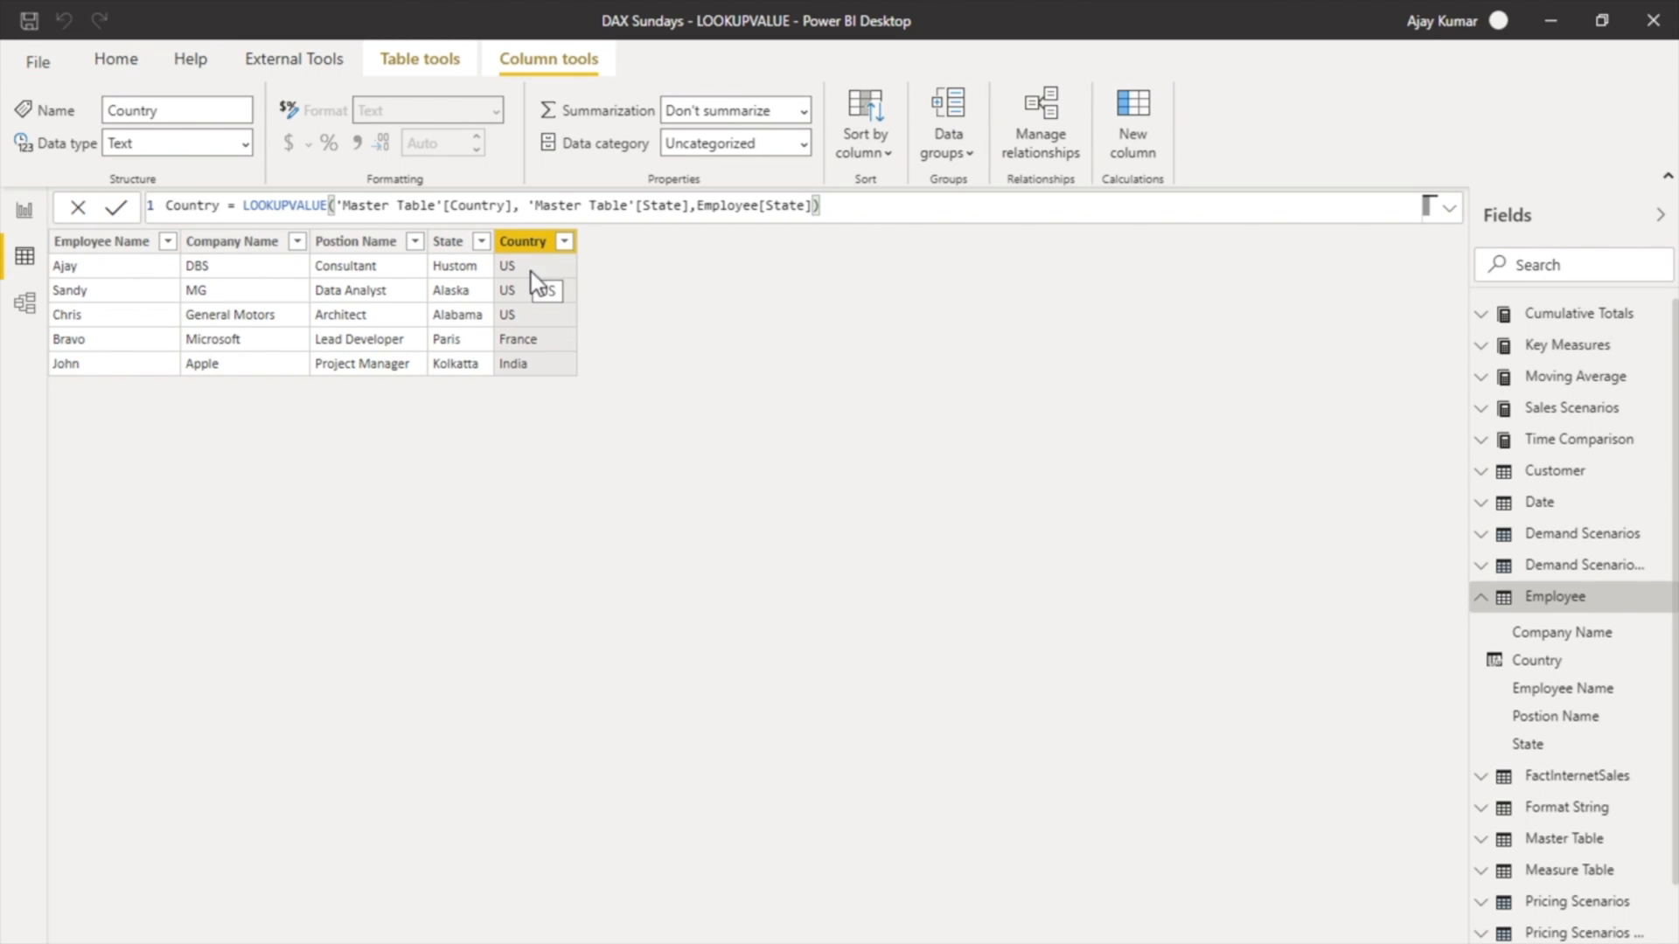
{"action": "mouse_move", "coordinate": [541, 417]}
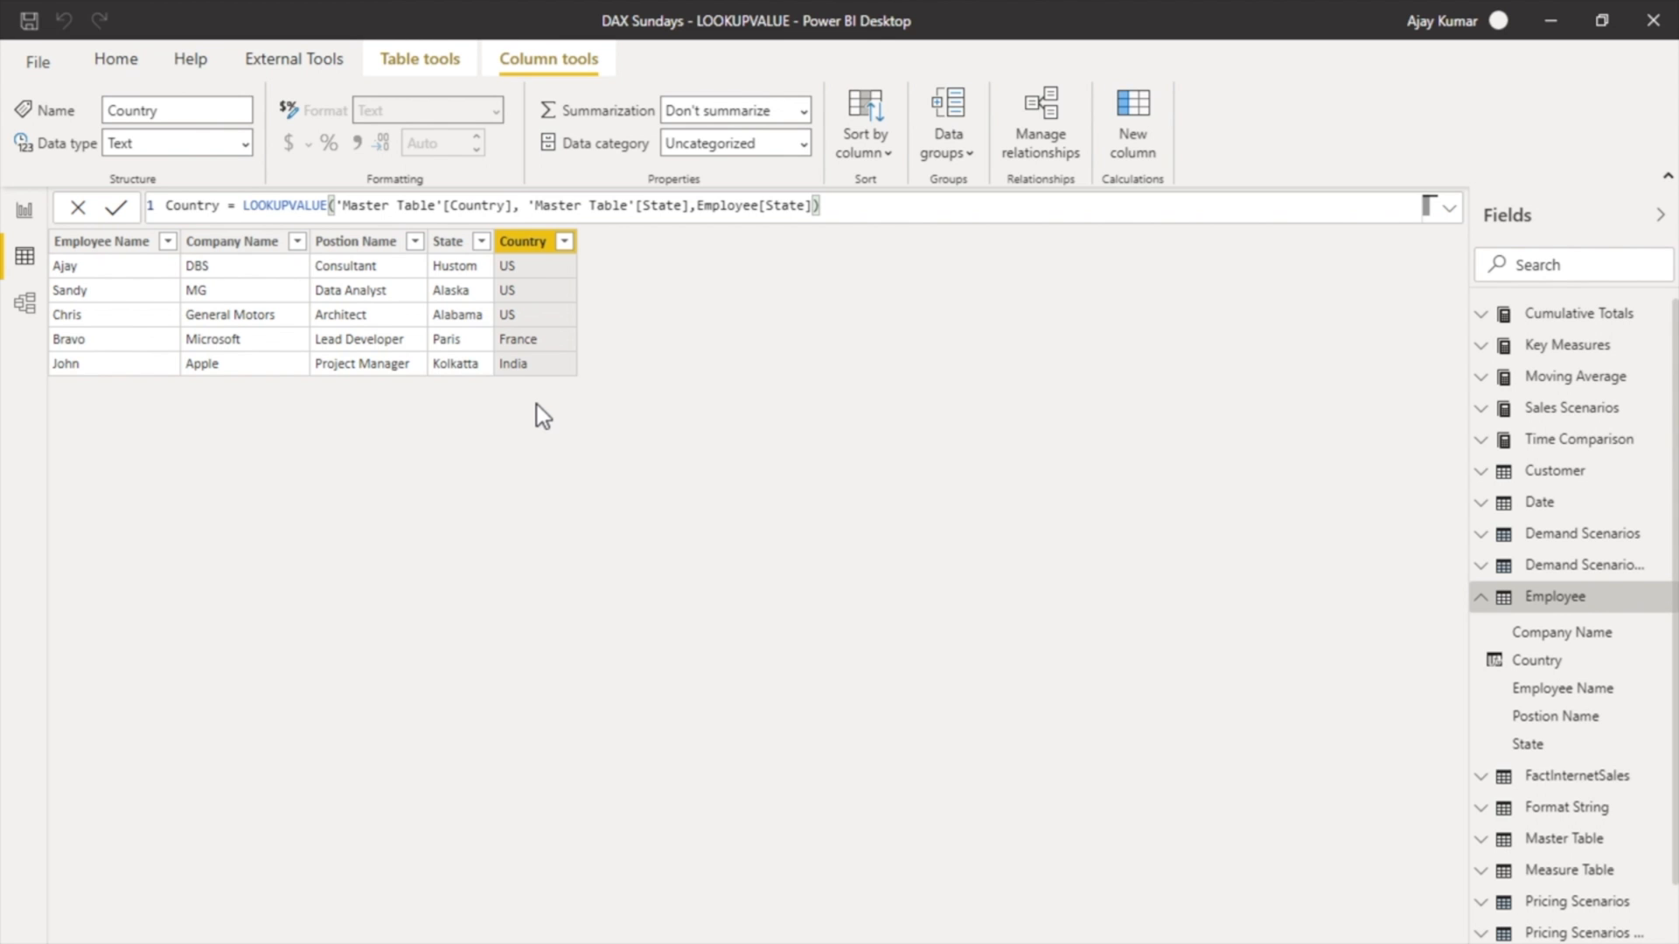
{"action": "mouse_move", "coordinate": [1382, 626]}
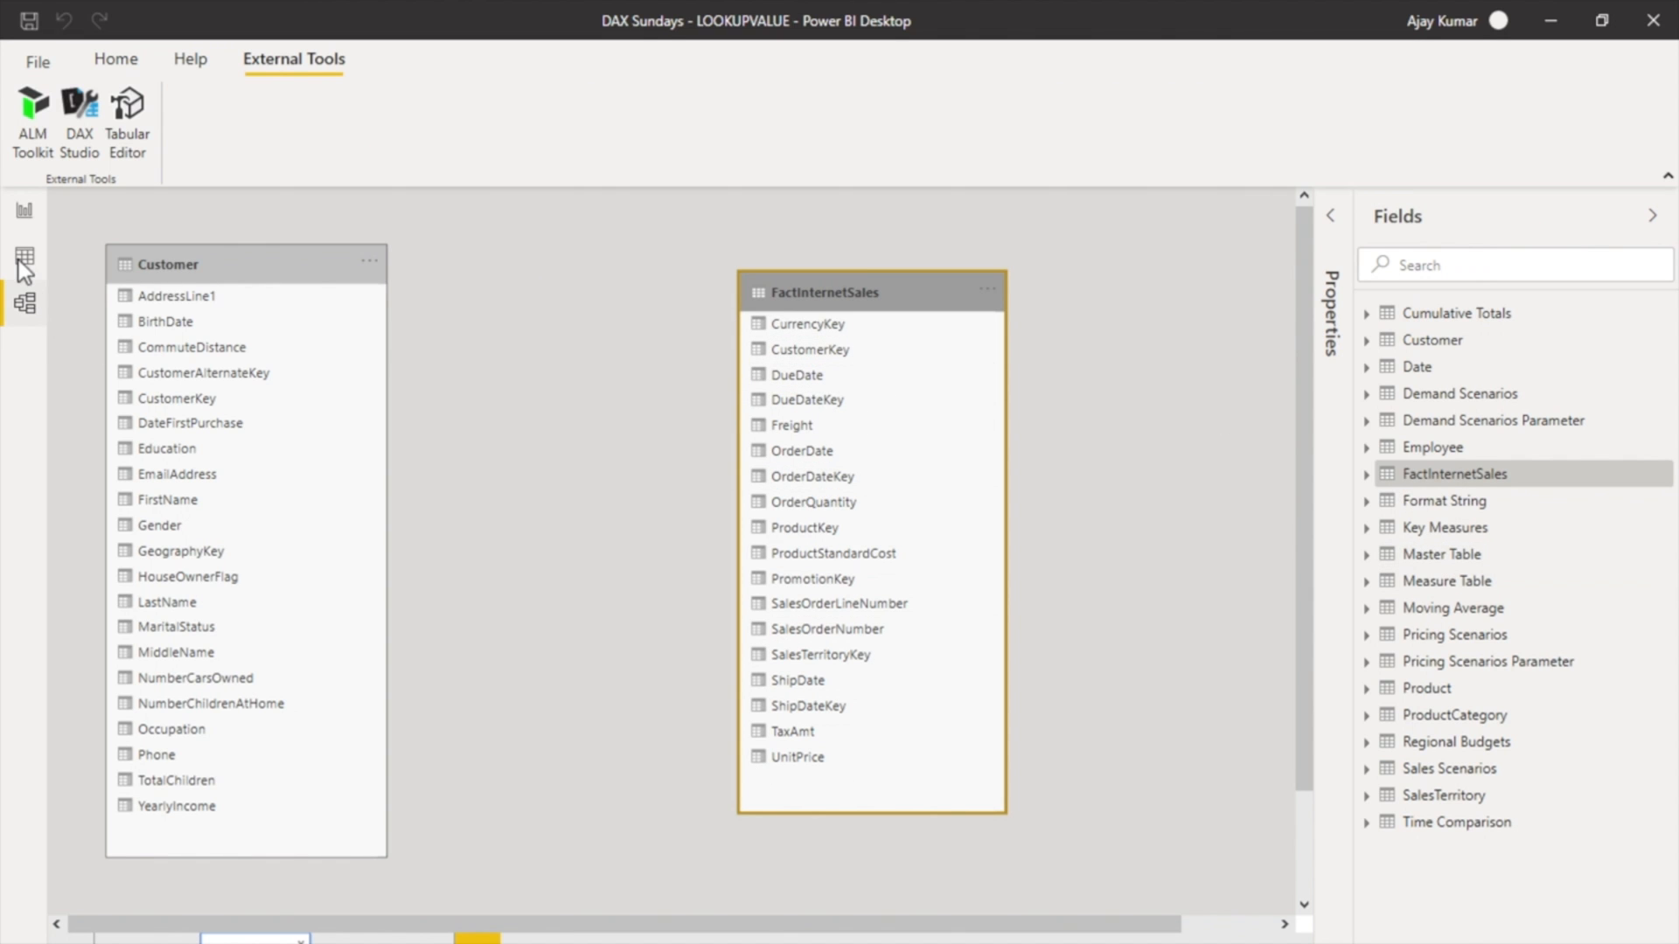
Step: Open FactInternetSales and inspect its CustomerKey and SalesOrderNumber columns
{"action": "left_click", "coordinate": [24, 255]}
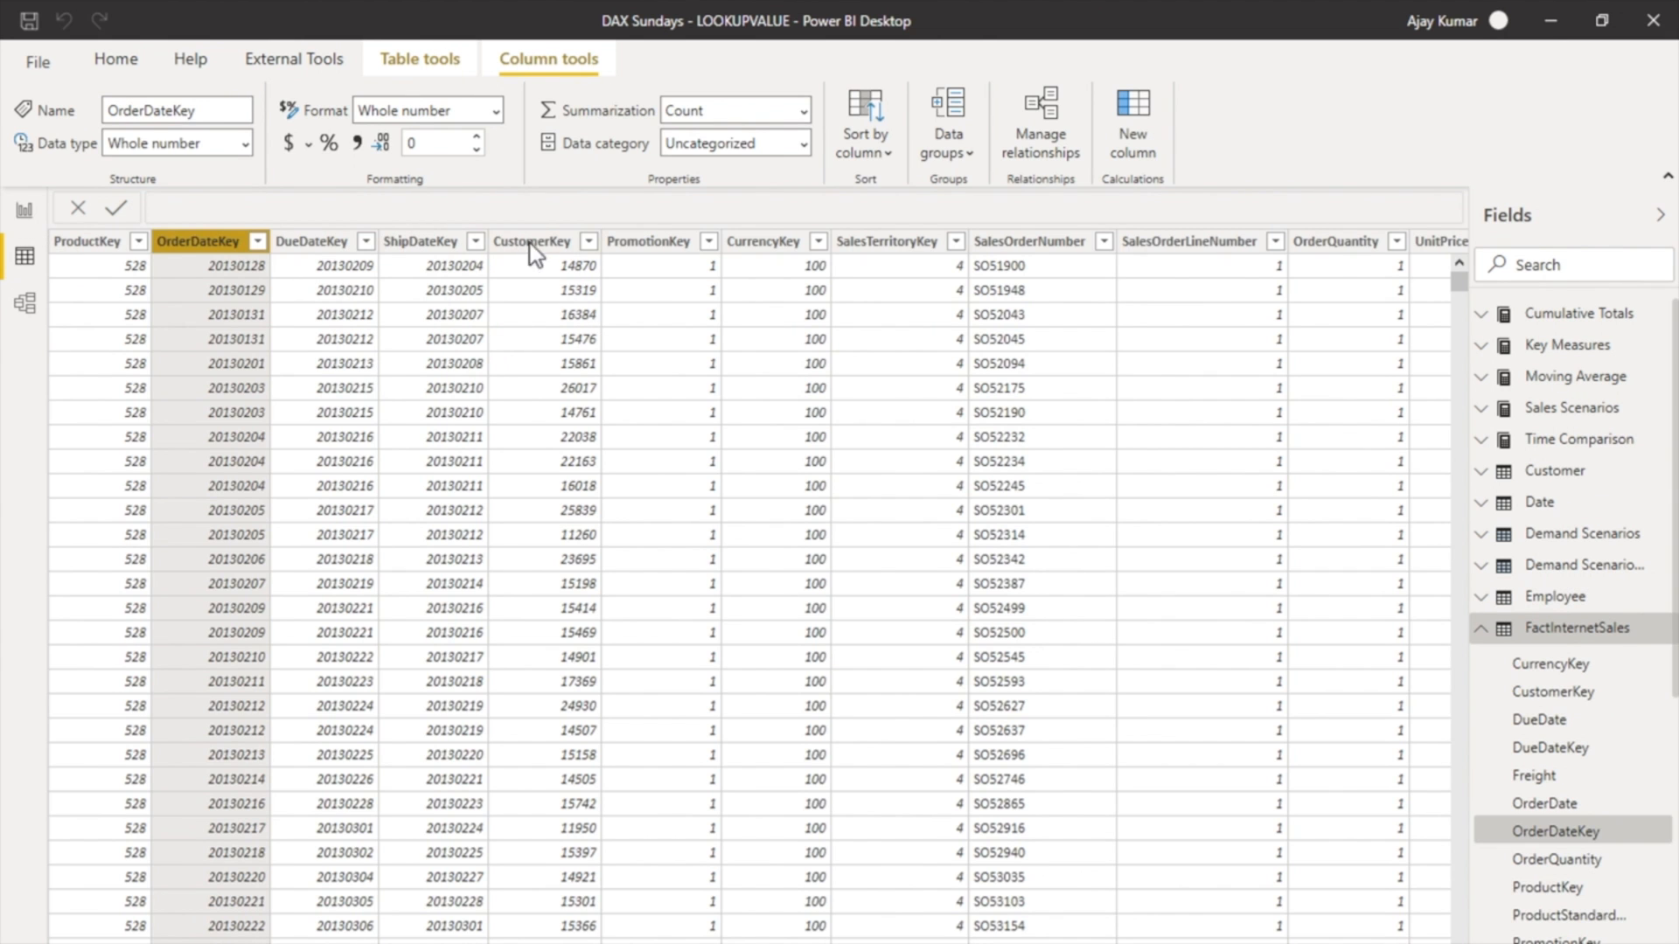
{"action": "left_click", "coordinate": [525, 241]}
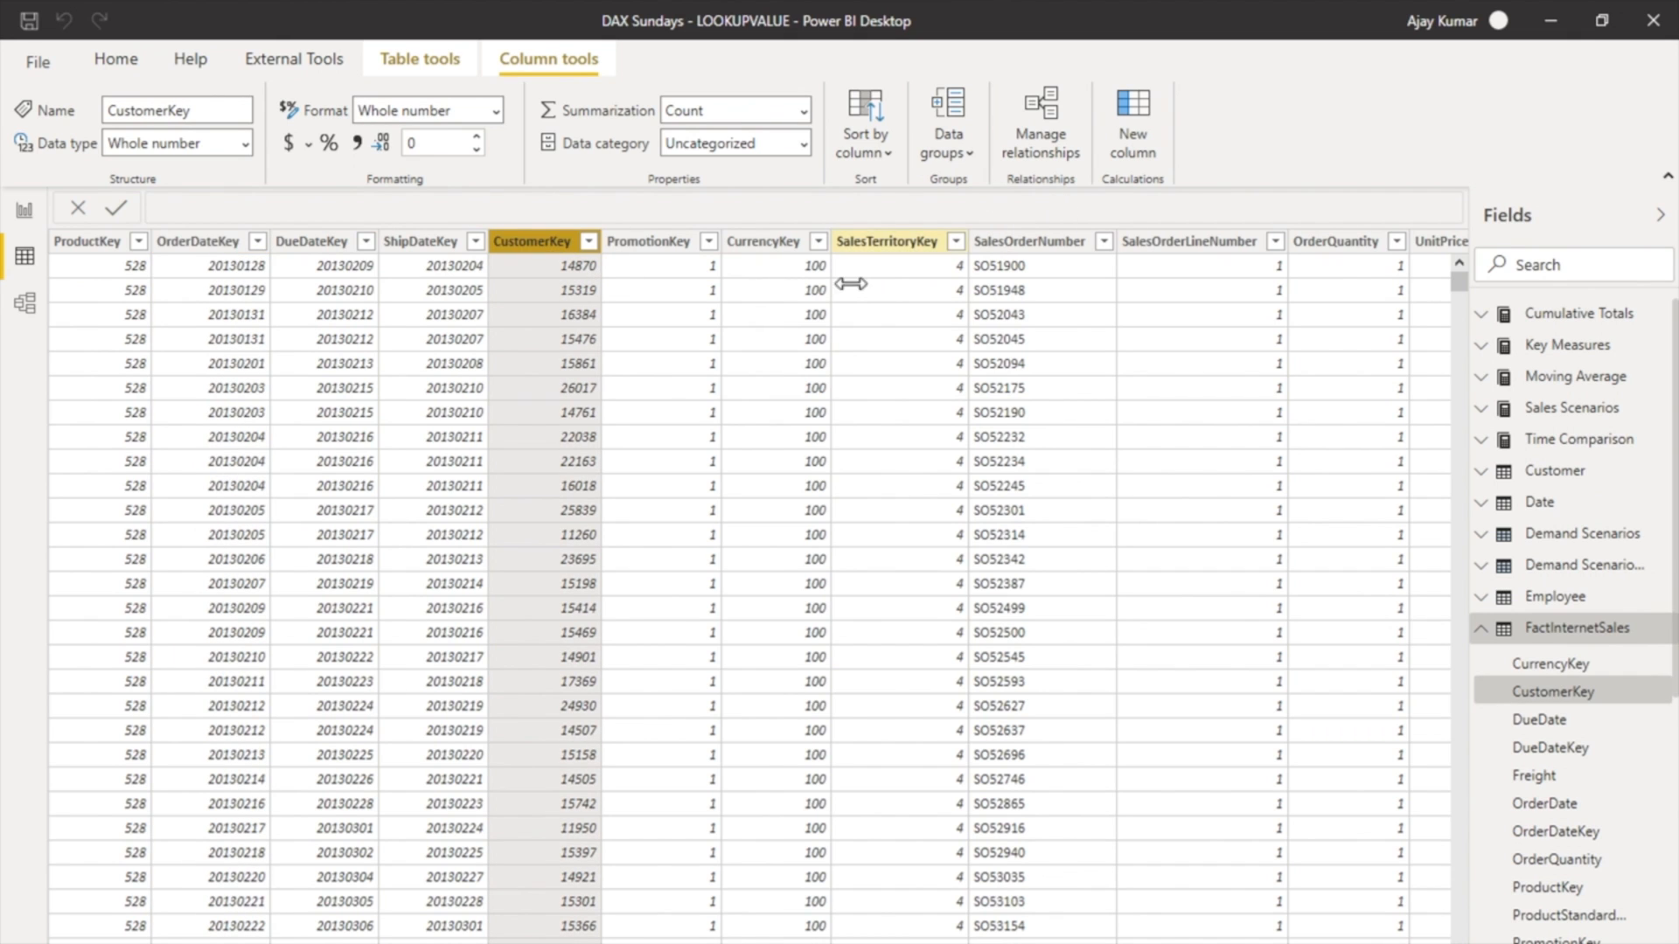
{"action": "left_click", "coordinate": [1028, 241]}
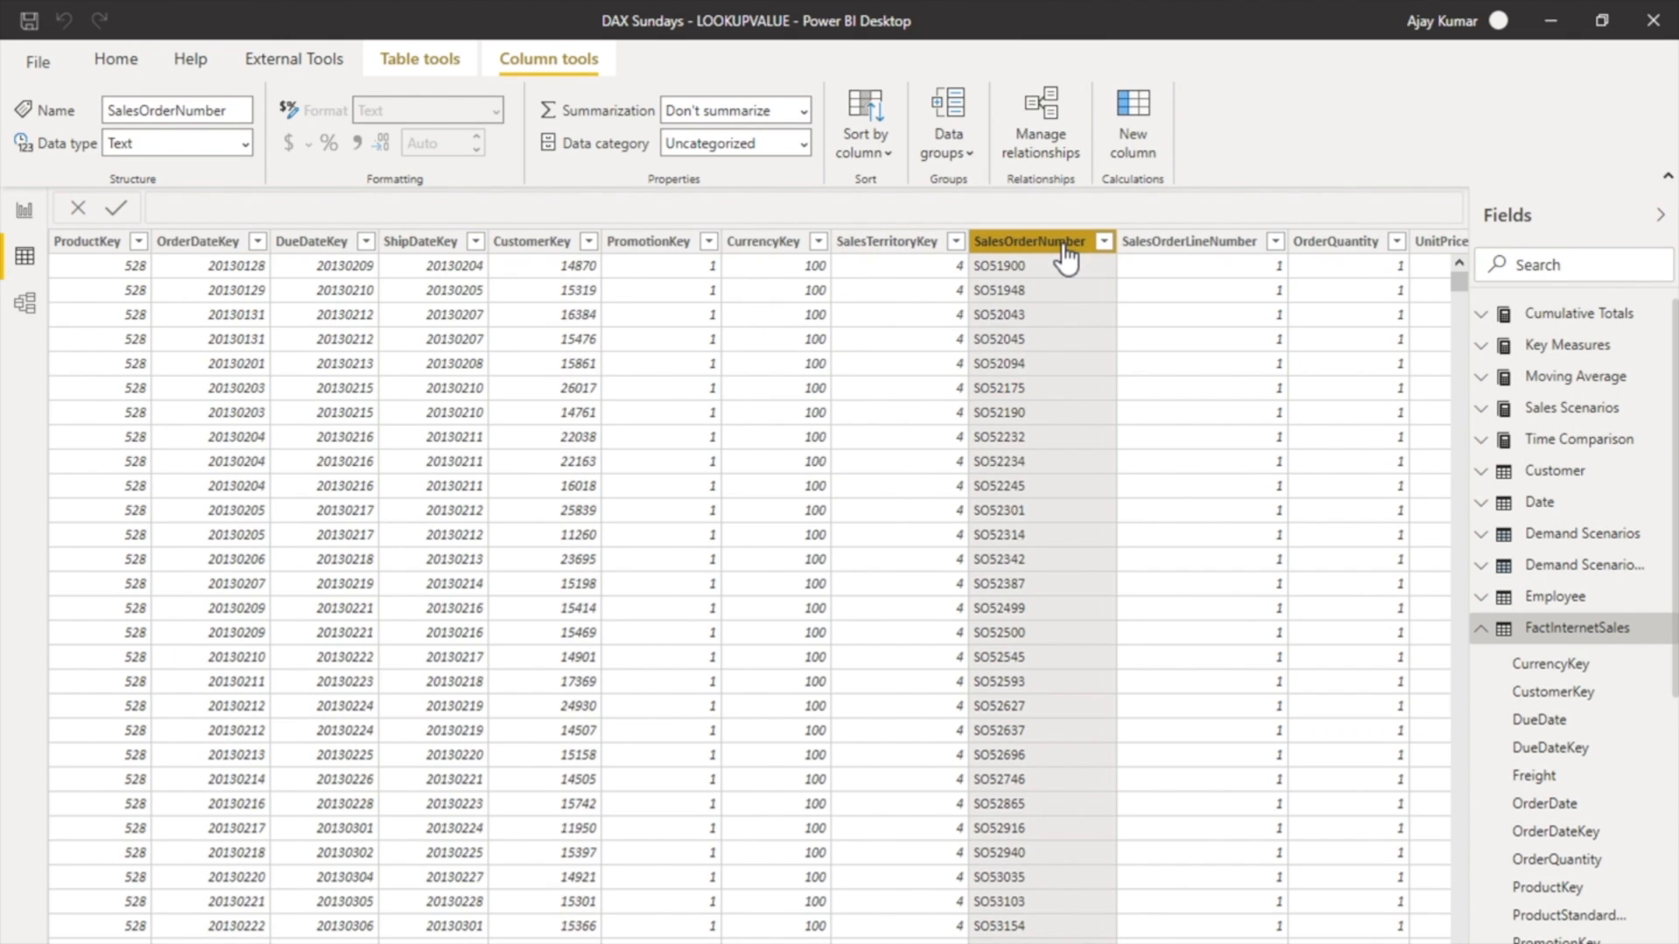
{"action": "mouse_move", "coordinate": [1248, 361]}
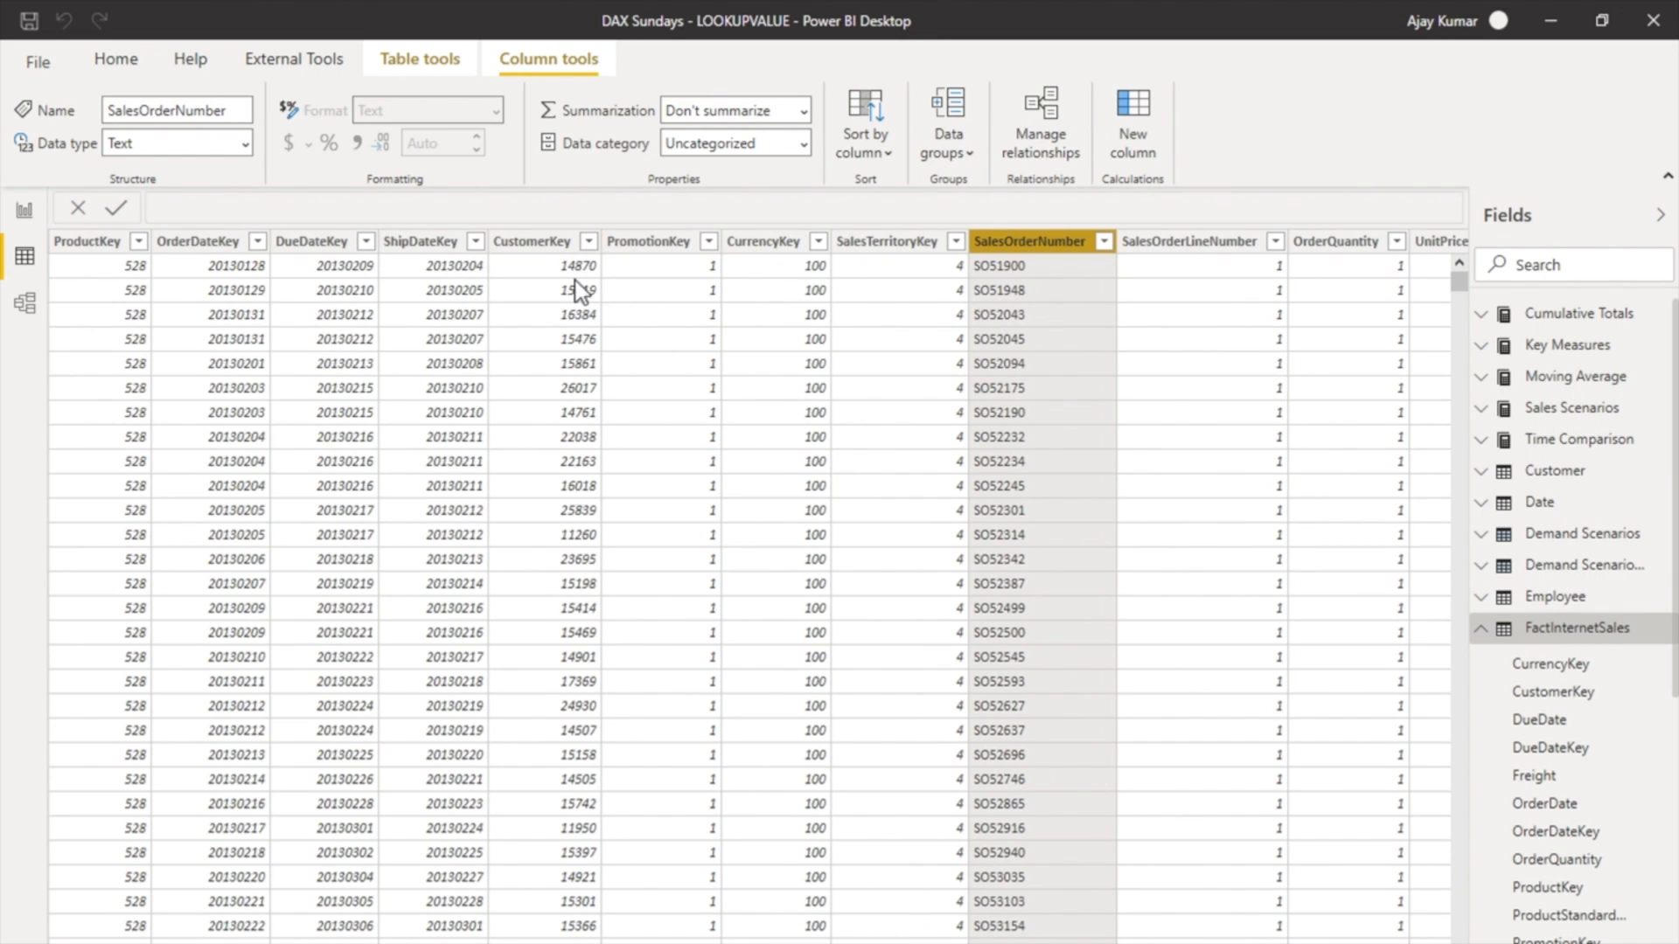
{"action": "mouse_move", "coordinate": [576, 289]}
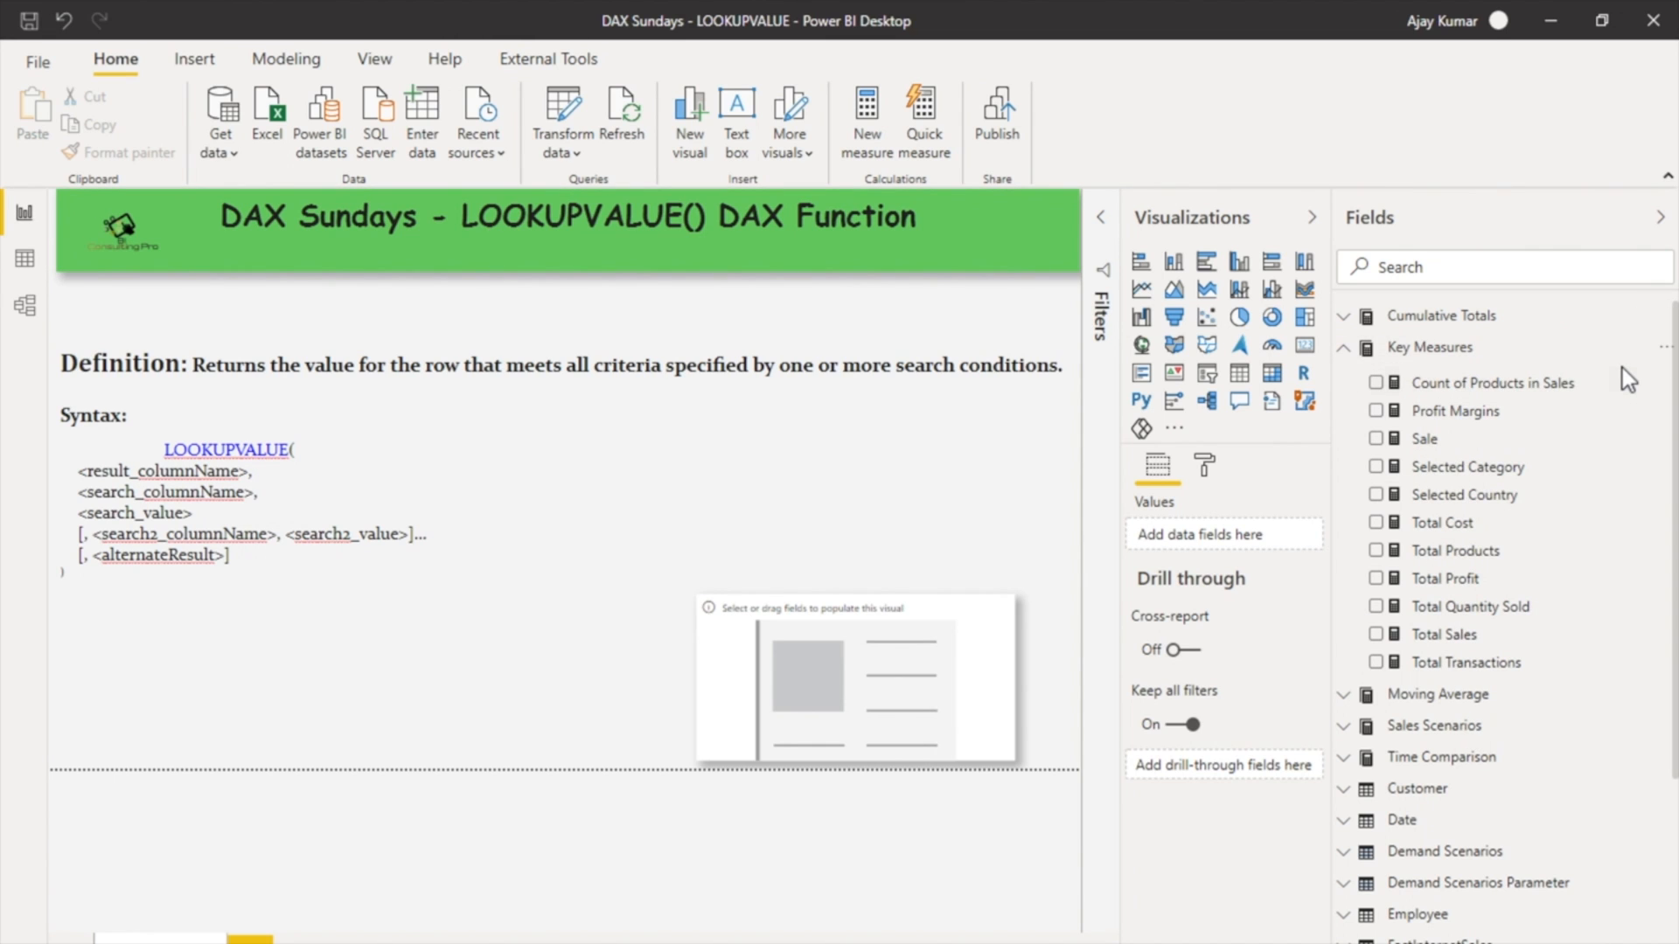
Step: Create a new measure reading Sales Order Number (Customer Key) = LOOKUPVALUE(
{"action": "left_click", "coordinate": [867, 120]}
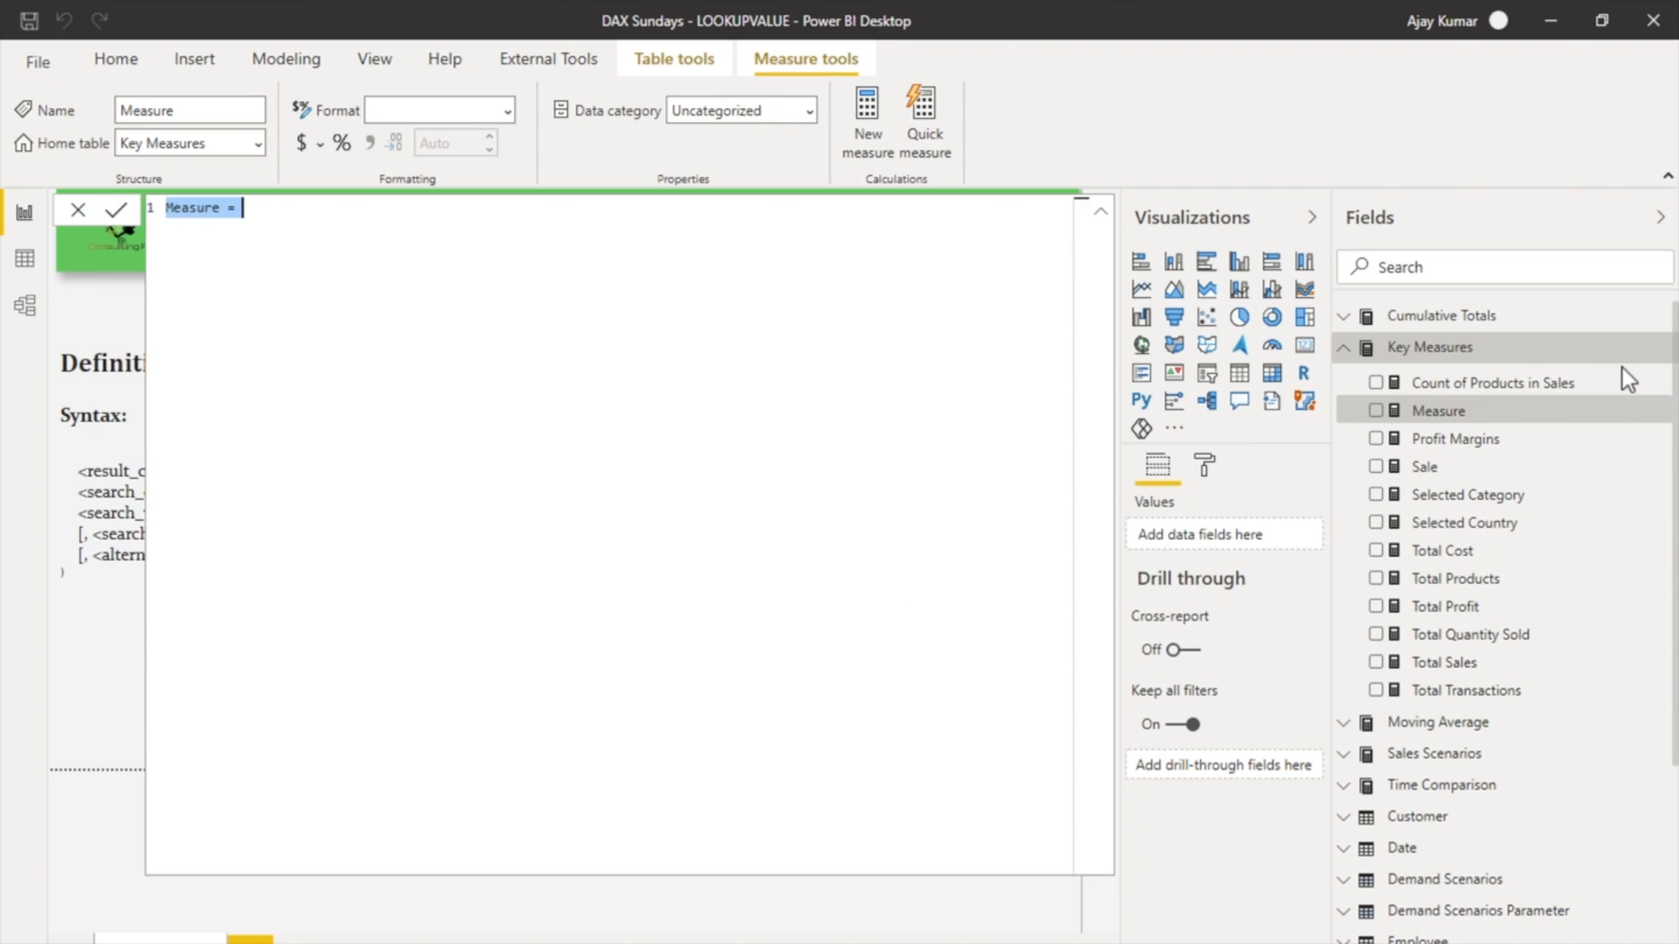
{"action": "type", "text": "Sales Order"}
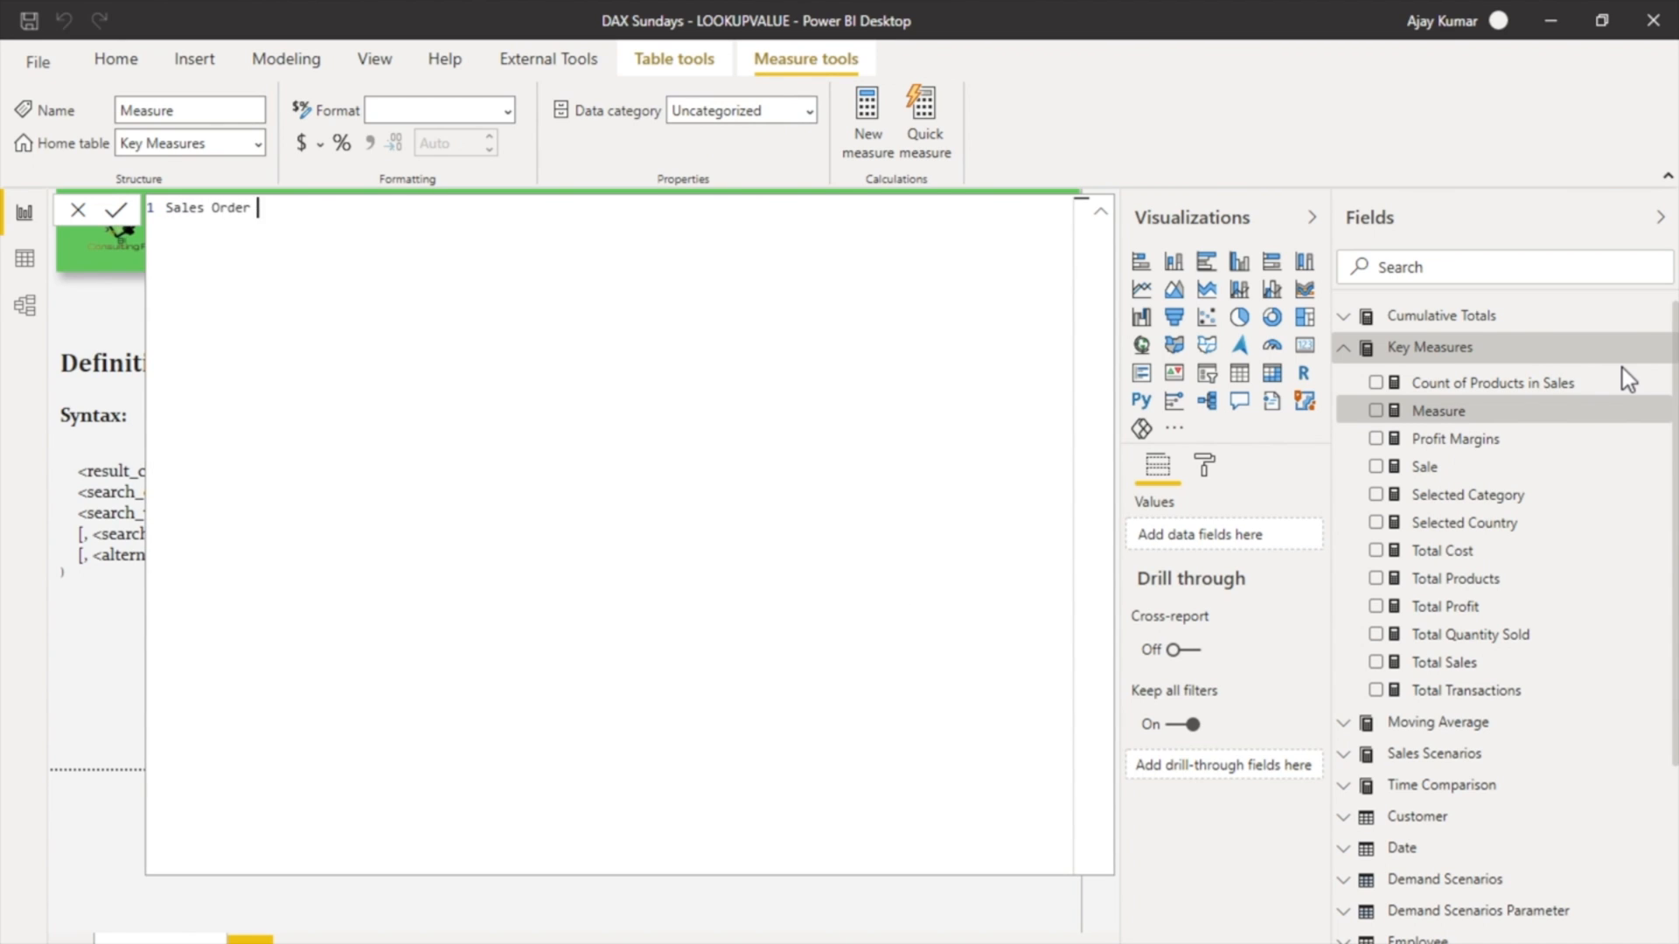
{"action": "type", "text": "Number (Cu"}
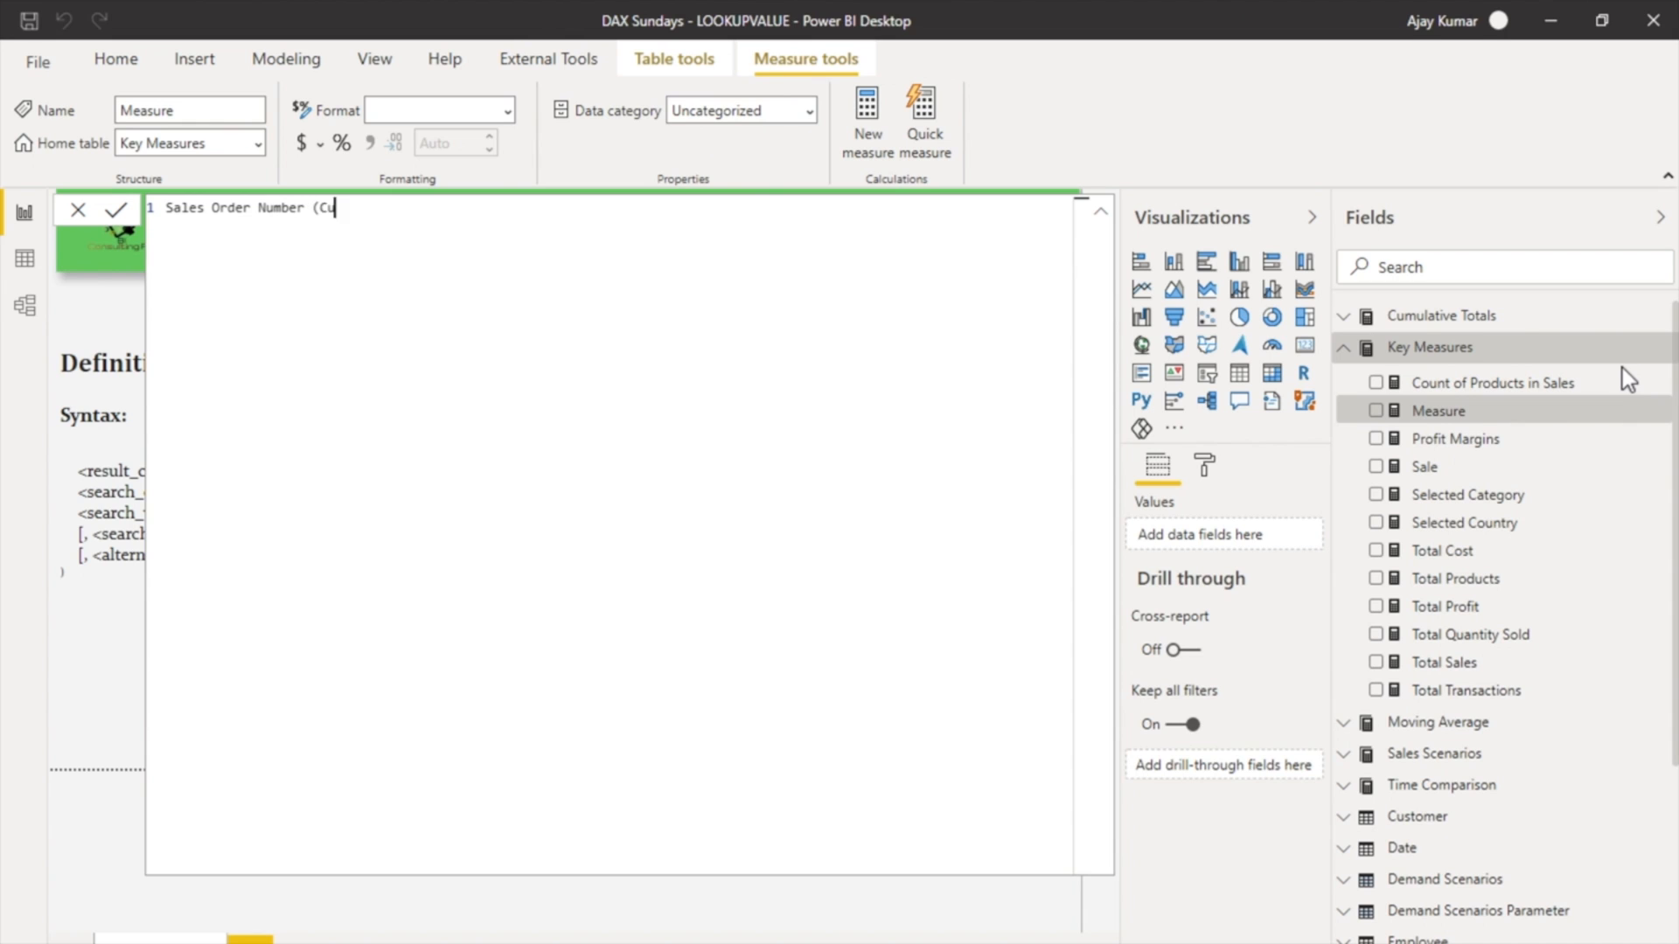
{"action": "type", "text": "stomer Key) = Lo"}
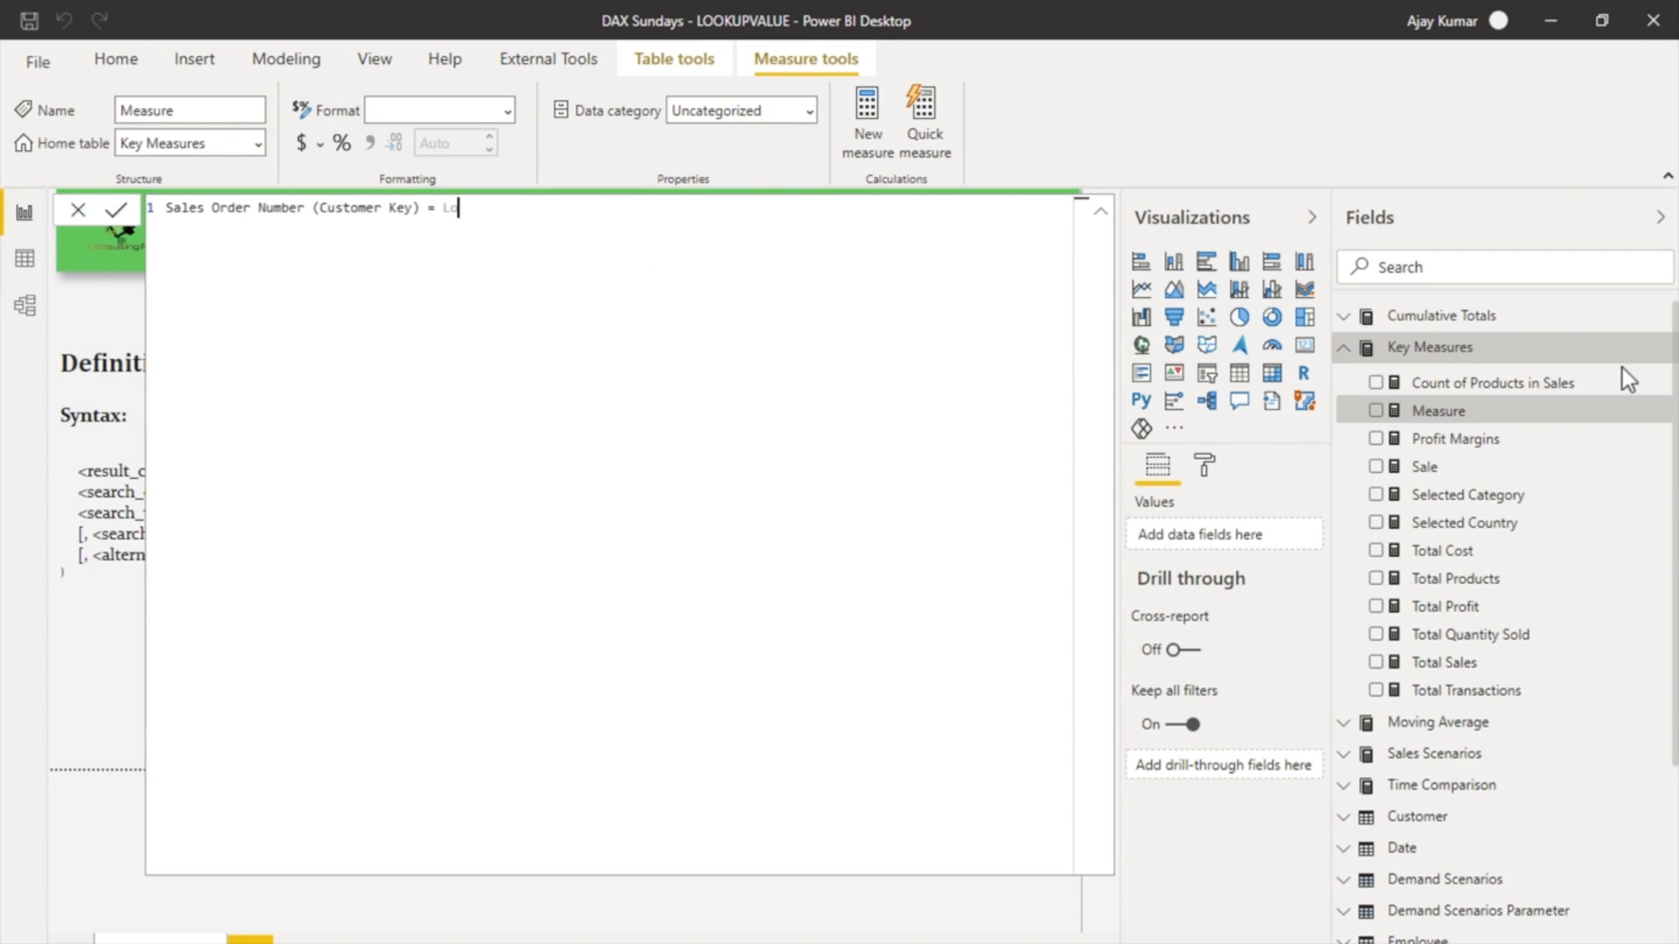
{"action": "type", "text": "OOKUPVALUE("}
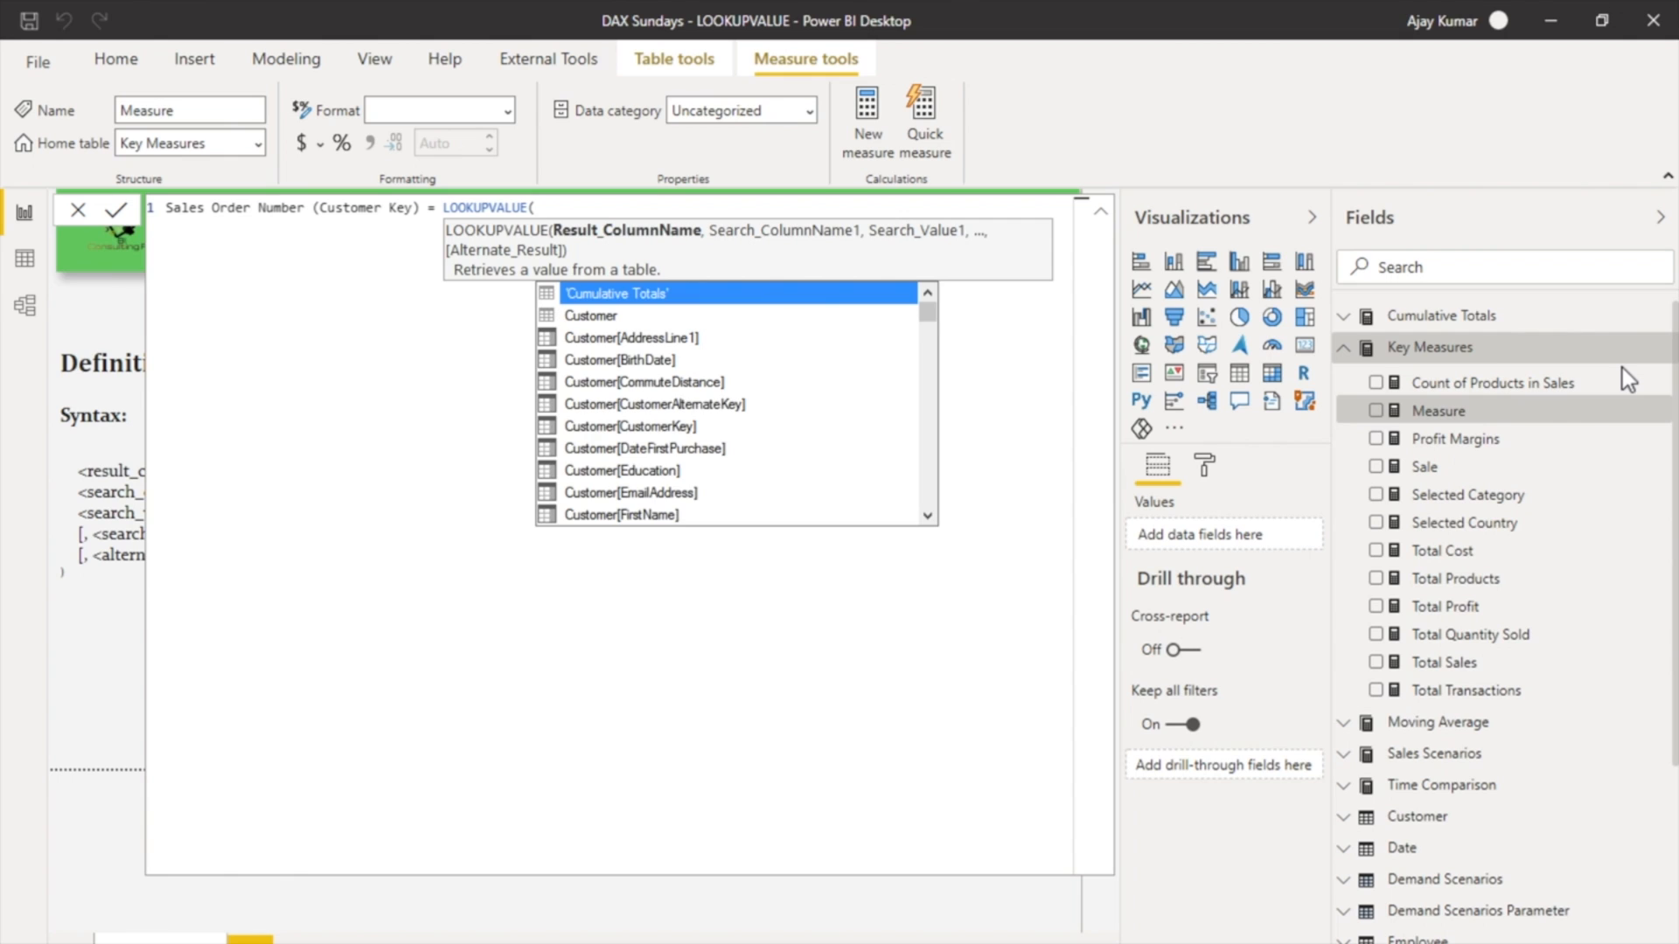
Step: Finish LOOKUPVALUE with SalesOrderNumber, CustomerKey, 14870 and "NA", then commit the measure
{"action": "type", "text": "sales"}
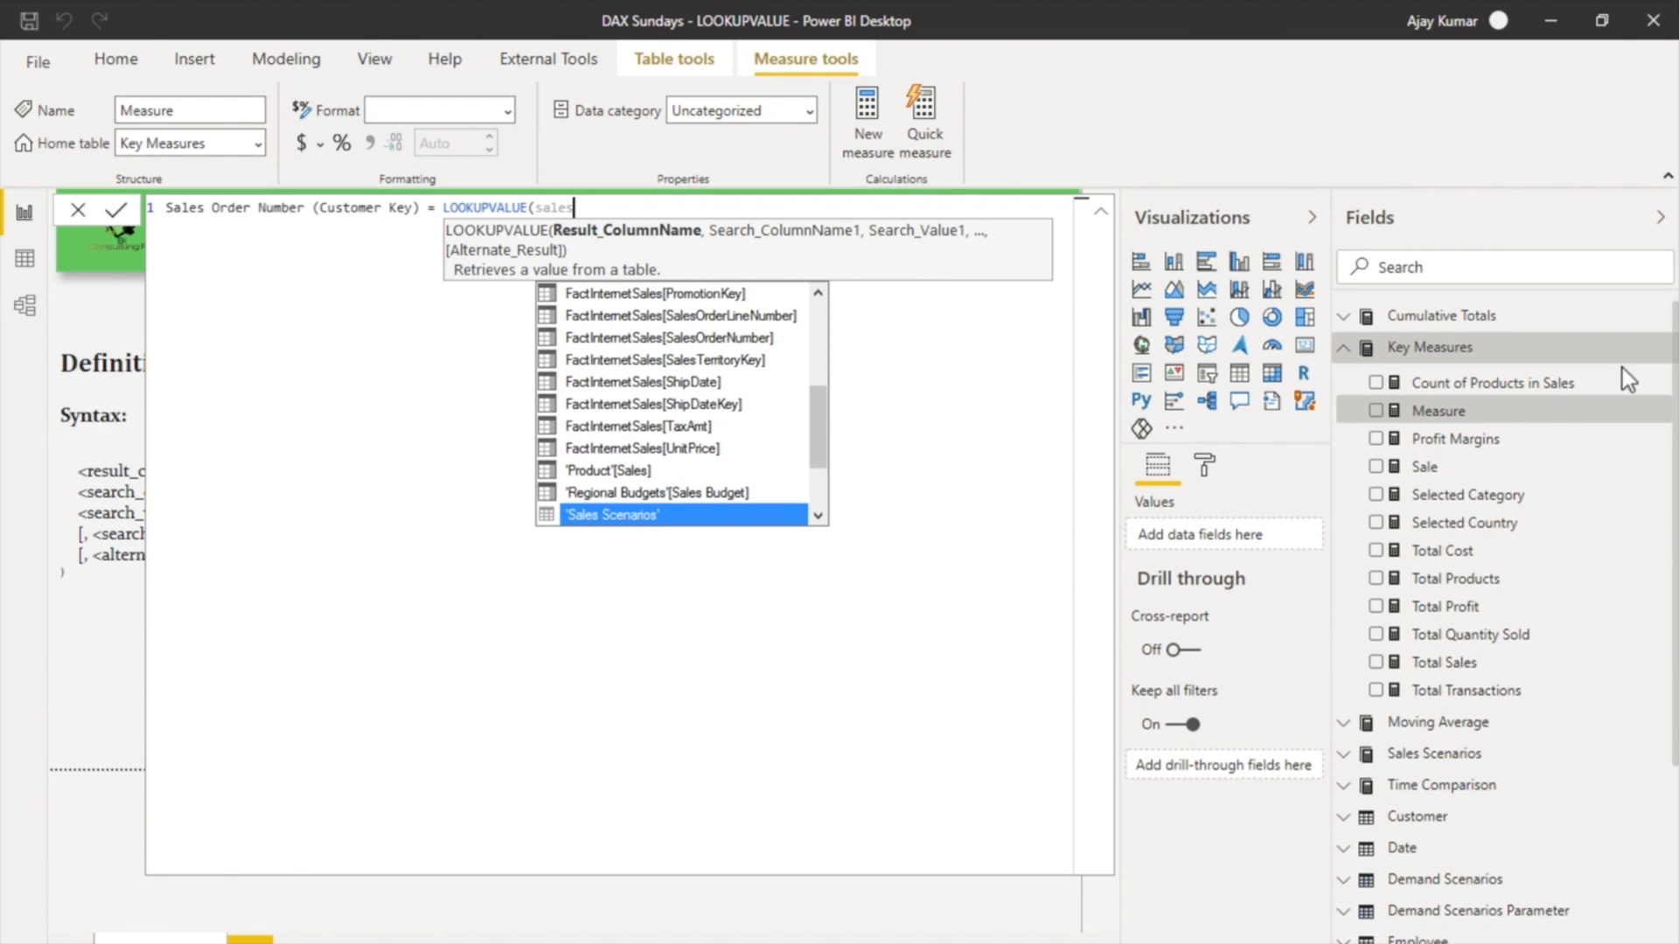
{"action": "mouse_move", "coordinate": [752, 350]}
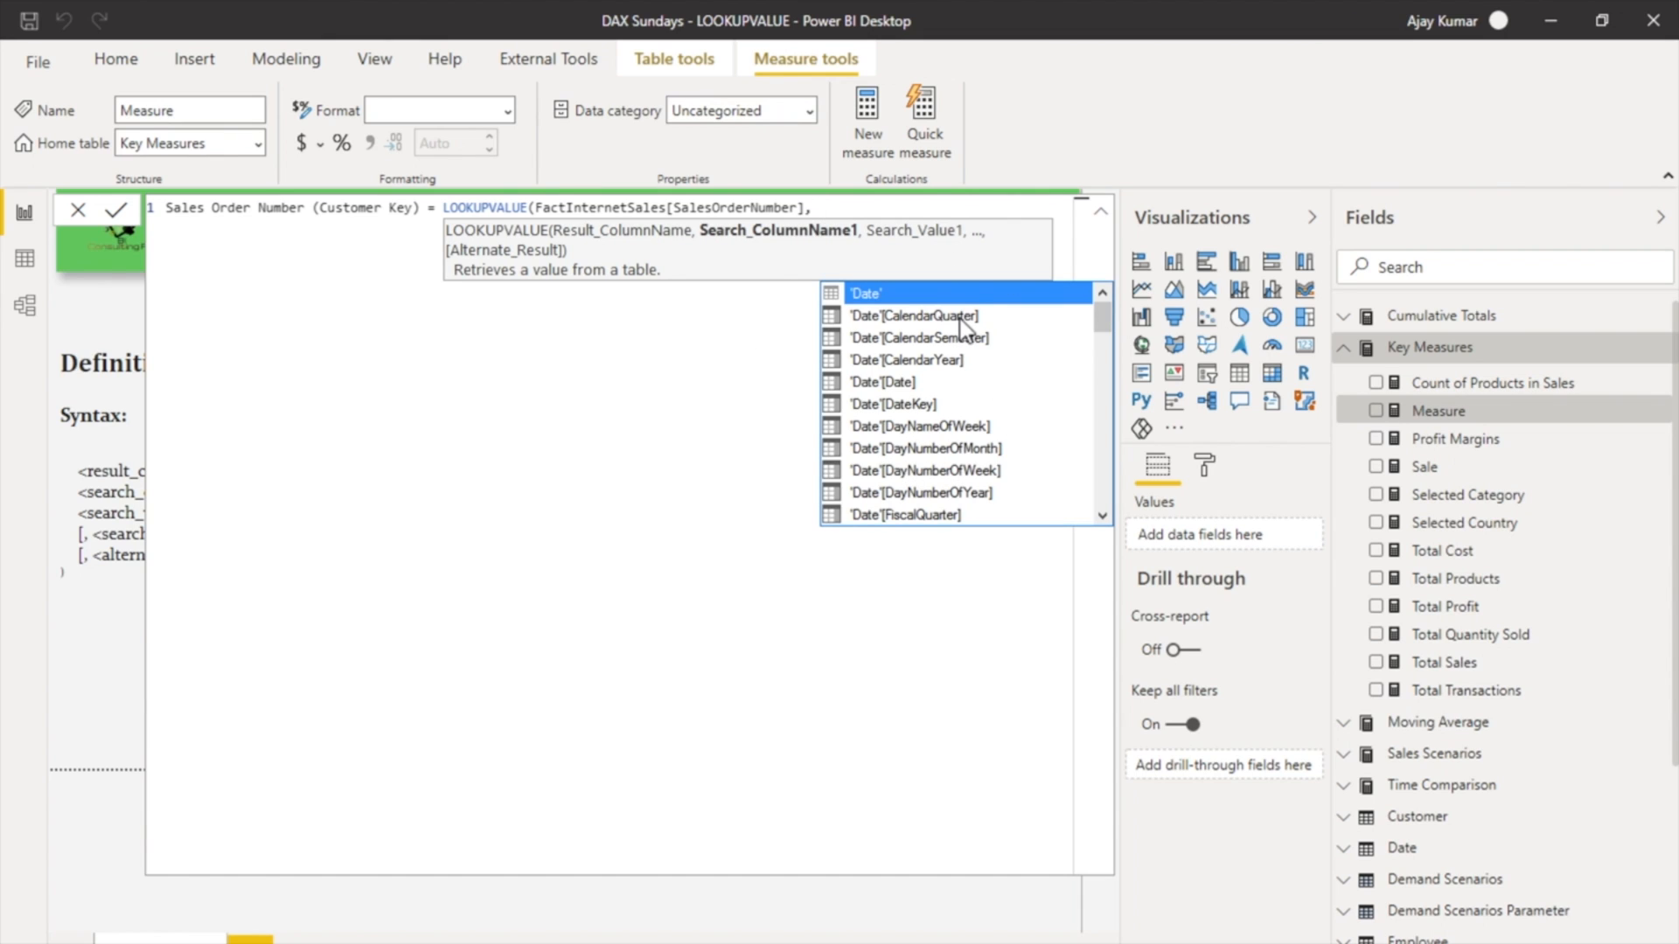
{"action": "type", "text": "custid"}
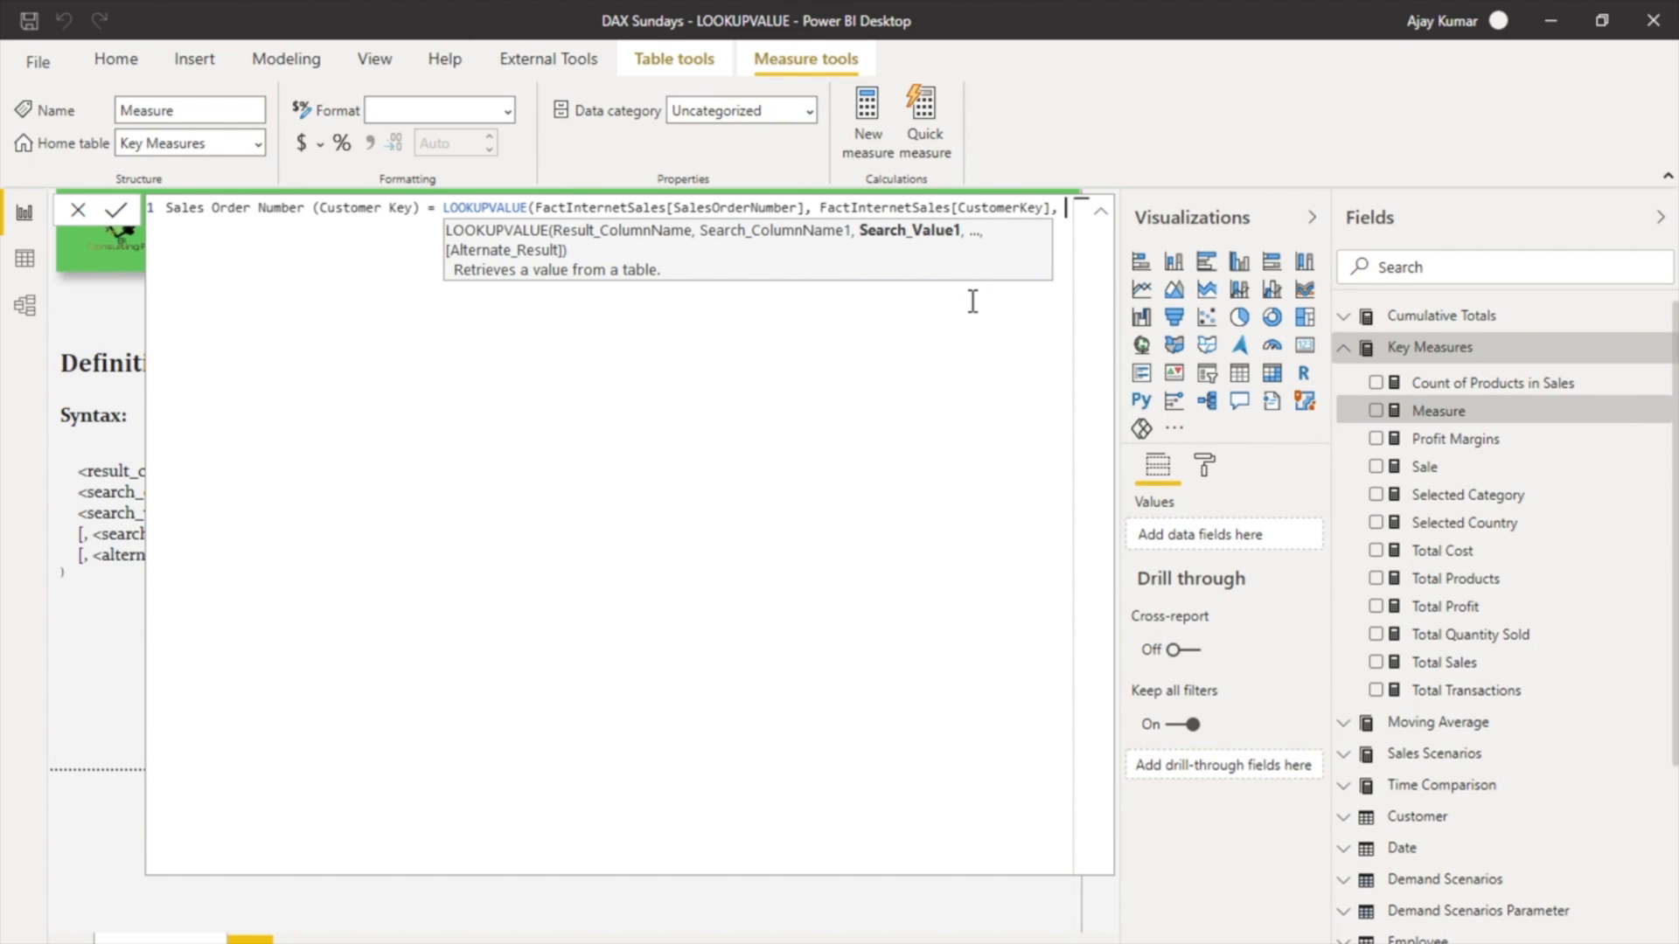
{"action": "type", "text": "1487"}
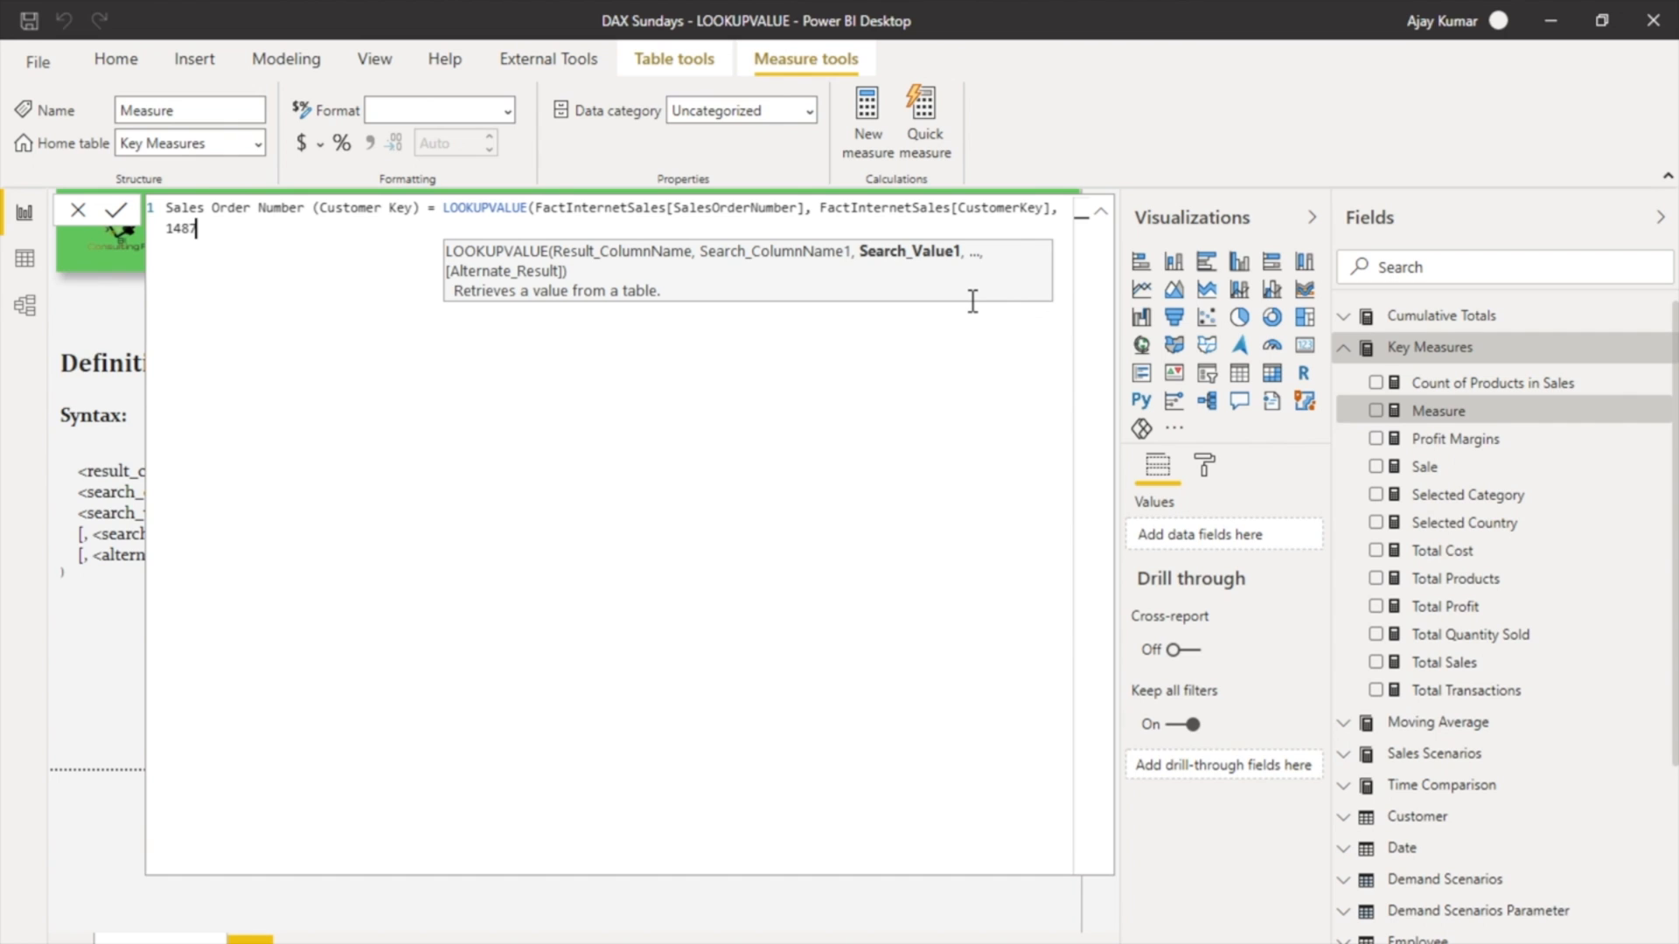
{"action": "type", "text": "0,"}
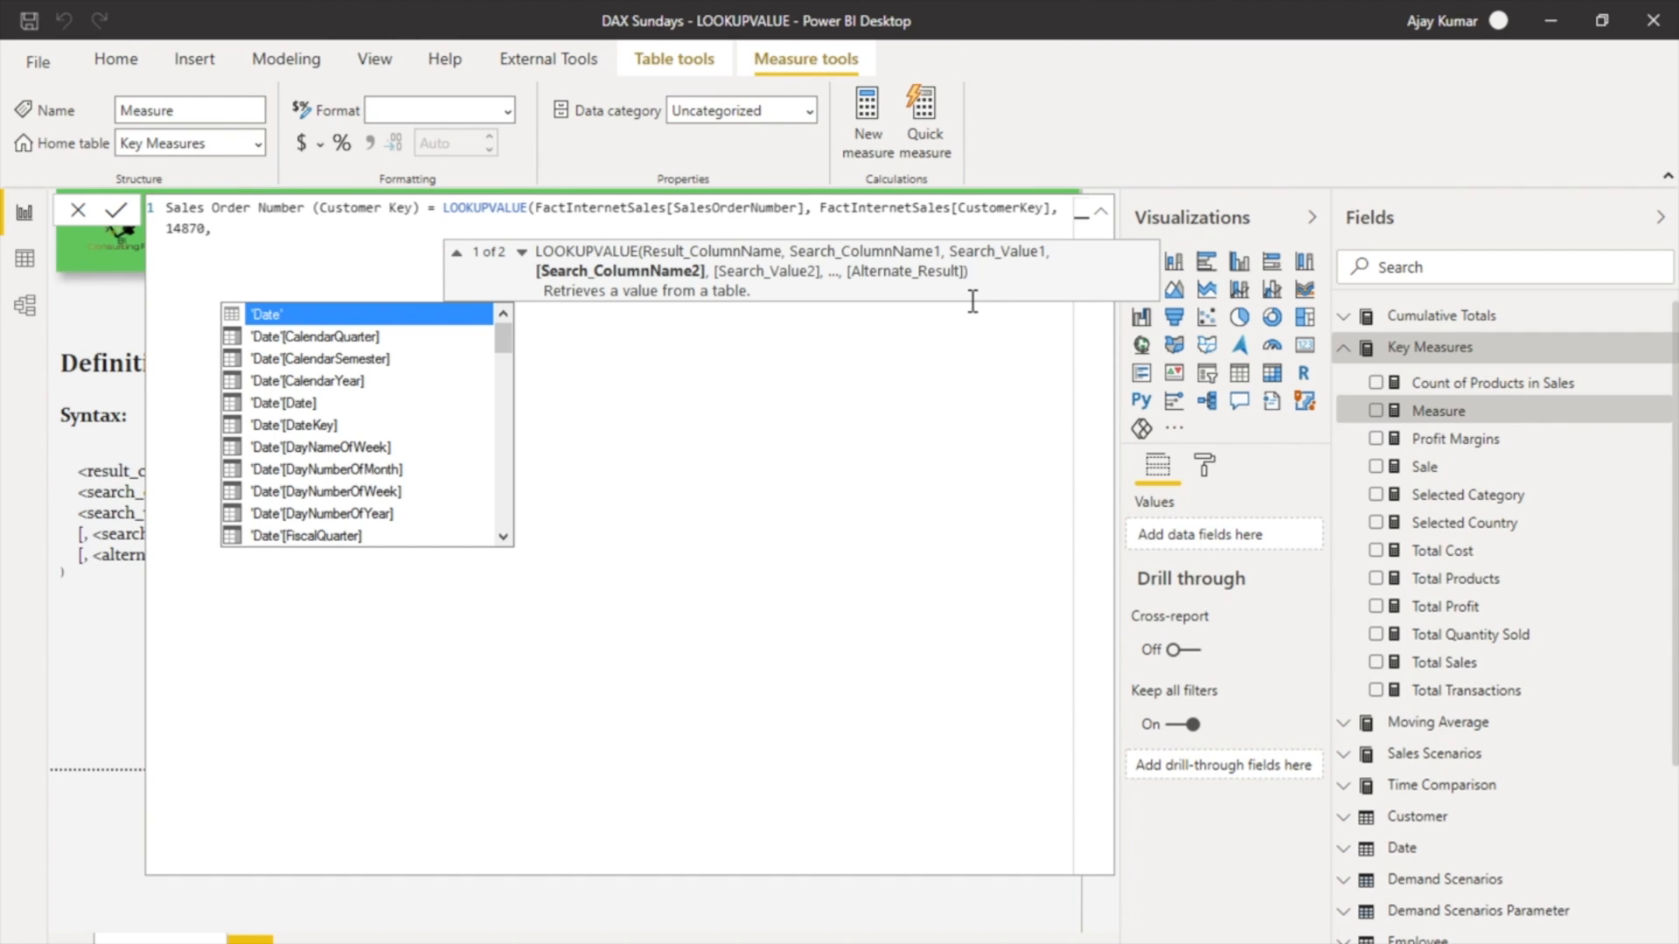
{"action": "type", "text": "\"NA\")"}
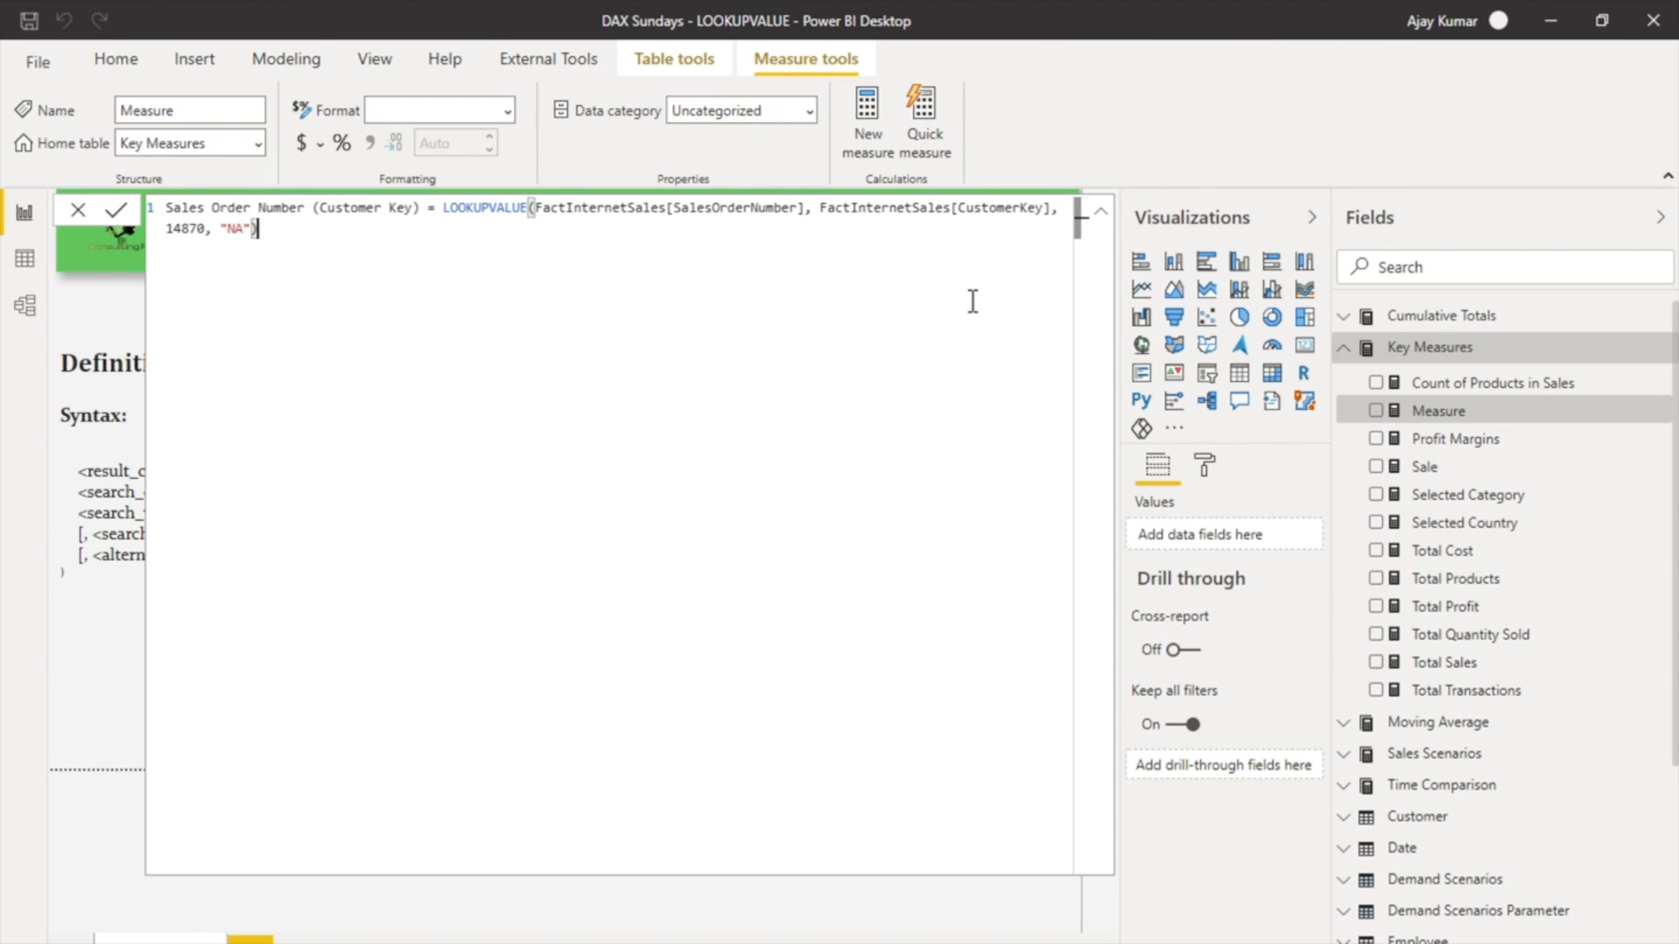
{"action": "left_click", "coordinate": [114, 209]}
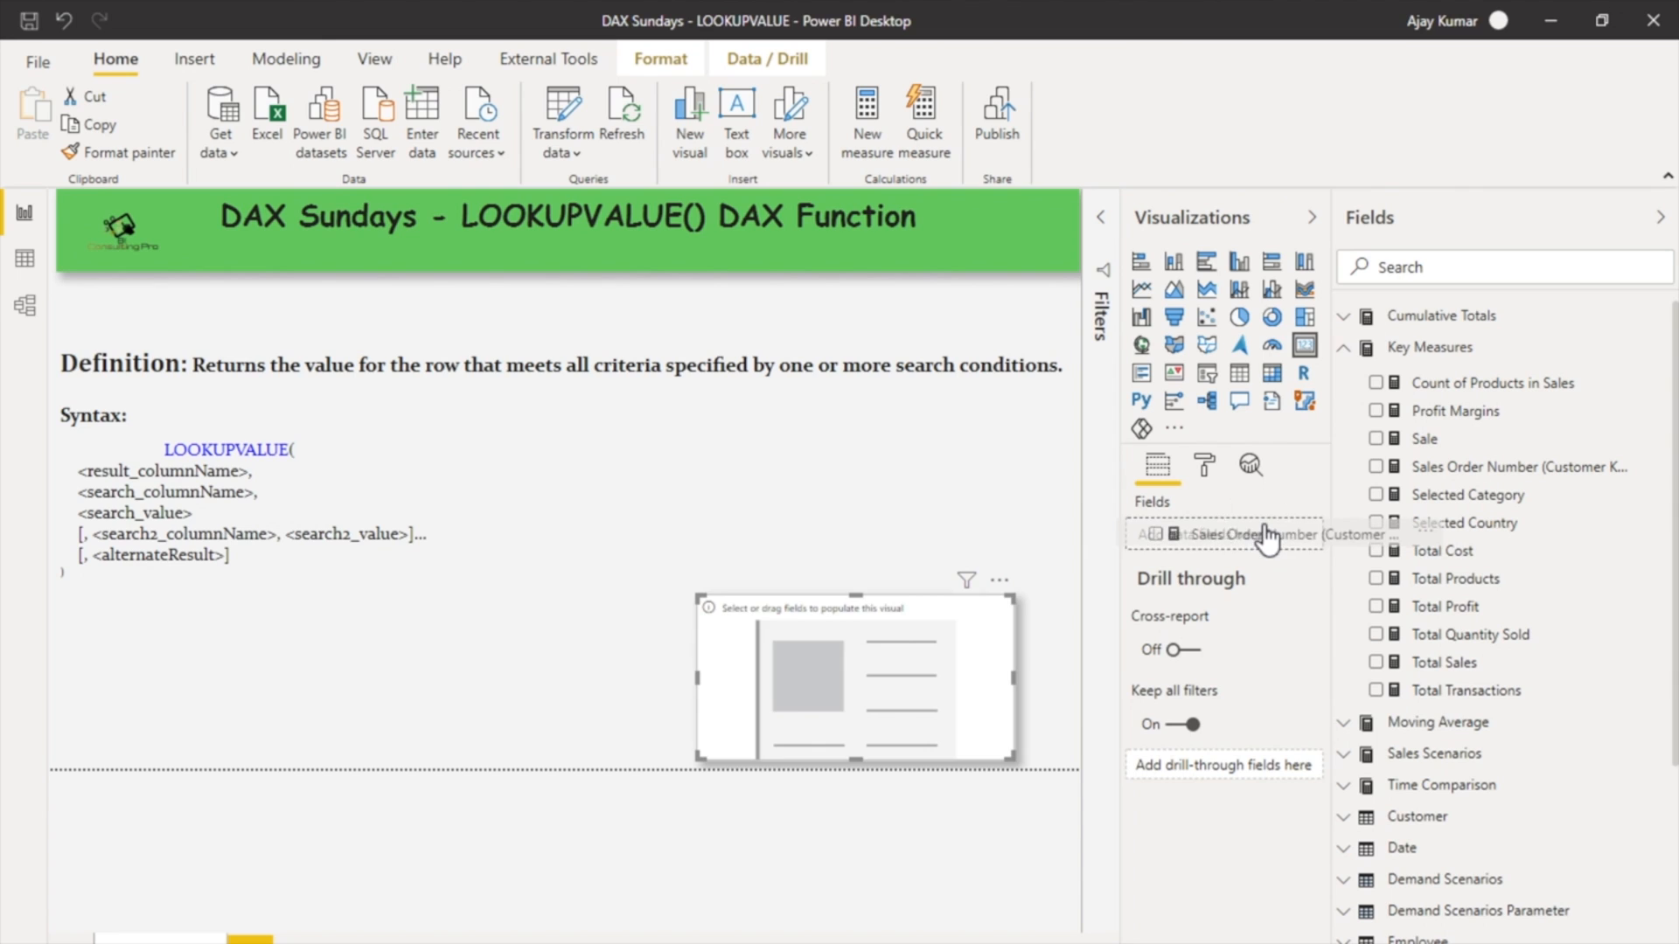
Step: Add the Sales Order Number (Customer Key) measure to the card visual
{"action": "left_click", "coordinate": [1377, 467]}
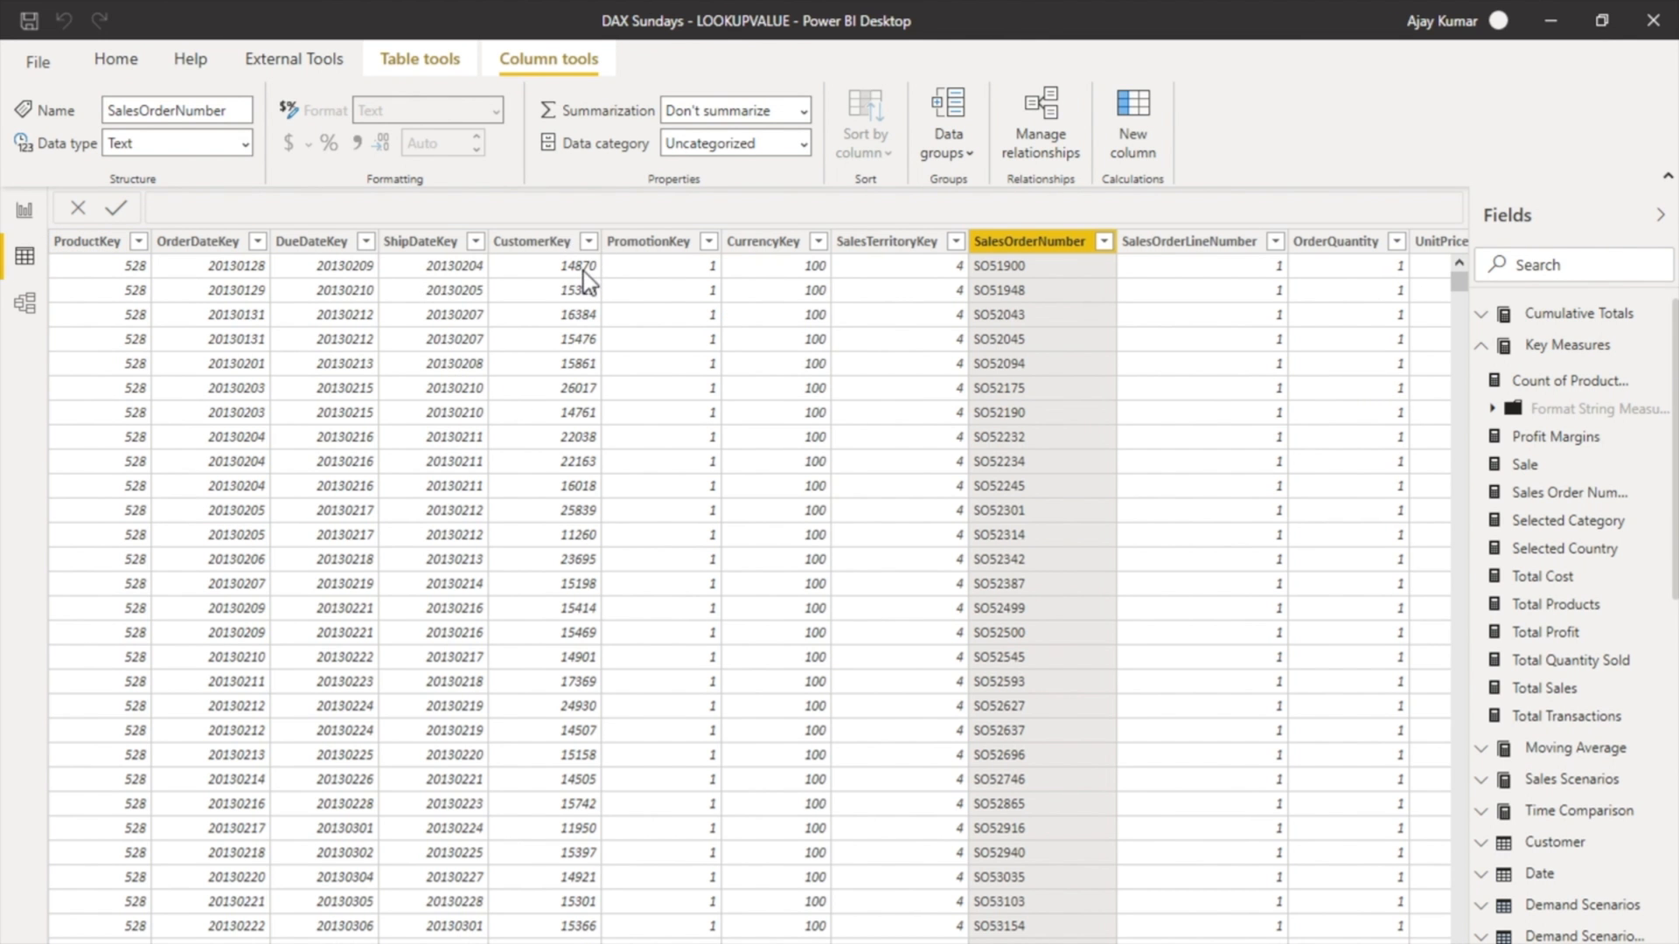
Step: Confirm customer key 14870 maps to SO51900, then view the card on the report page
{"action": "left_click", "coordinate": [528, 241]}
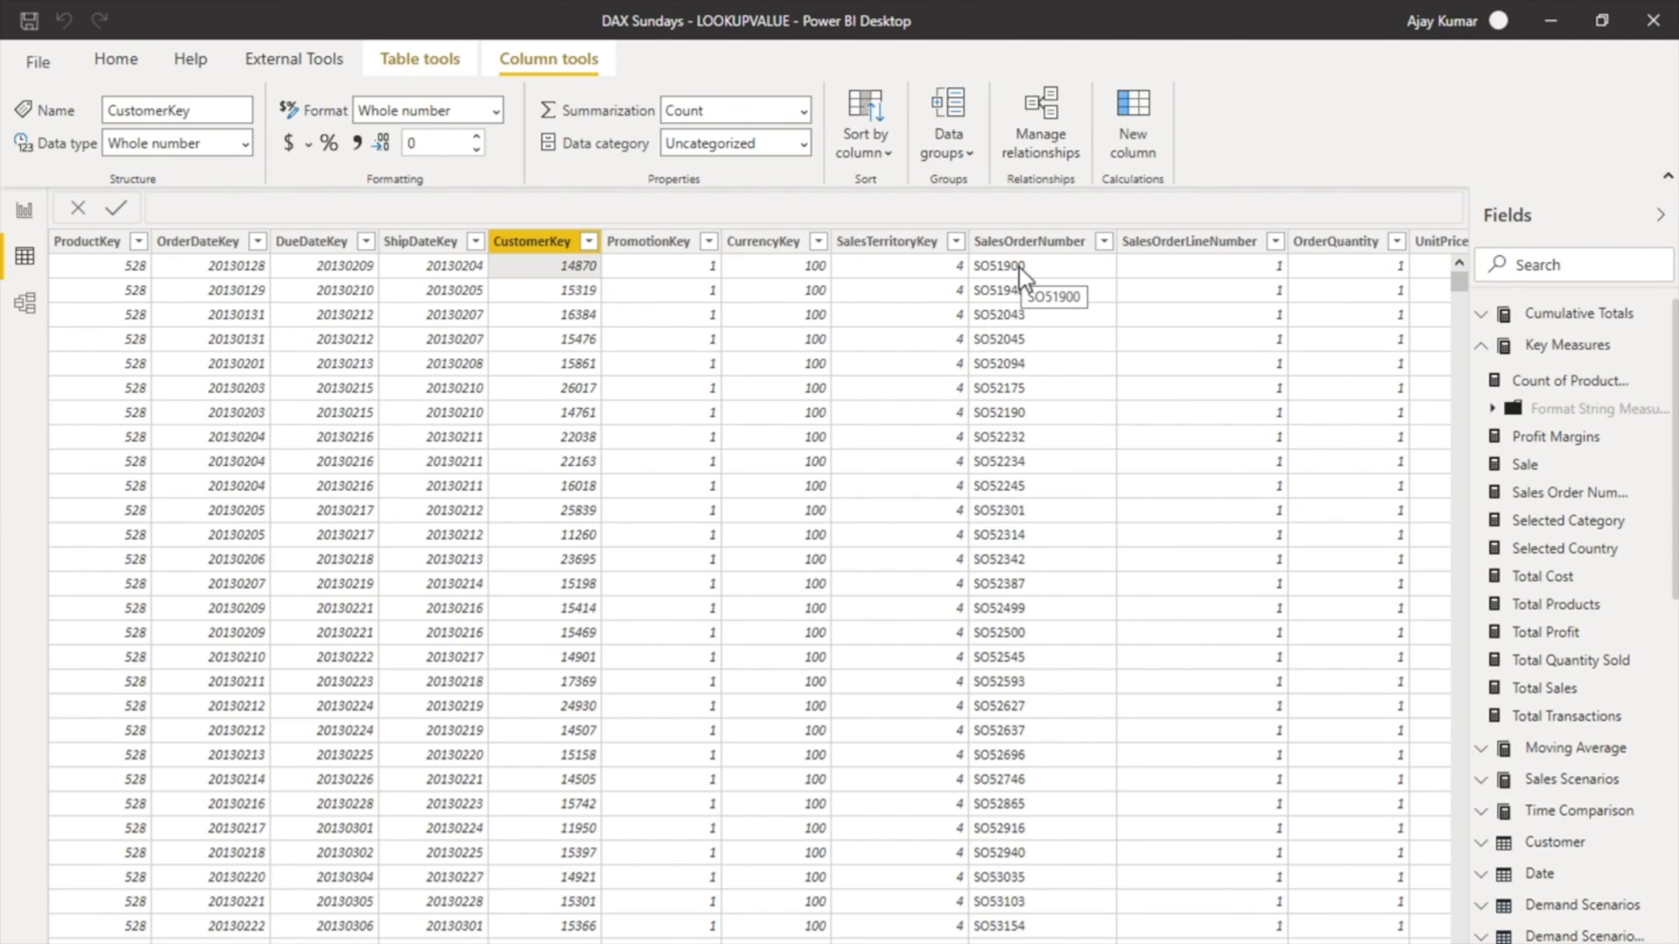
{"action": "mouse_move", "coordinate": [1060, 284]}
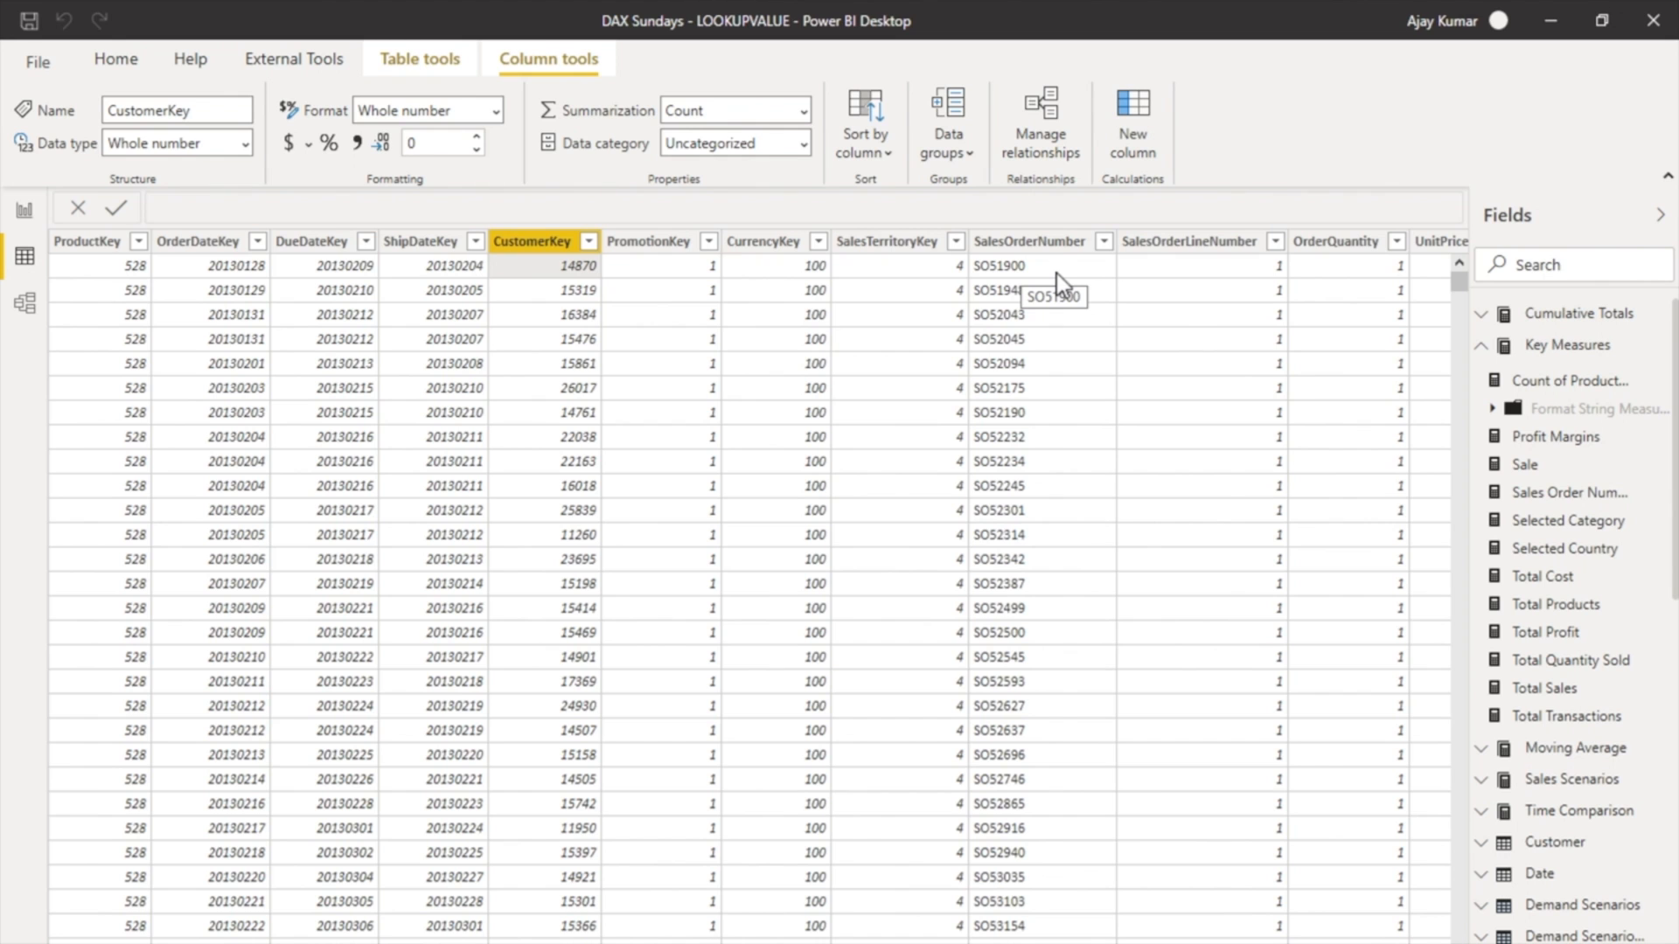
{"action": "mouse_move", "coordinate": [23, 211]}
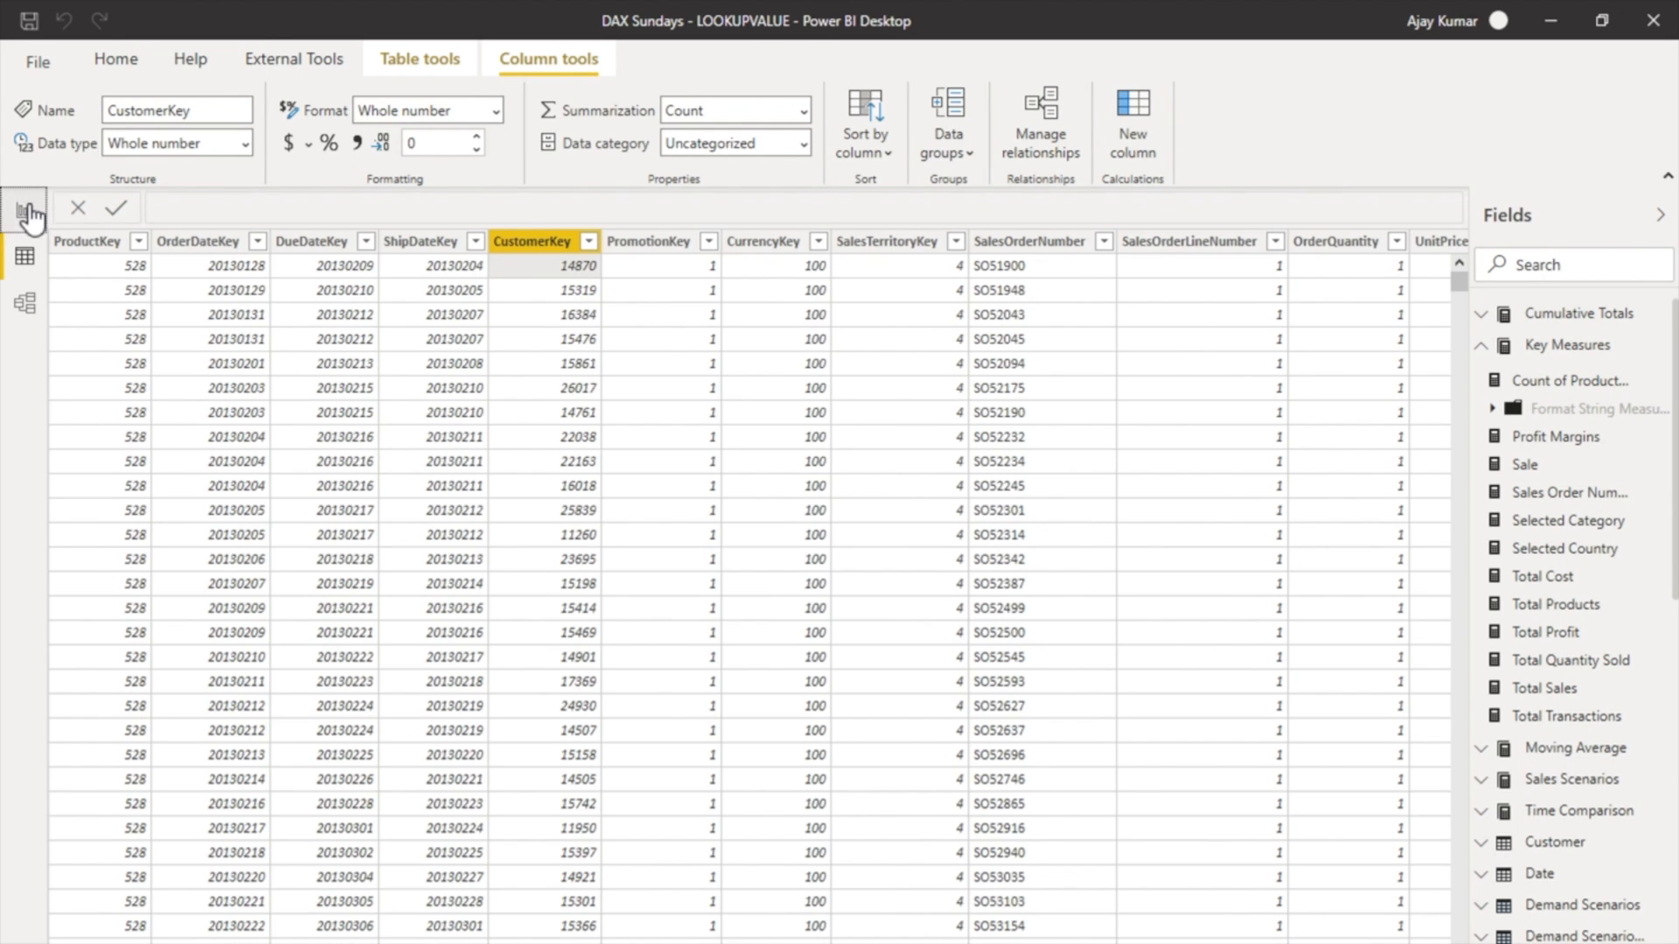
{"action": "left_click", "coordinate": [23, 212]}
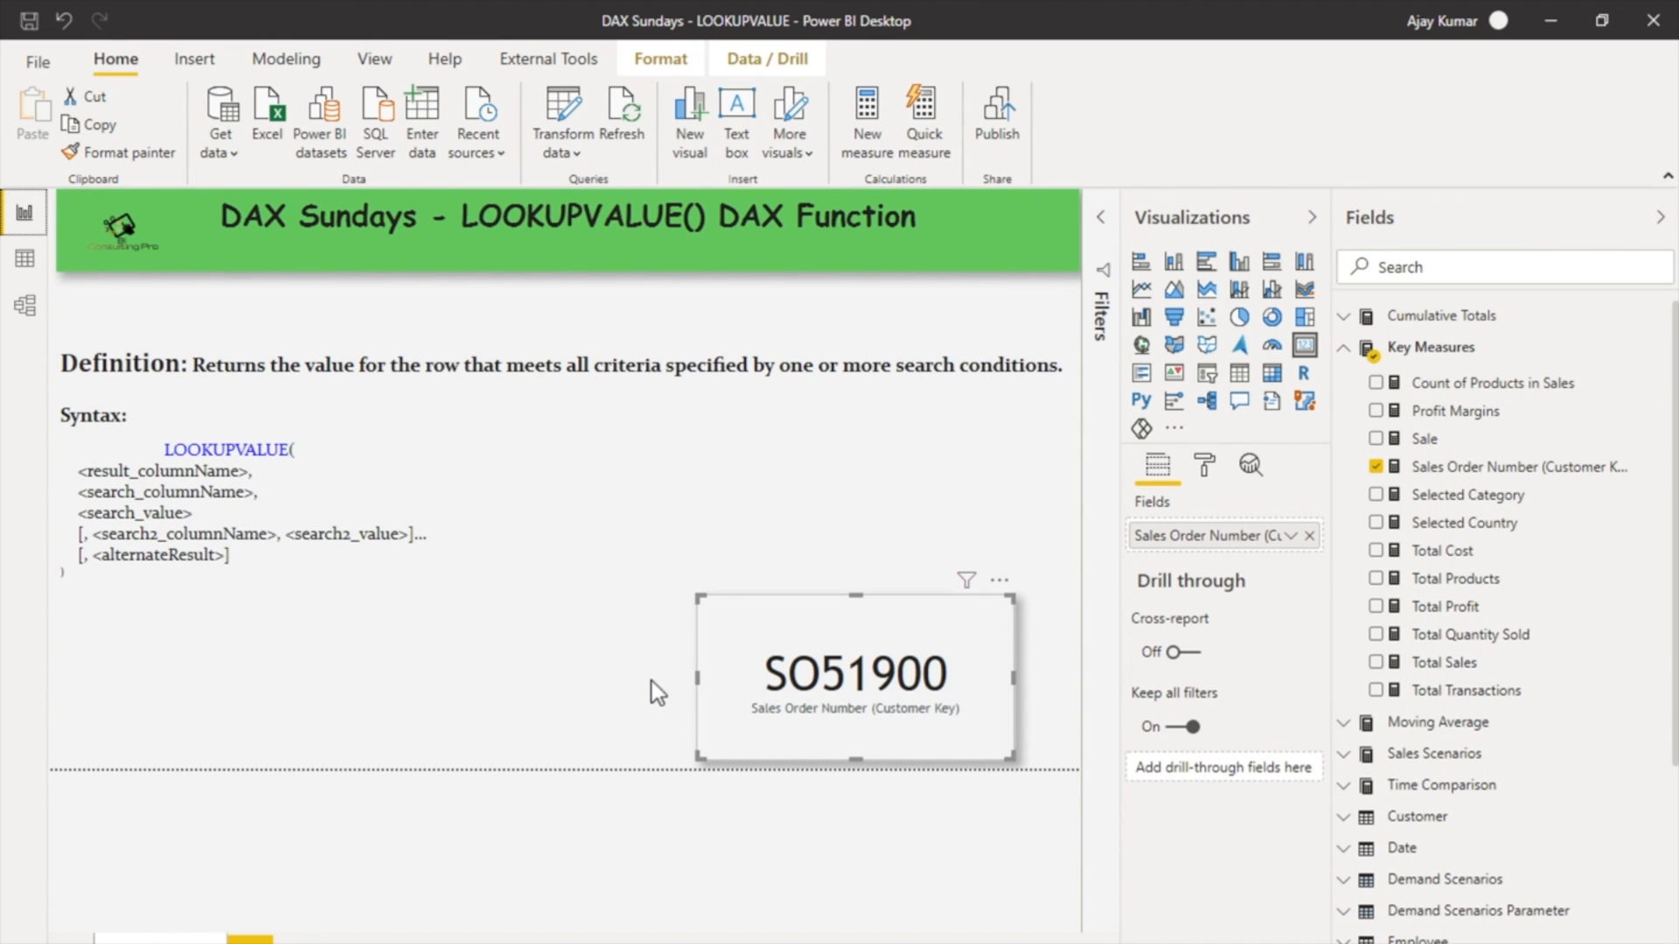